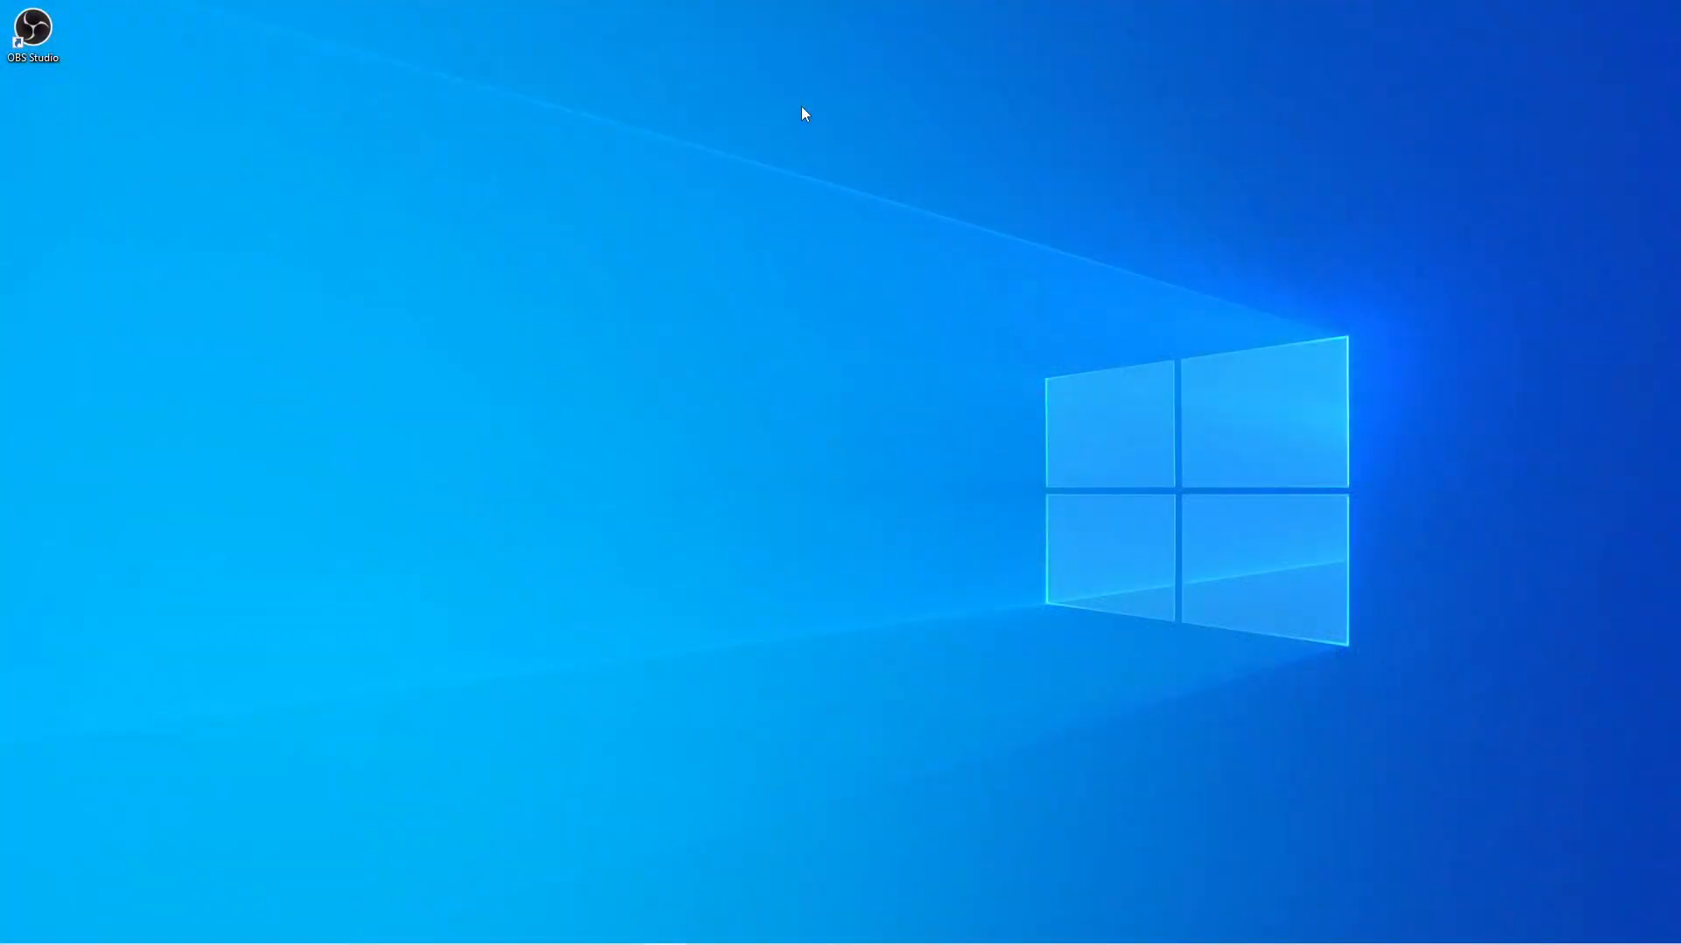
{"action": "mouse_move", "coordinate": [197, 133]}
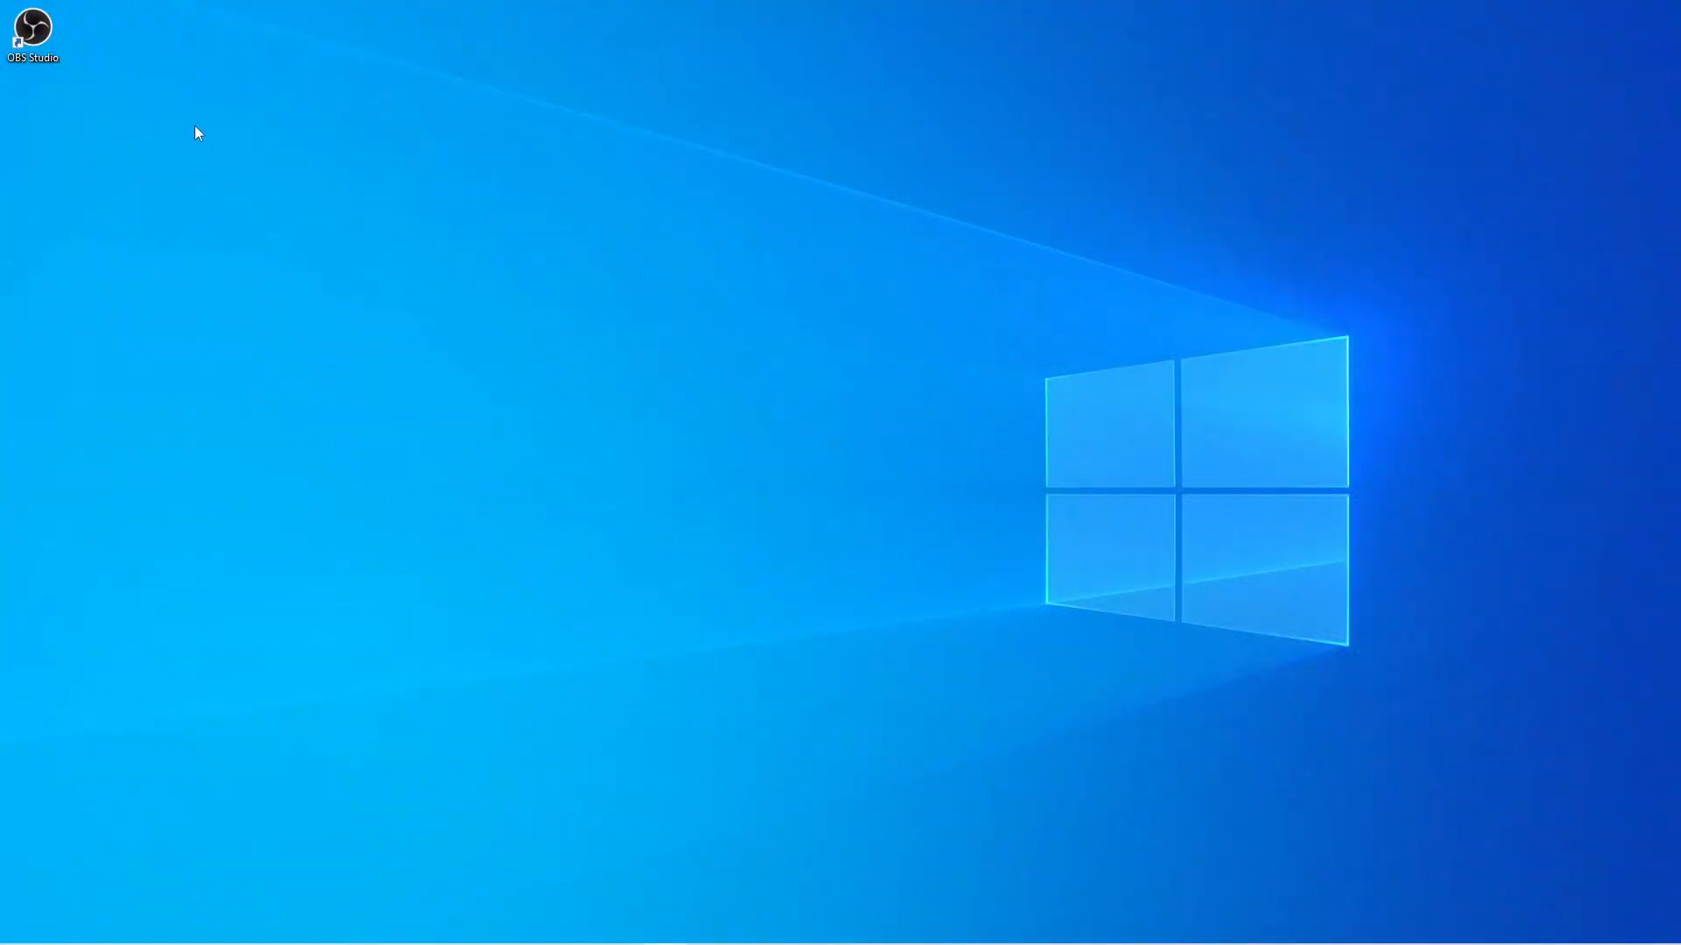
{"action": "mouse_move", "coordinate": [154, 107]}
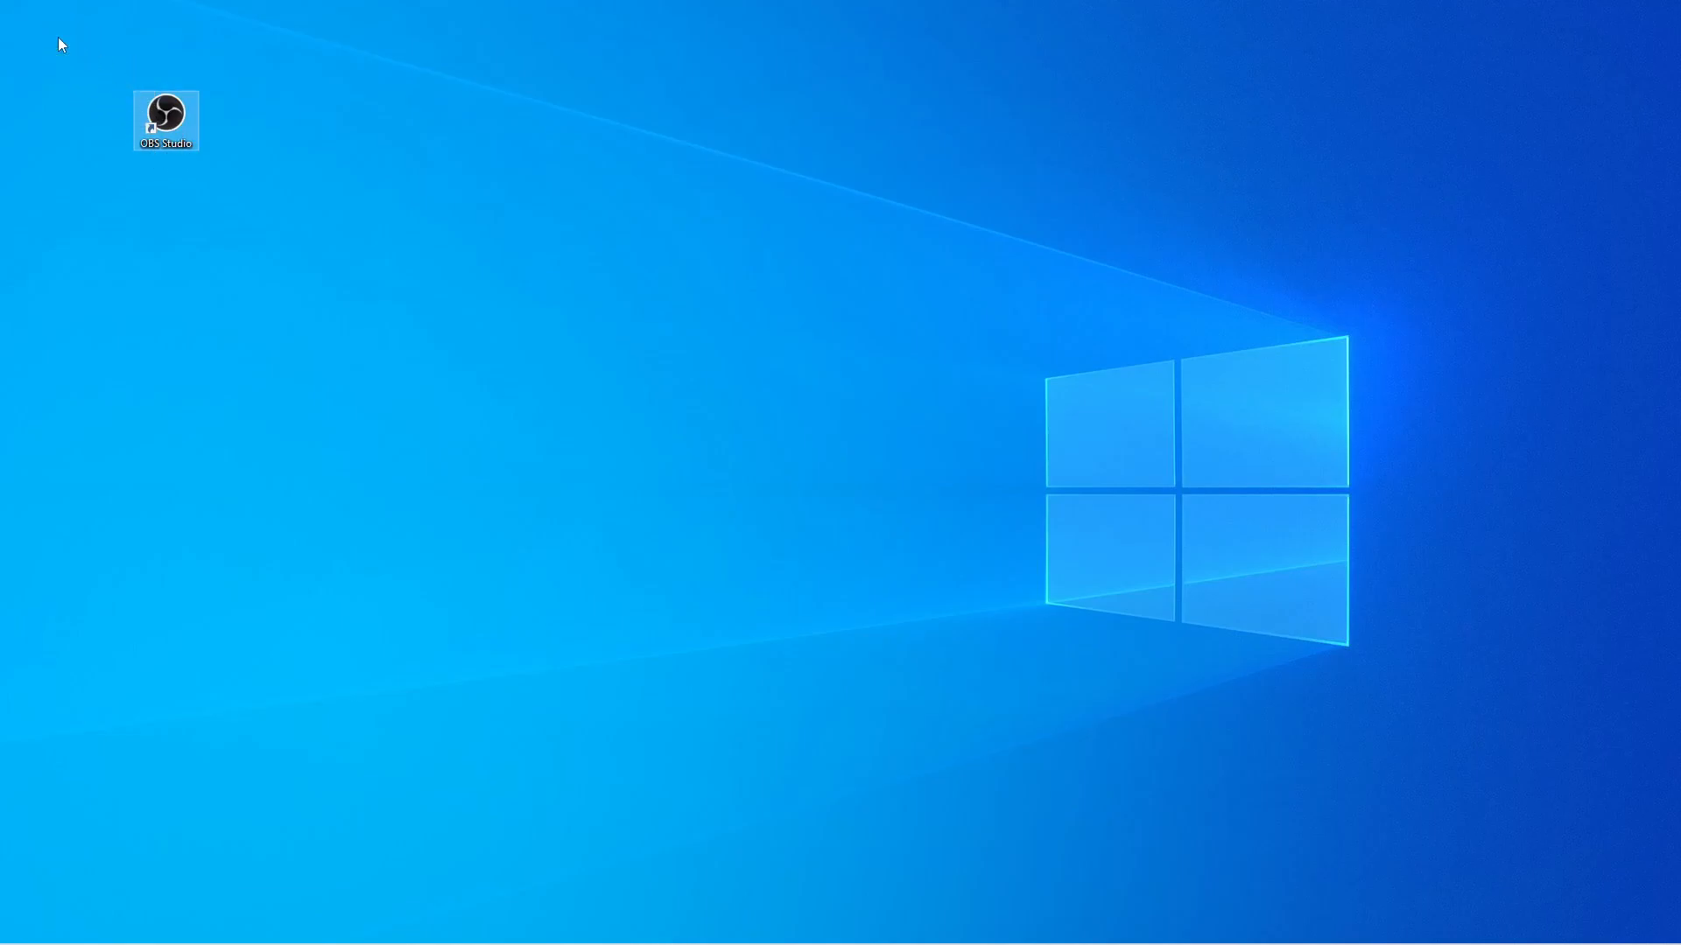
Launch OBS Studio from its desktop shortcut and maximize its window.
{"action": "left_click_drag", "start_coordinate": [166, 117], "coordinate": [32, 32]}
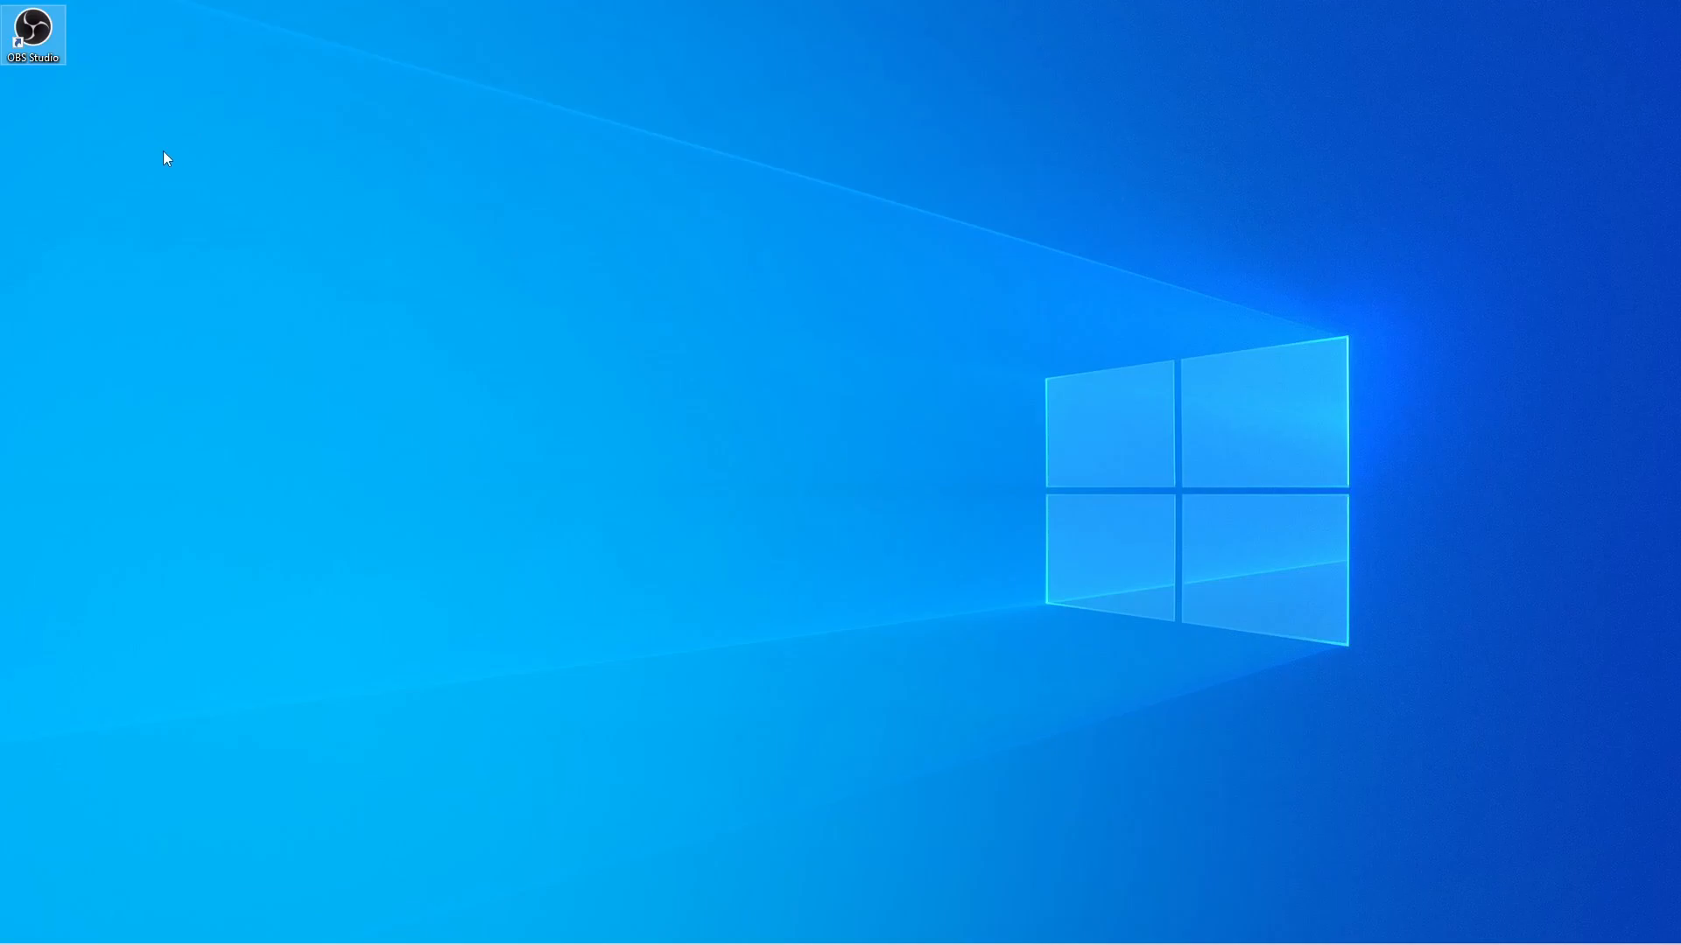
{"action": "mouse_move", "coordinate": [40, 40]}
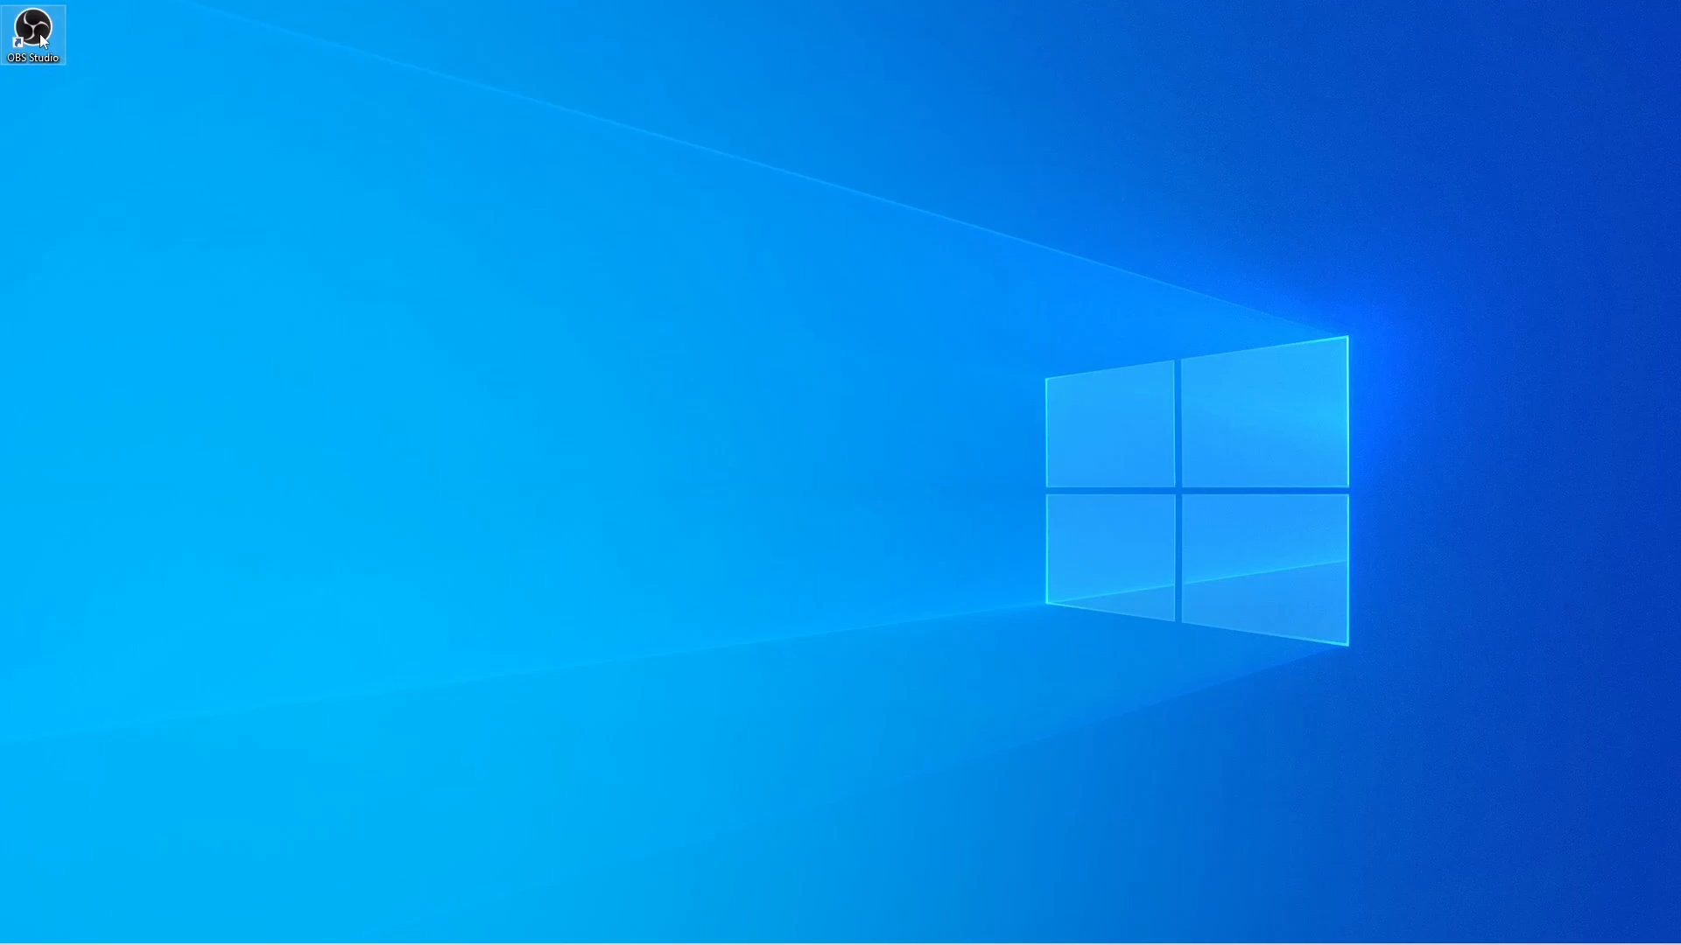
{"action": "mouse_move", "coordinate": [31, 32]}
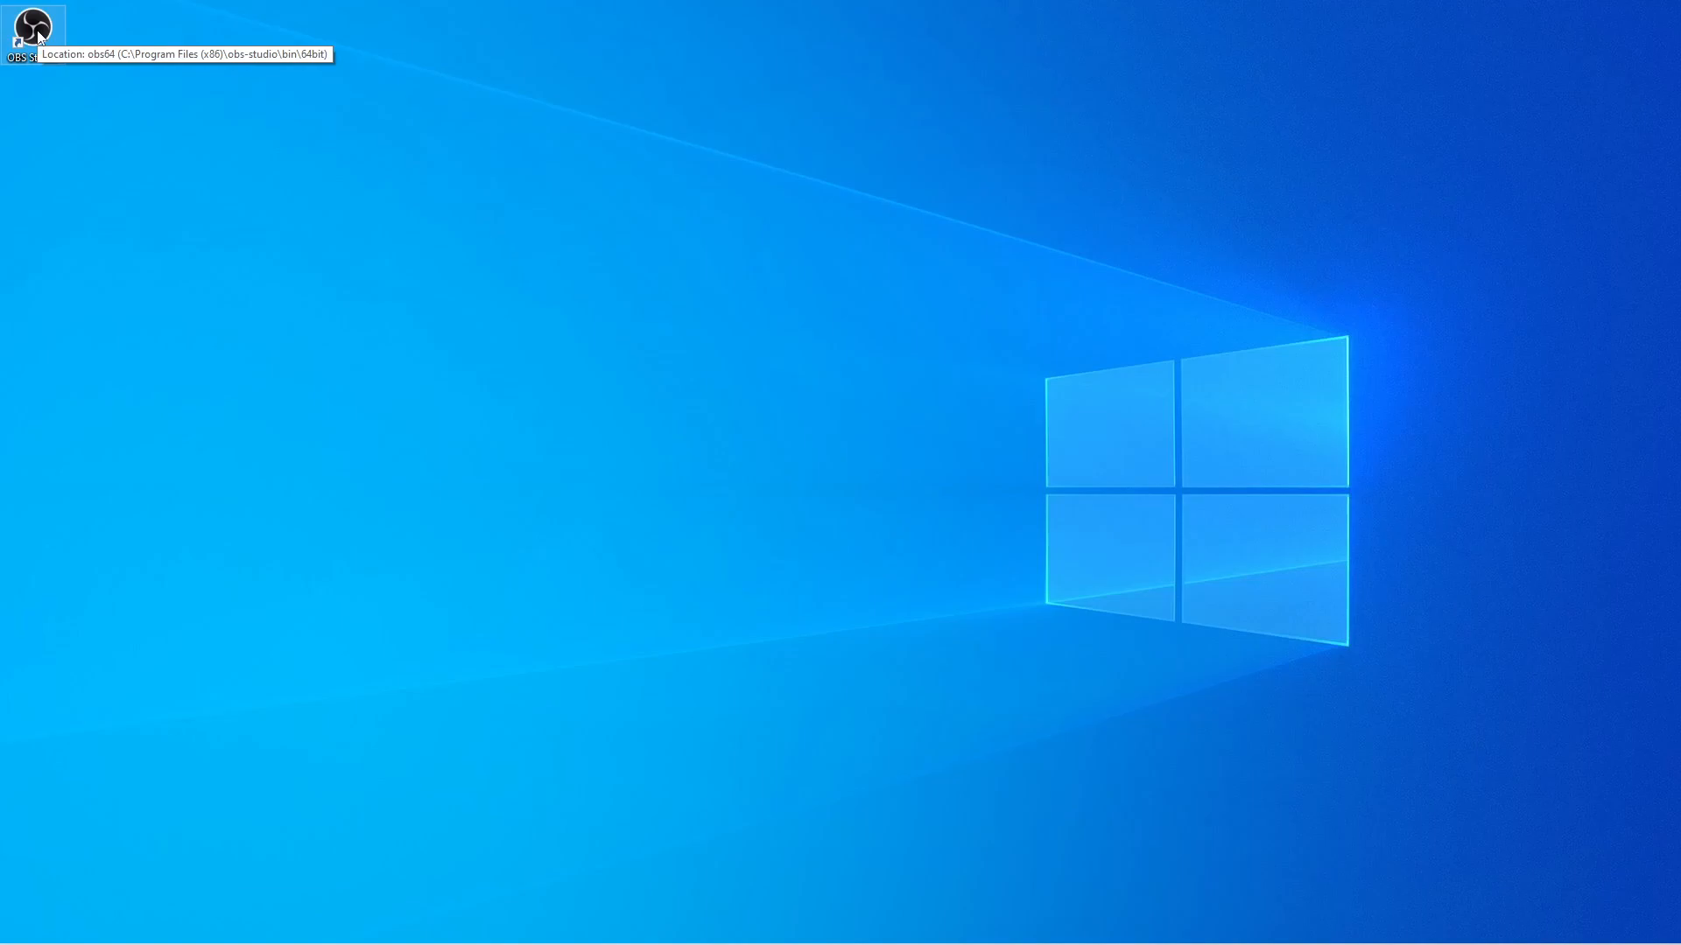
{"action": "double_click", "coordinate": [31, 29]}
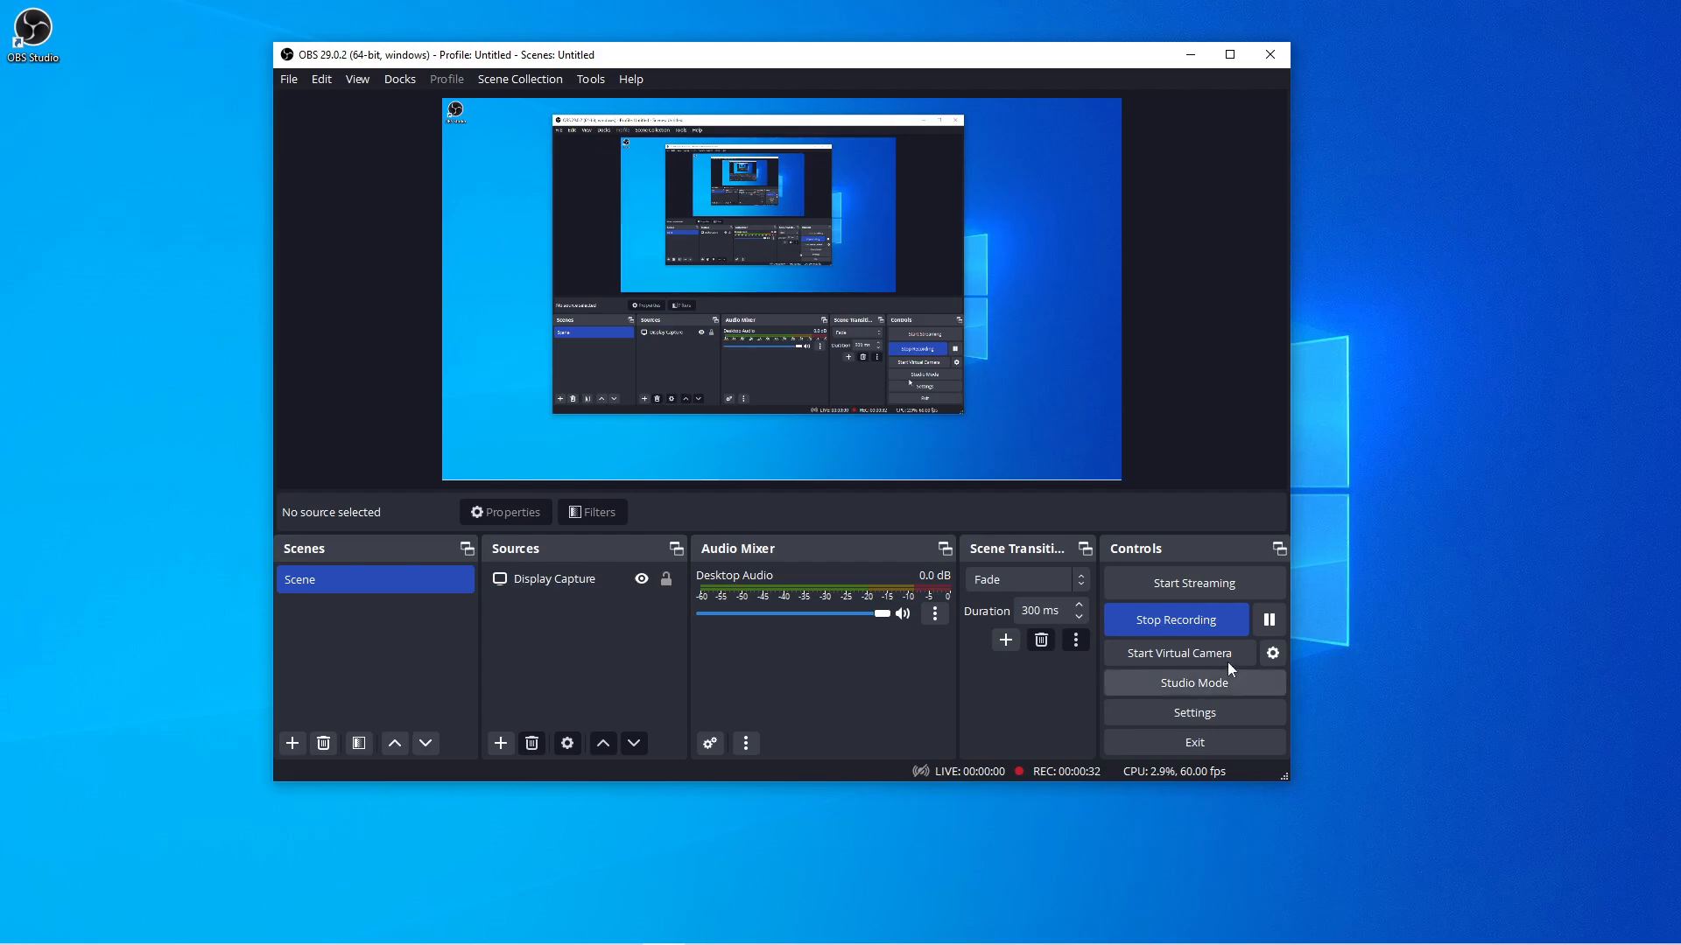
{"action": "mouse_move", "coordinate": [807, 89]}
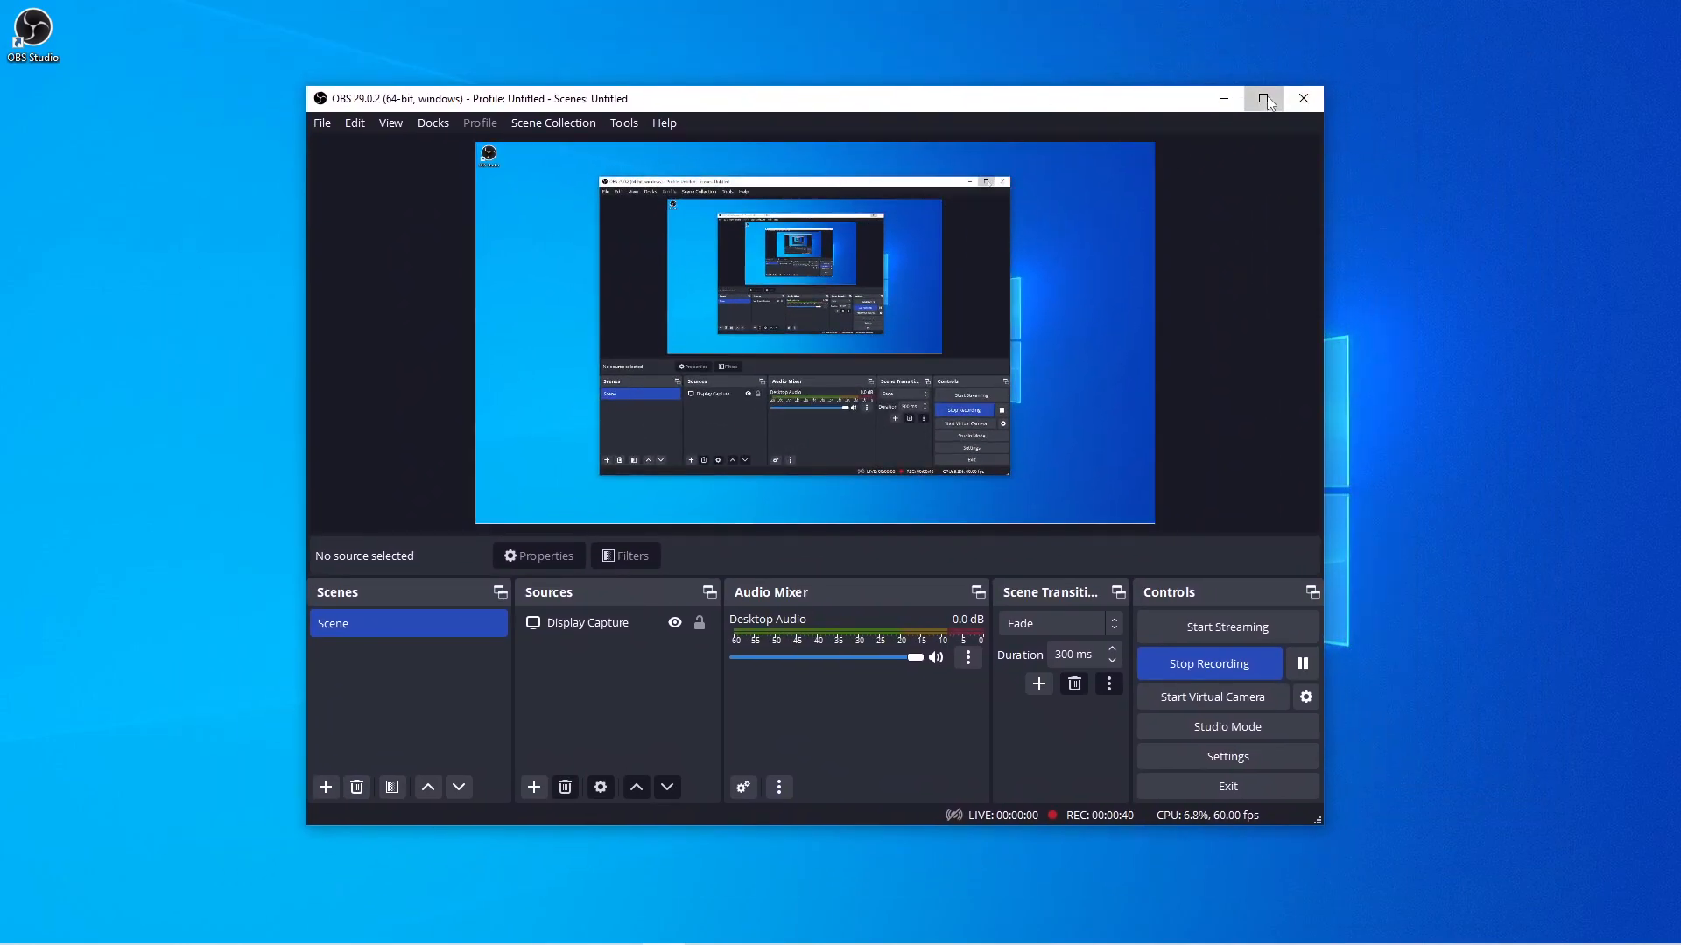
{"action": "left_click", "coordinate": [1265, 98]}
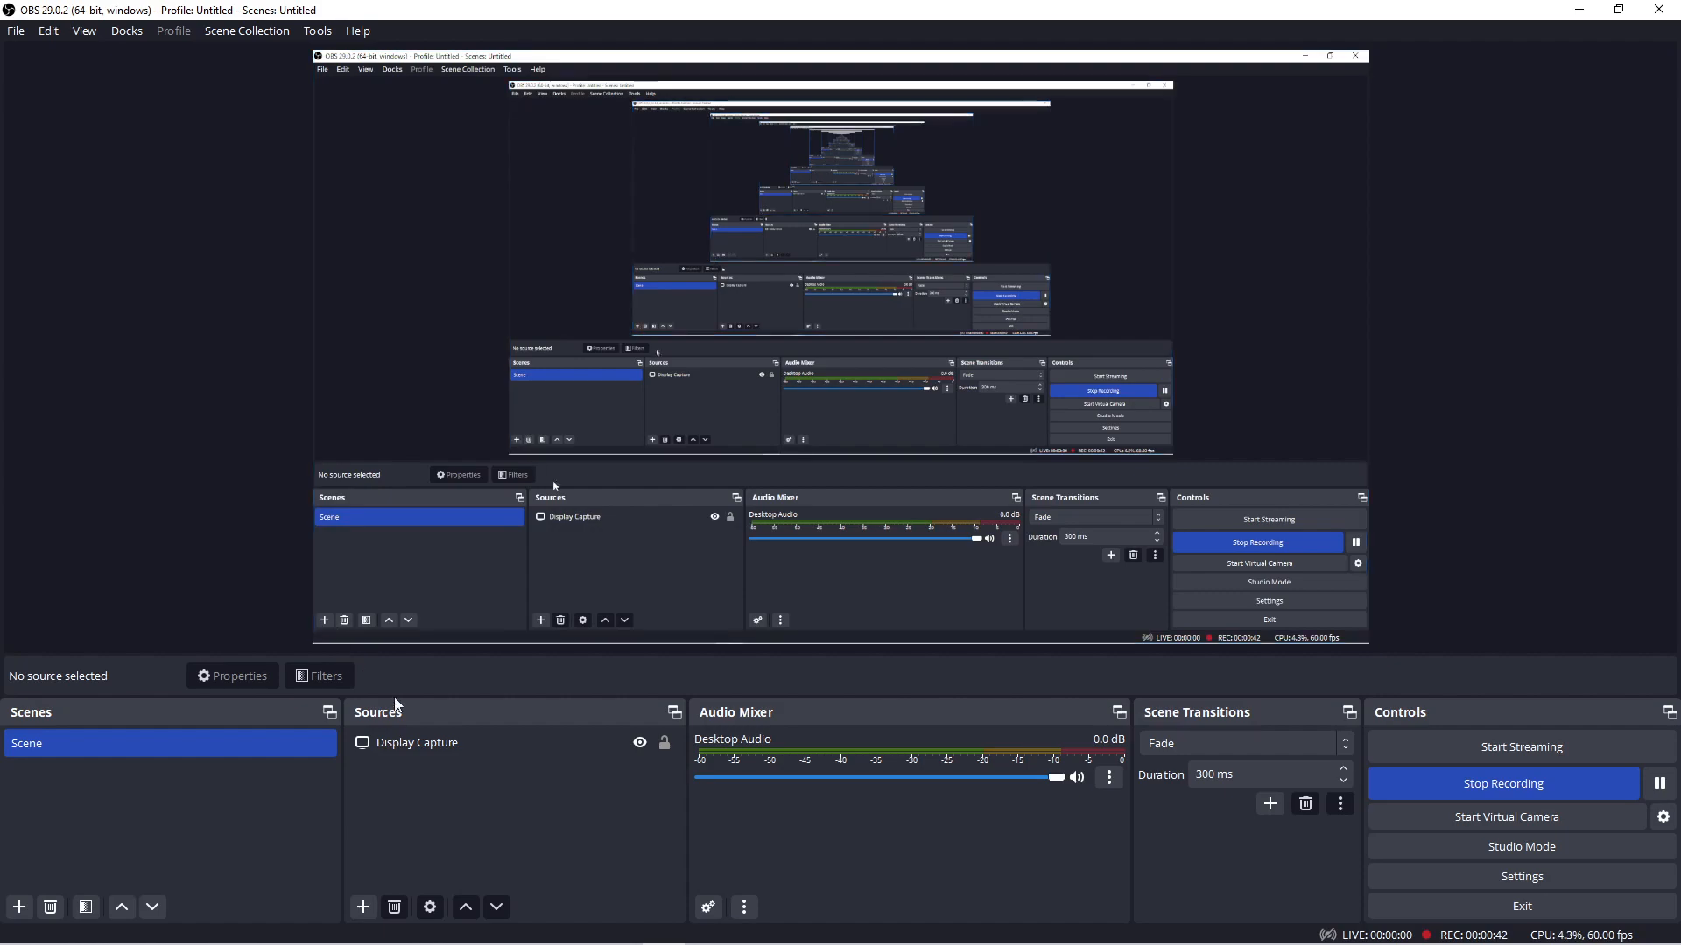
{"action": "mouse_move", "coordinate": [441, 784]}
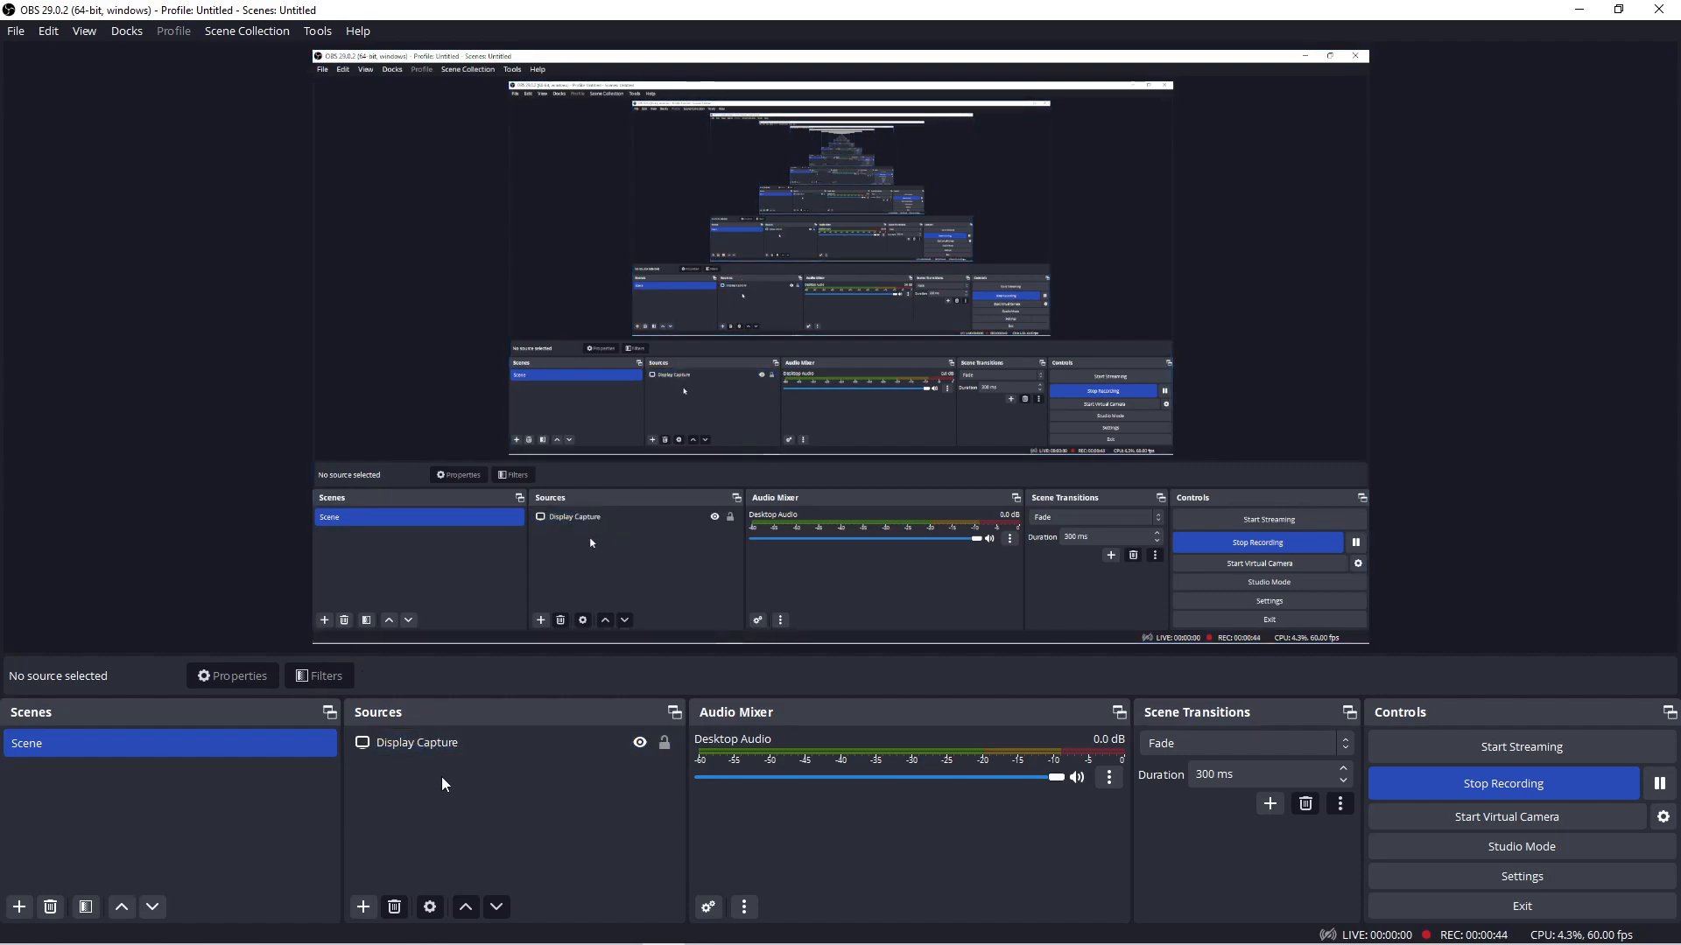
{"action": "mouse_move", "coordinate": [418, 764]}
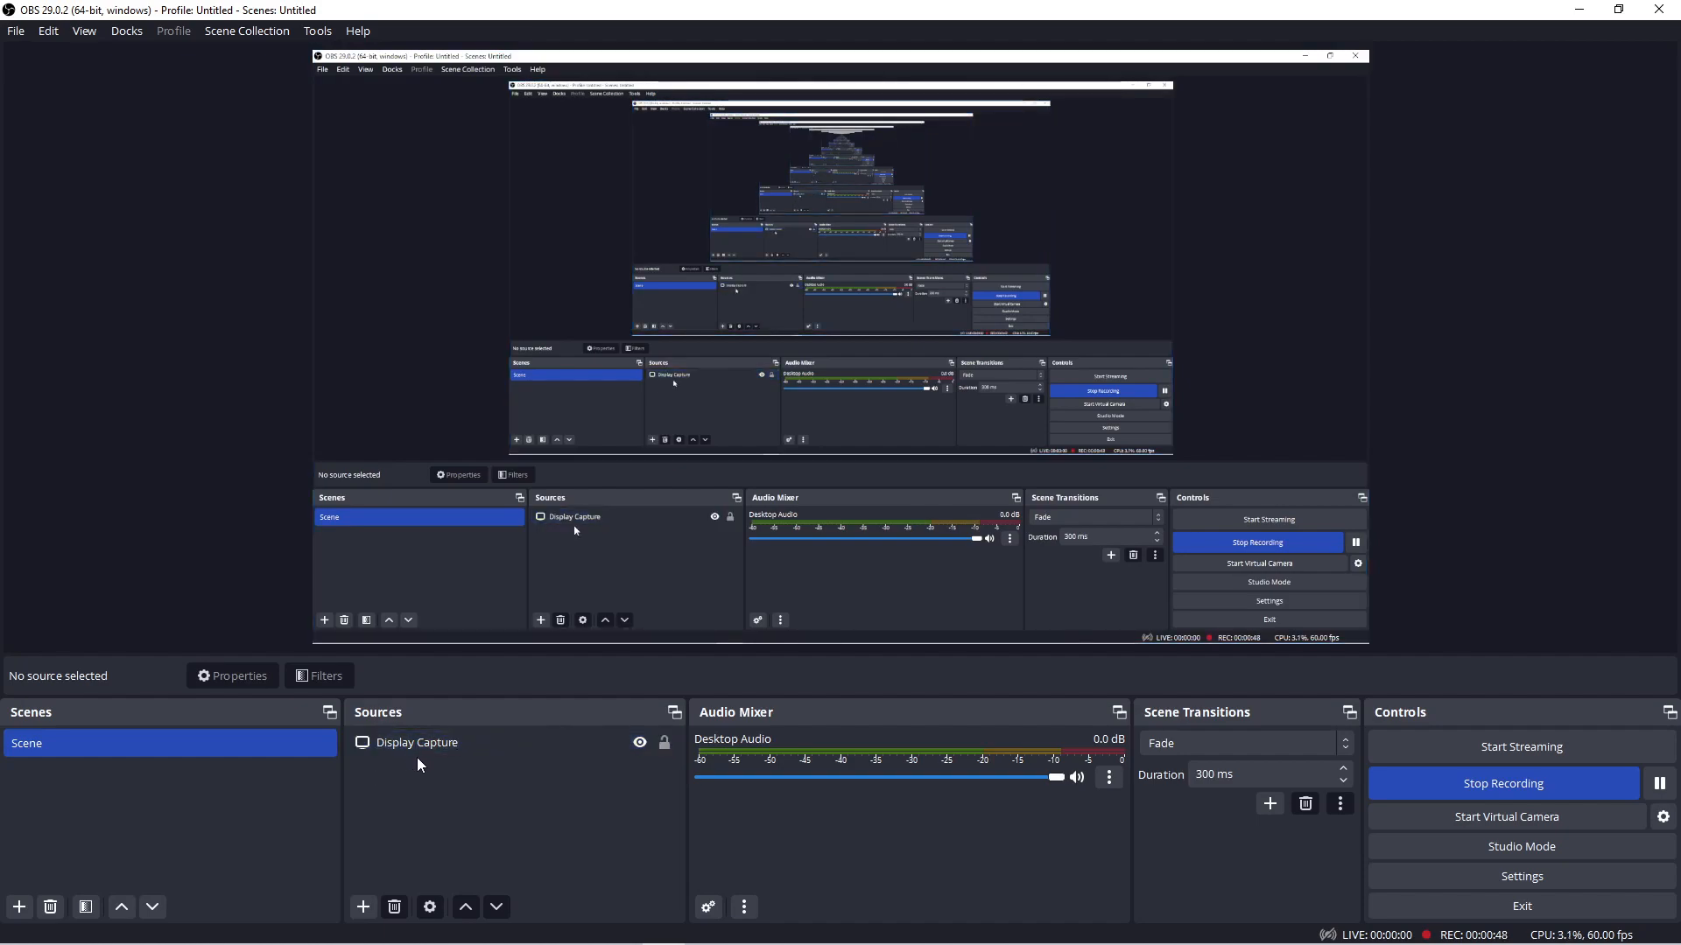
{"action": "mouse_move", "coordinate": [416, 772]}
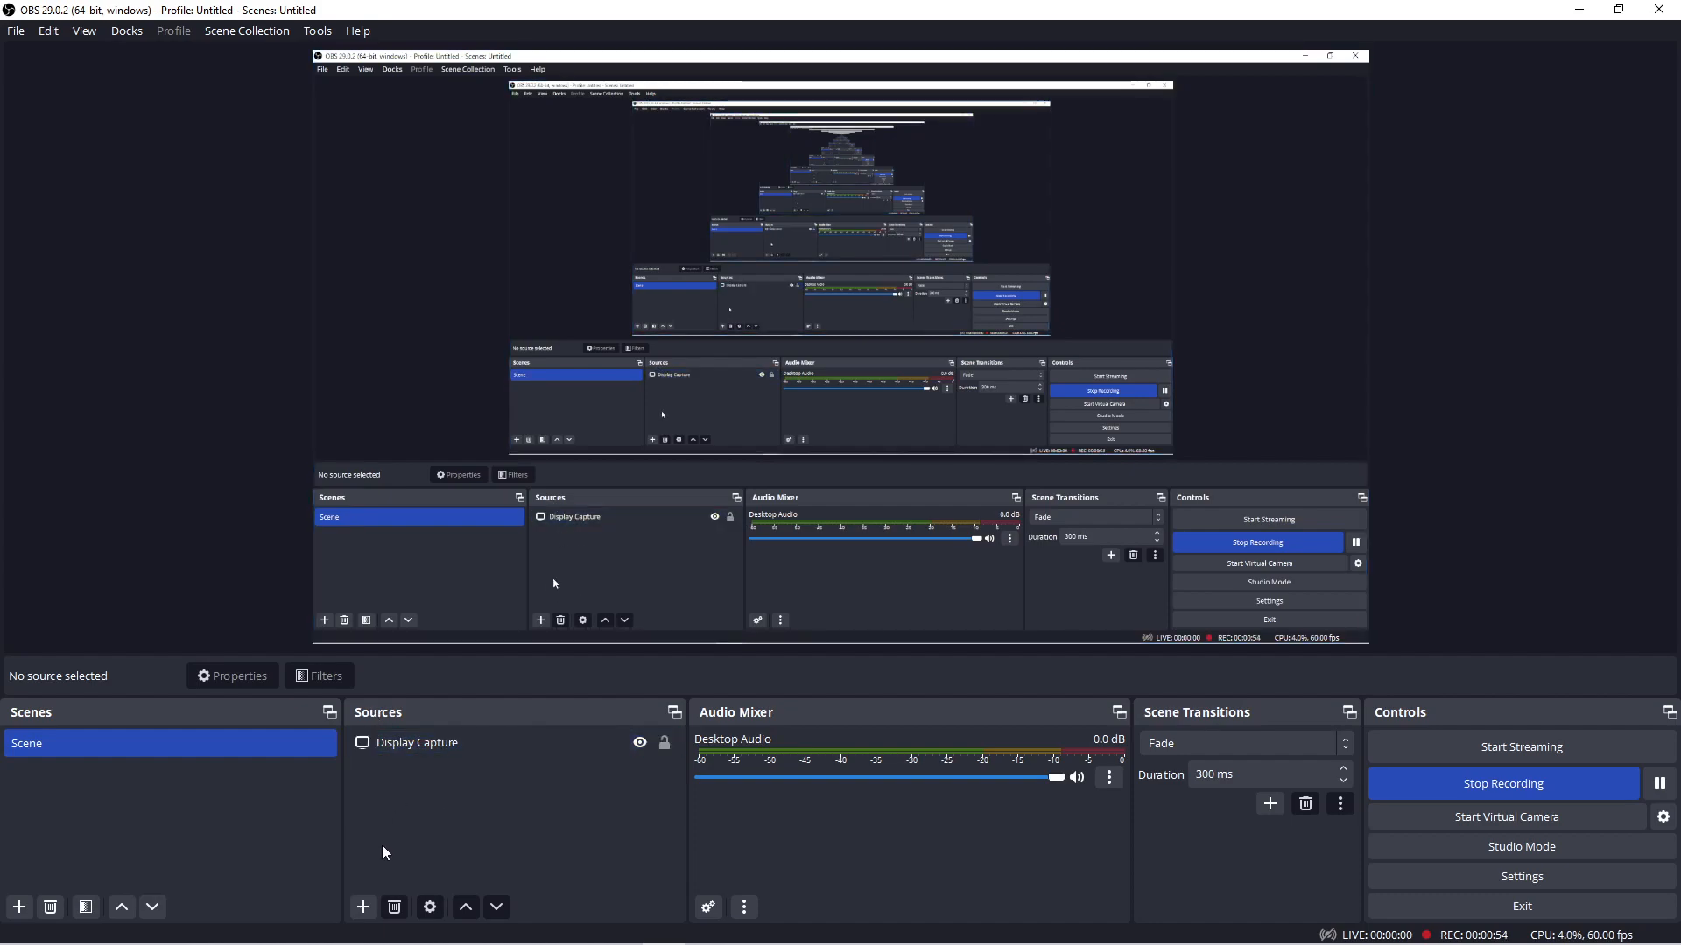
{"action": "mouse_move", "coordinate": [363, 907]}
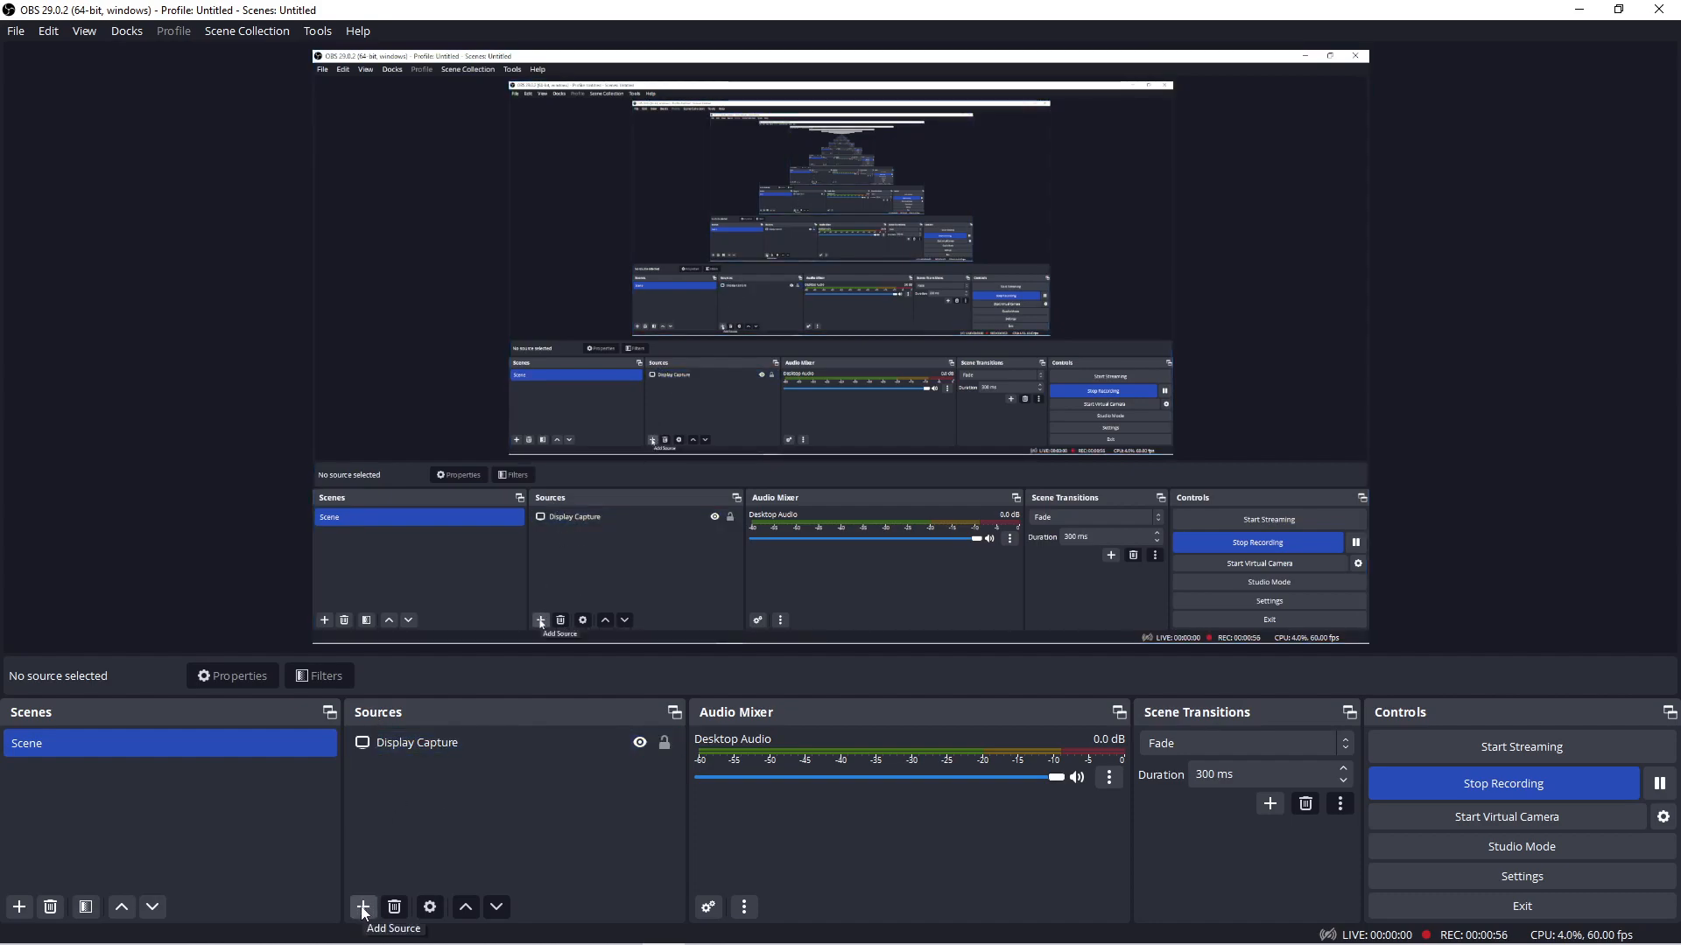
Add a Video Capture Device source with its default name, set to start hidden.
{"action": "left_click", "coordinate": [362, 907]}
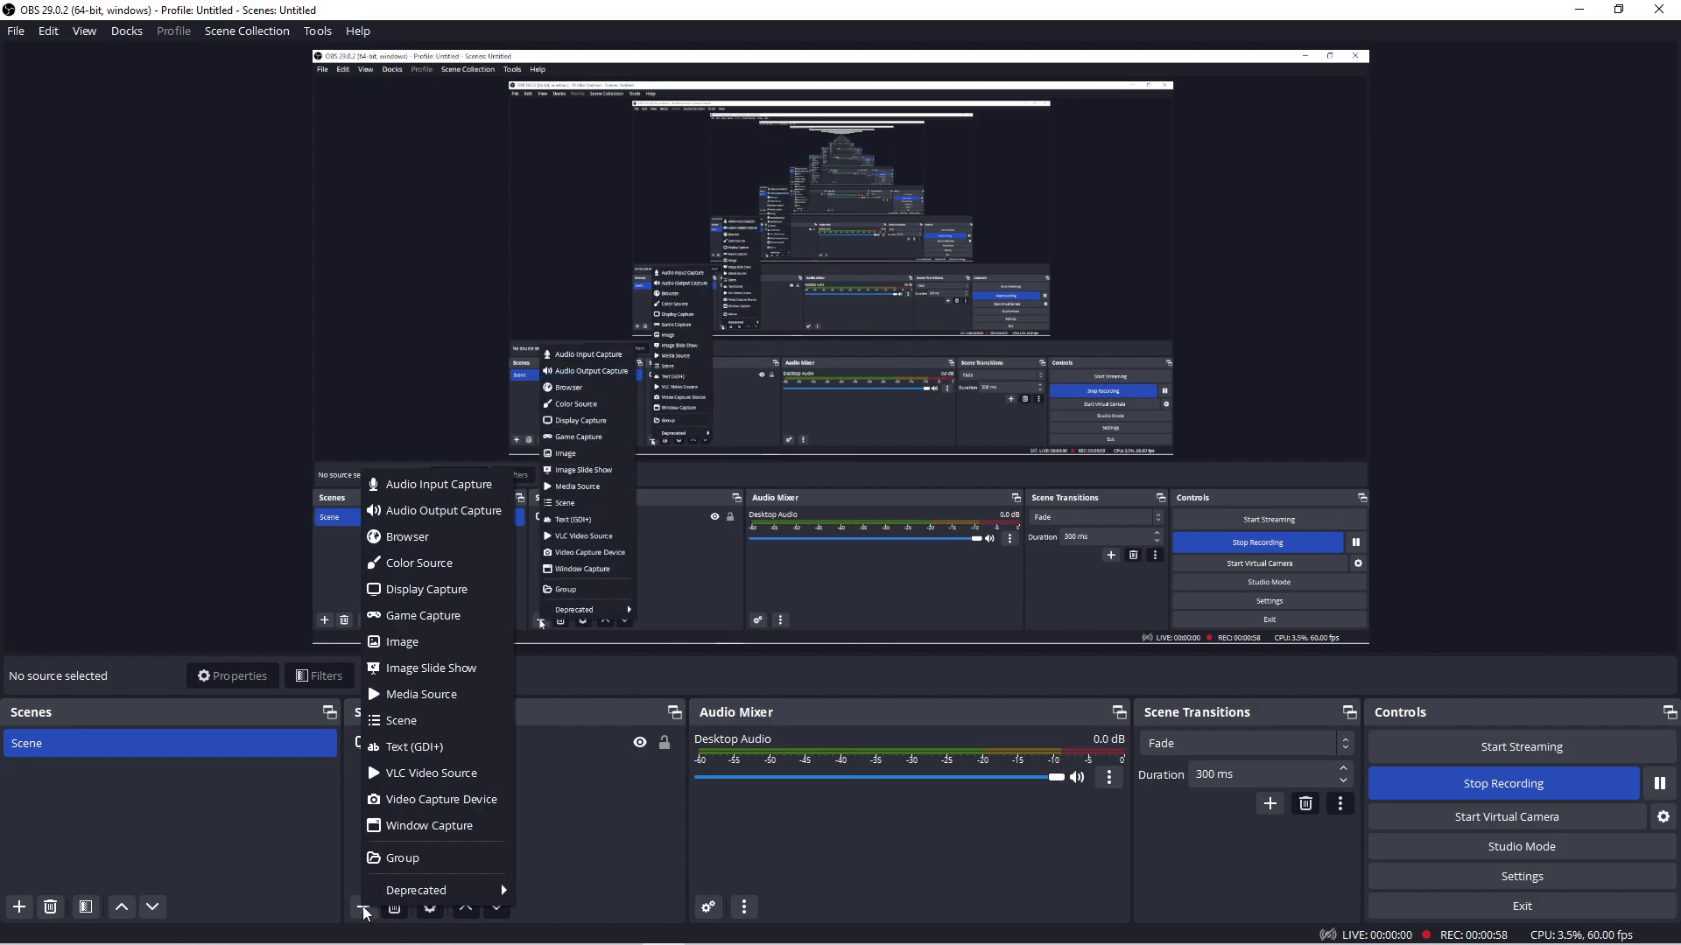
{"action": "mouse_move", "coordinate": [436, 798]}
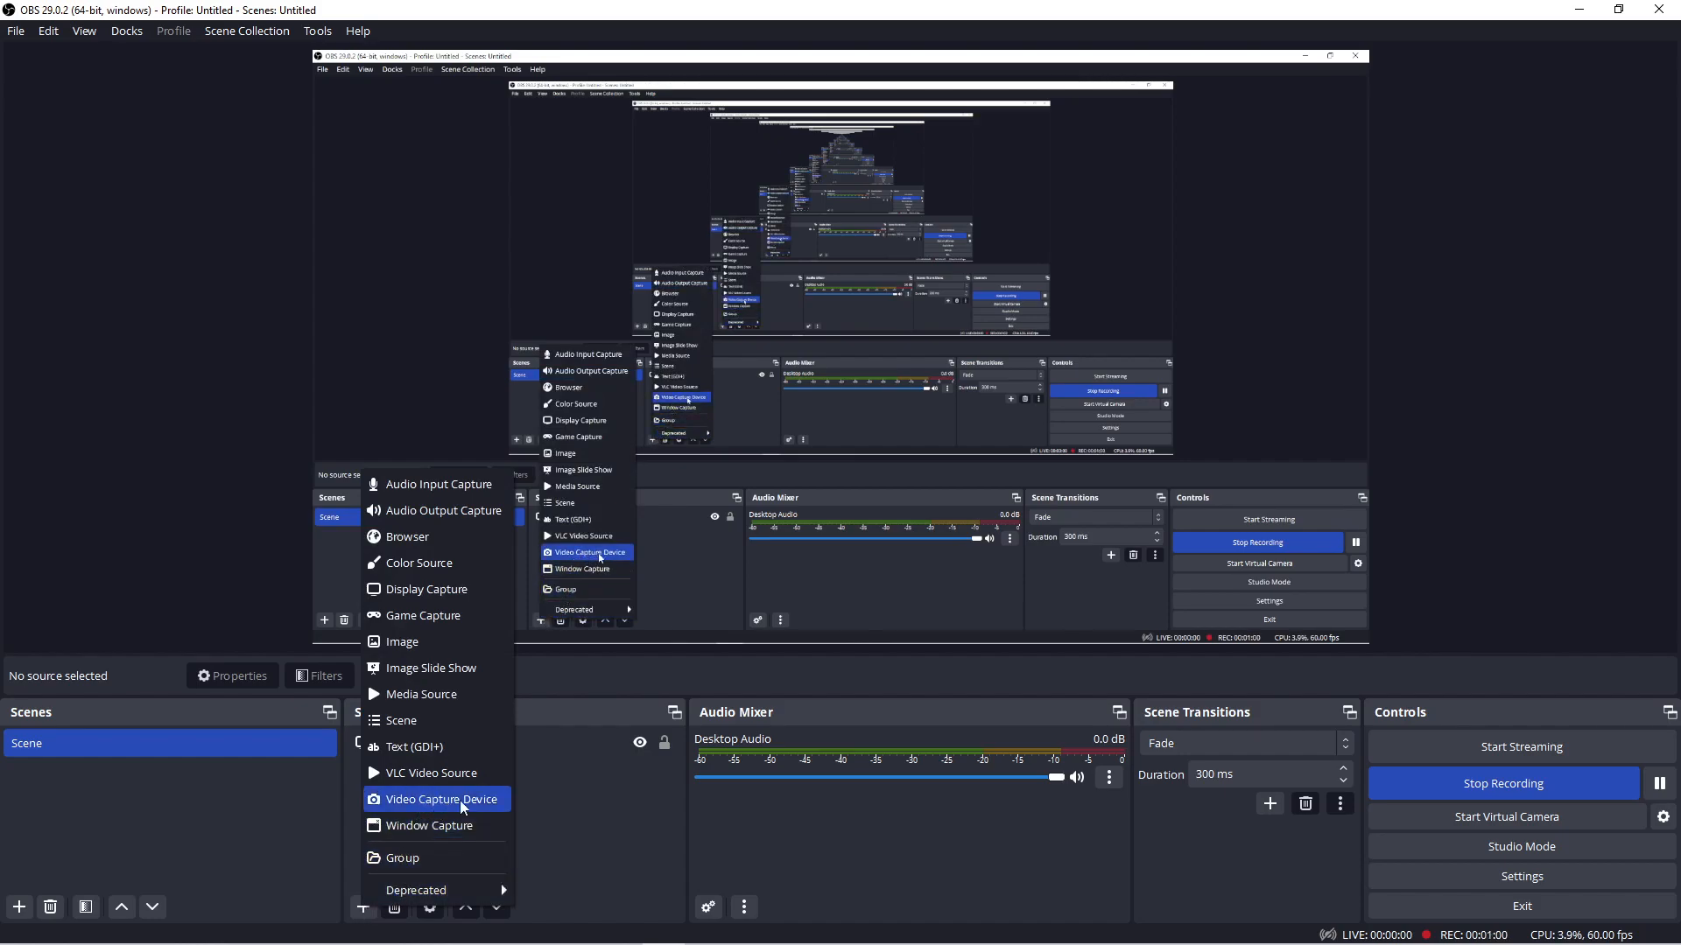
{"action": "mouse_move", "coordinate": [480, 806]}
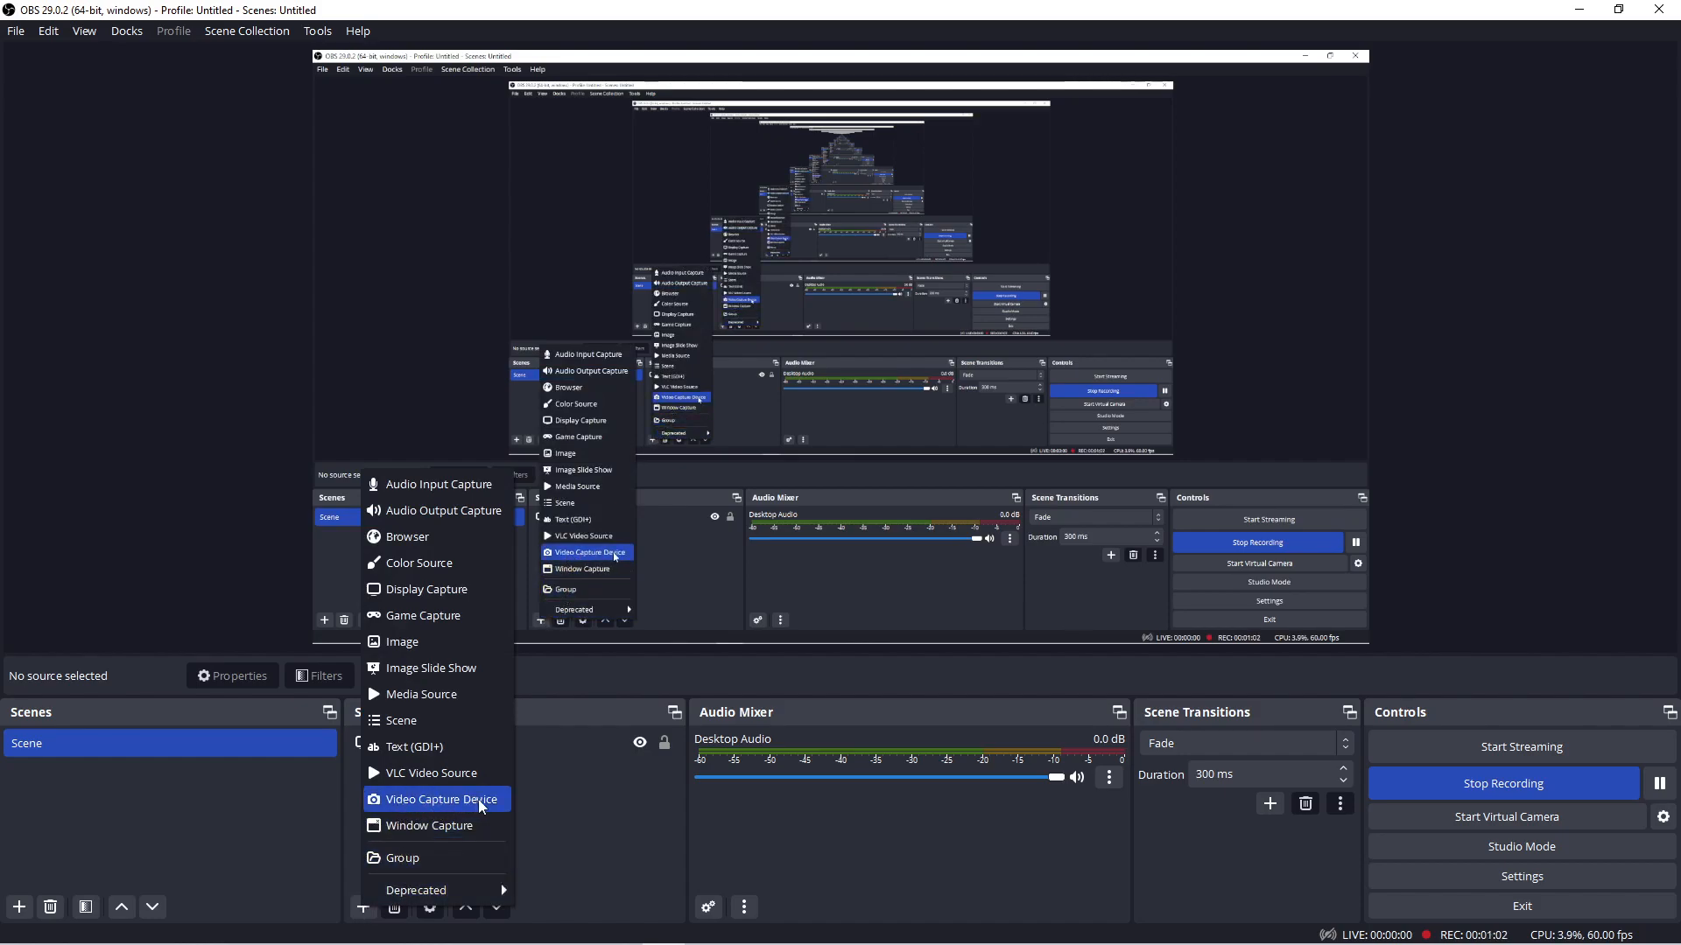
{"action": "left_click", "coordinate": [436, 798]}
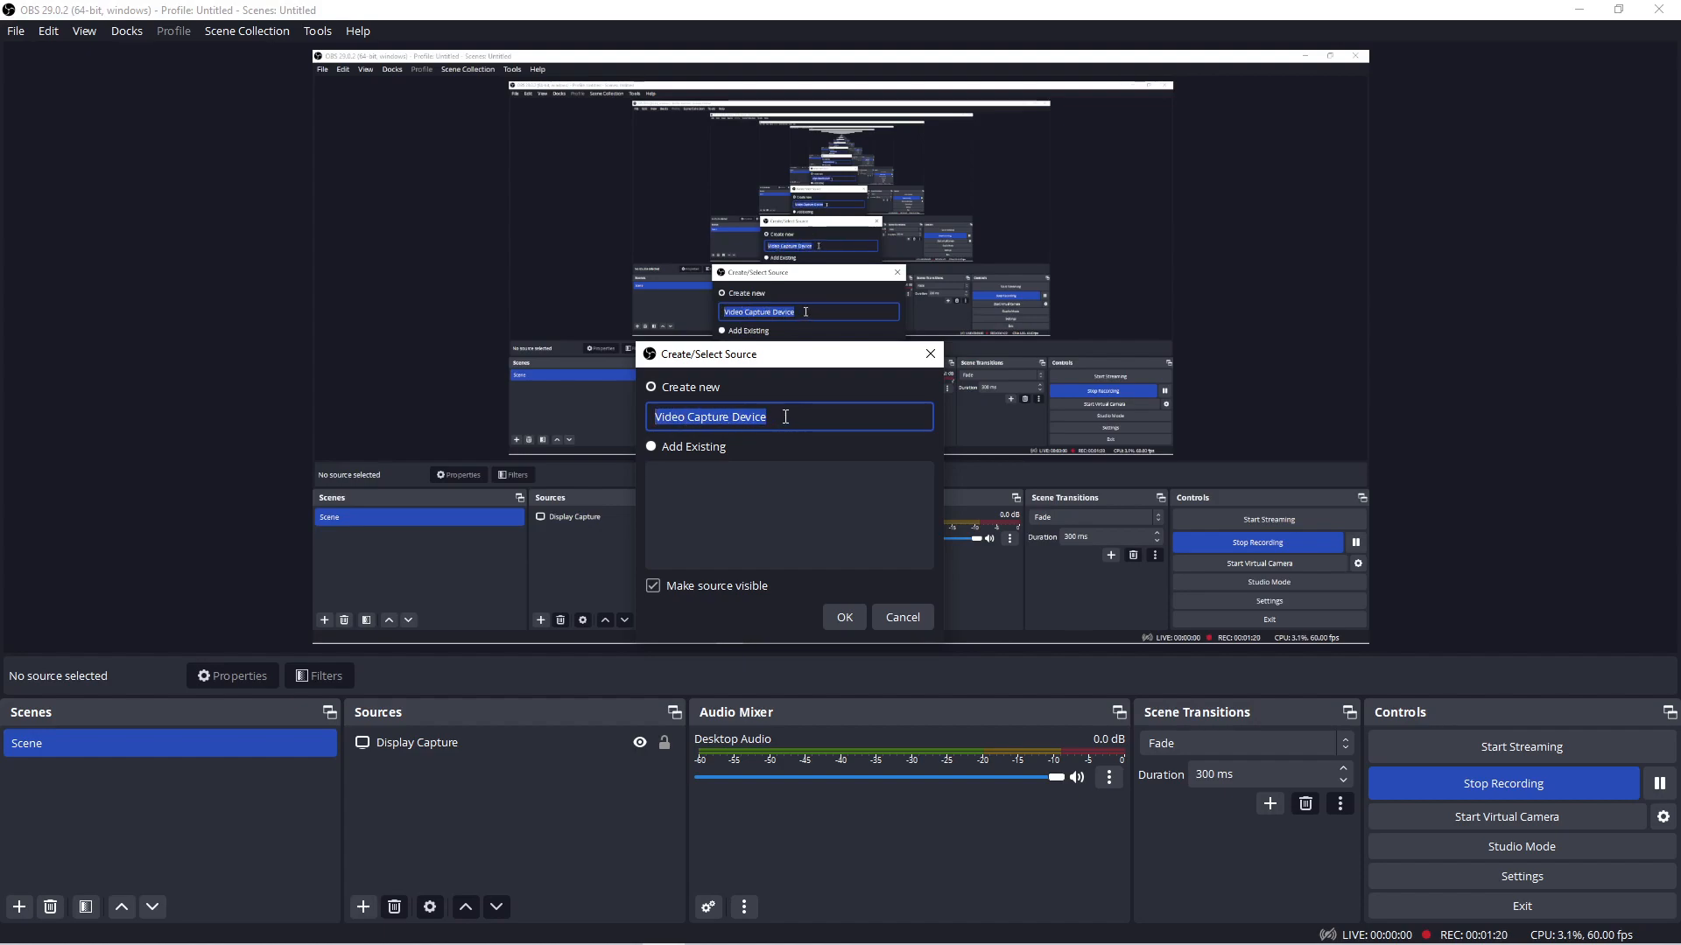
{"action": "left_click", "coordinate": [653, 585]}
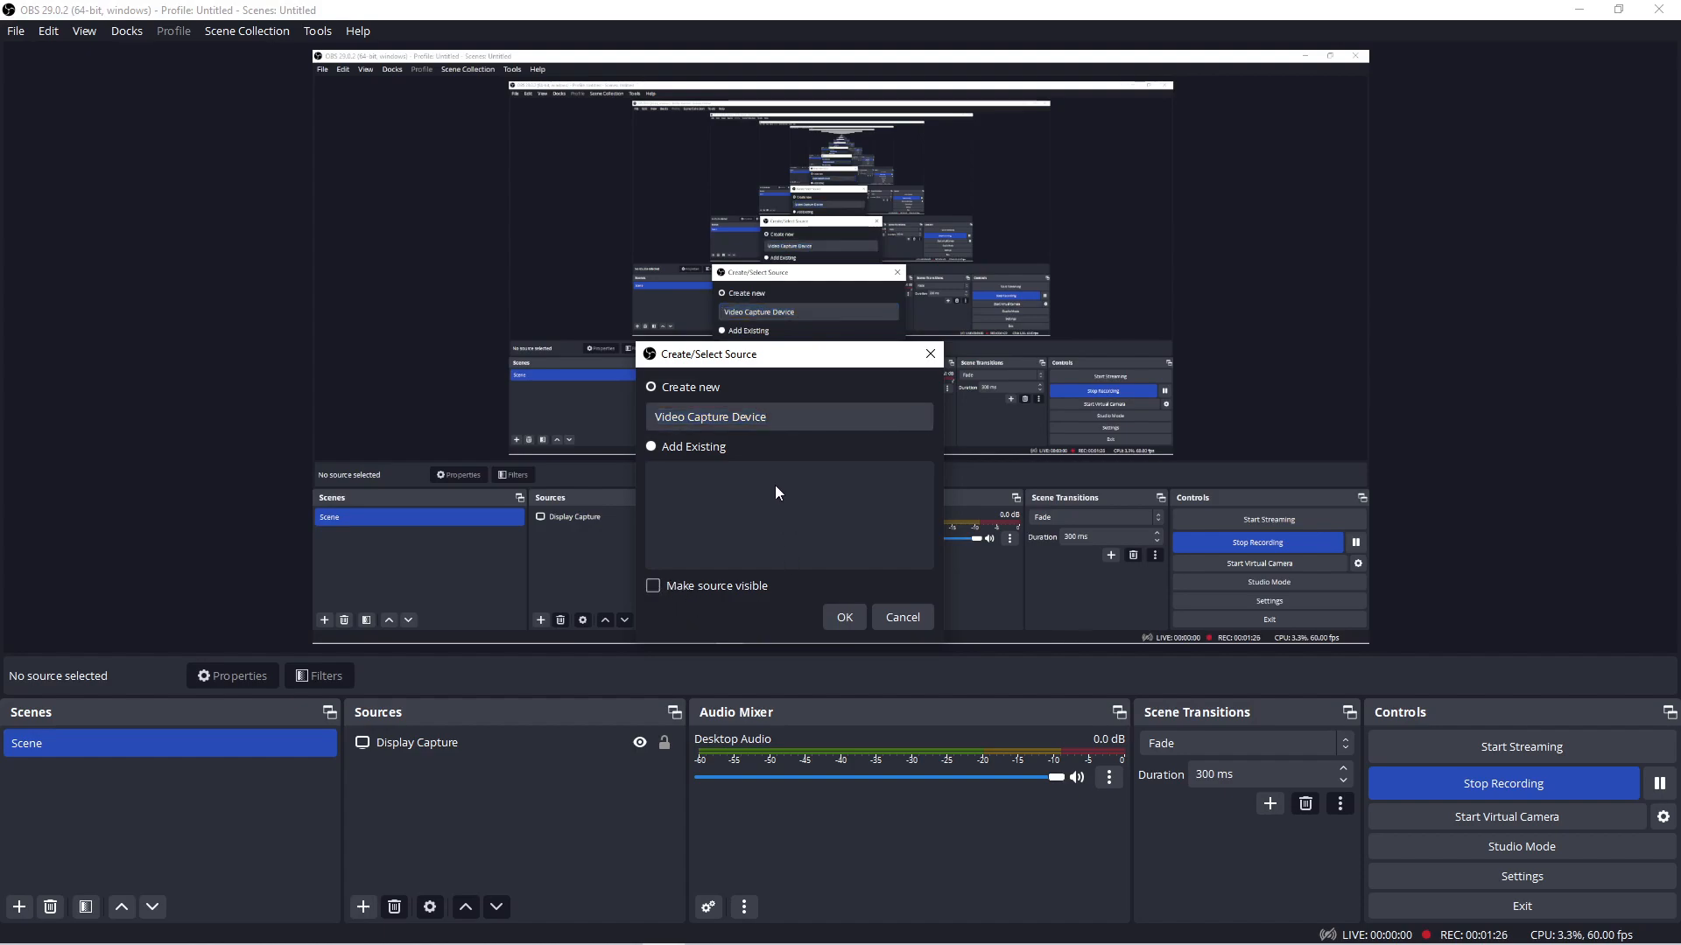
{"action": "left_click", "coordinate": [844, 616]}
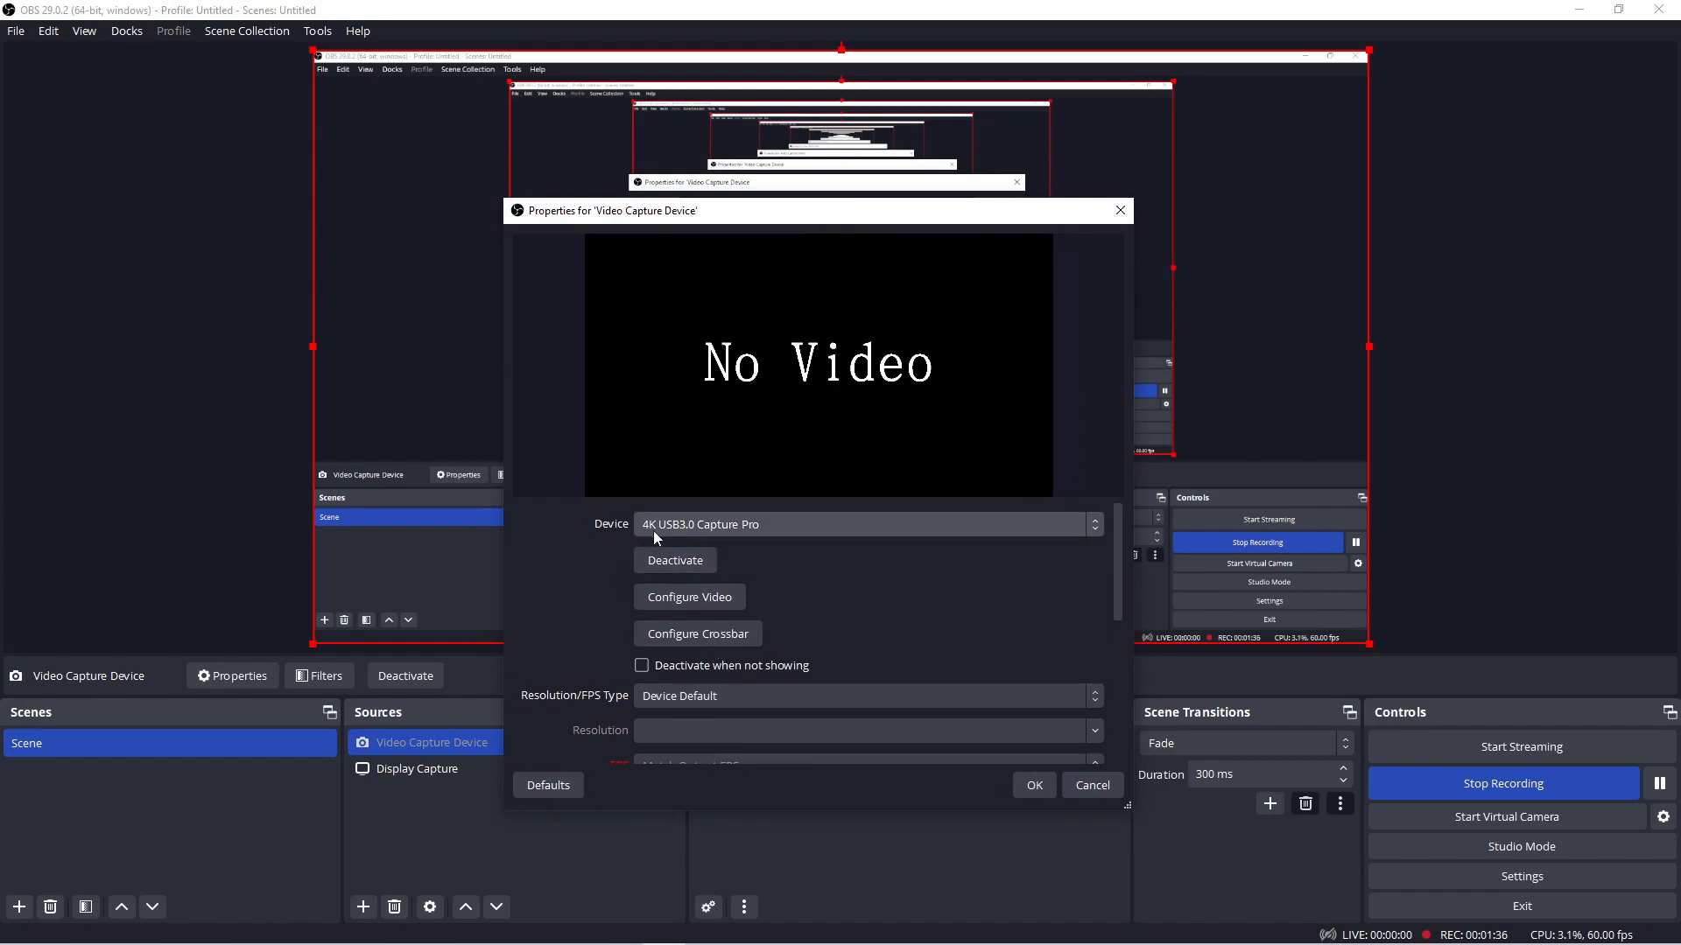
{"action": "mouse_move", "coordinate": [665, 539]}
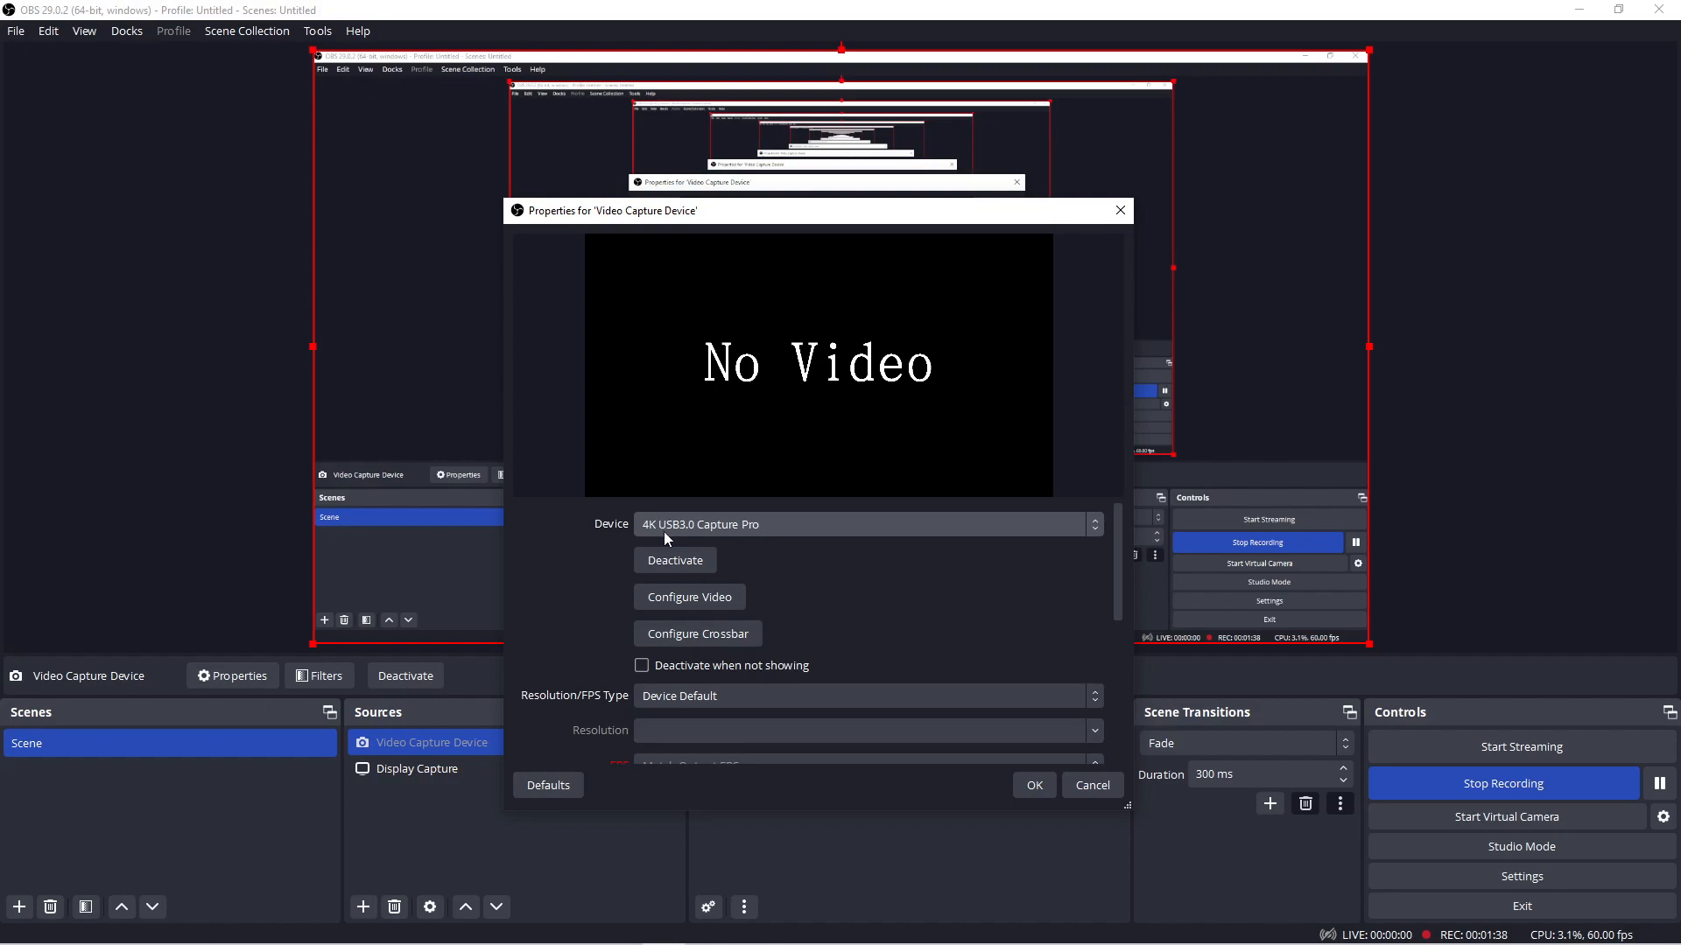
{"action": "mouse_move", "coordinate": [698, 536]}
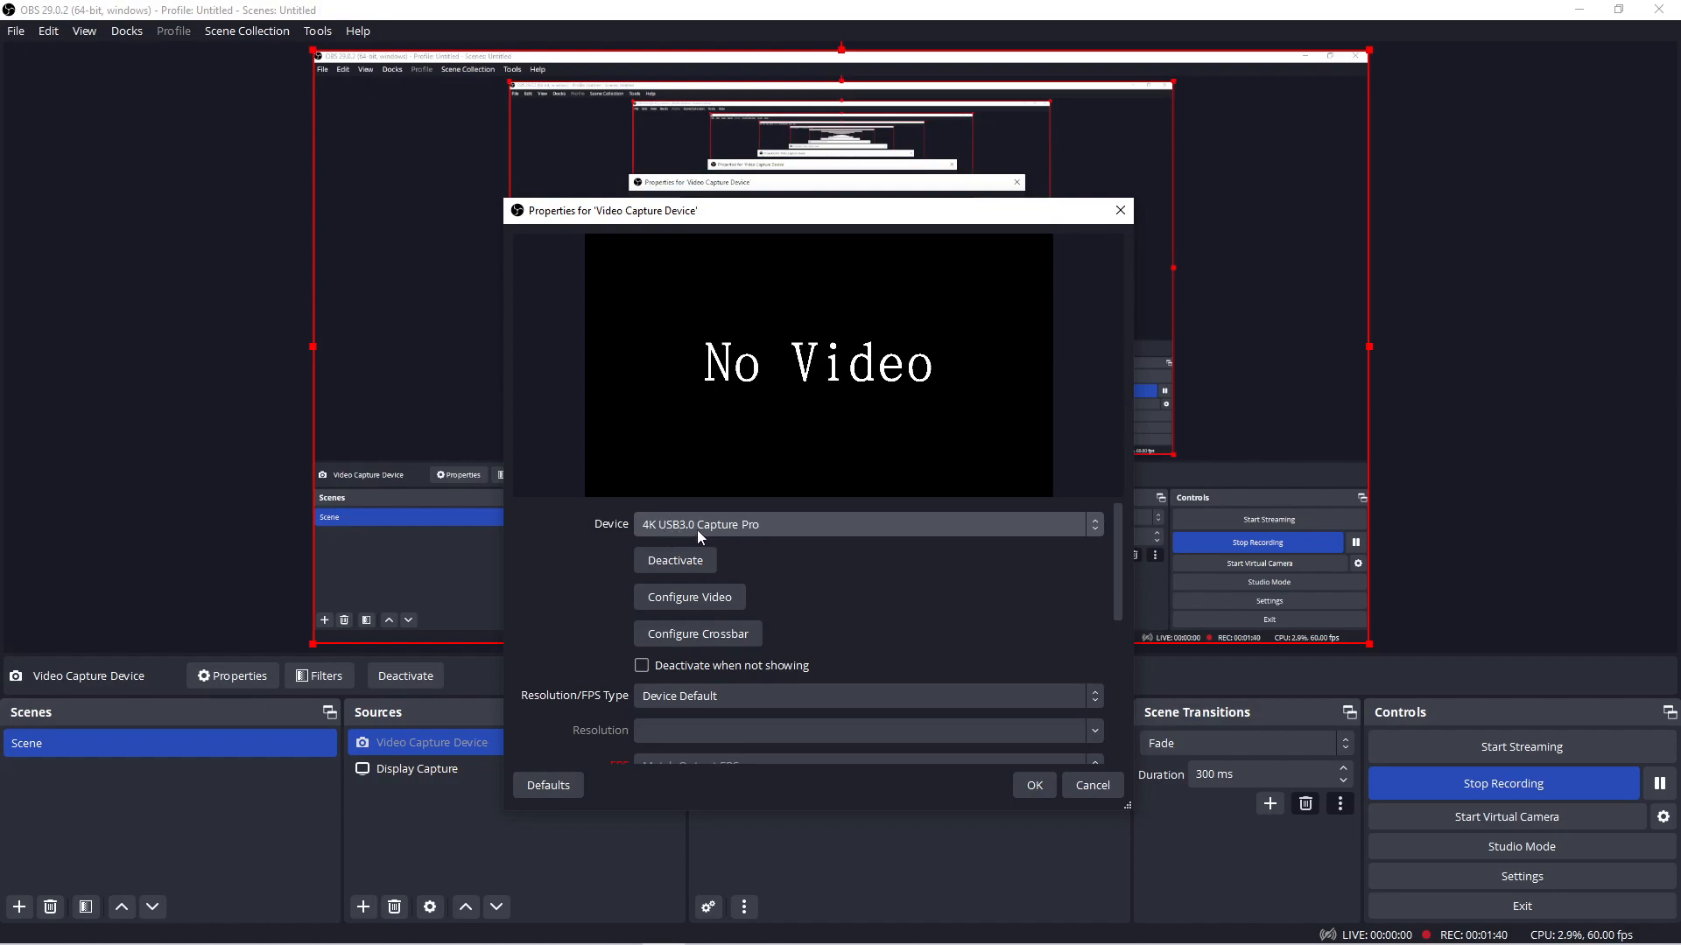
{"action": "mouse_move", "coordinate": [793, 533]}
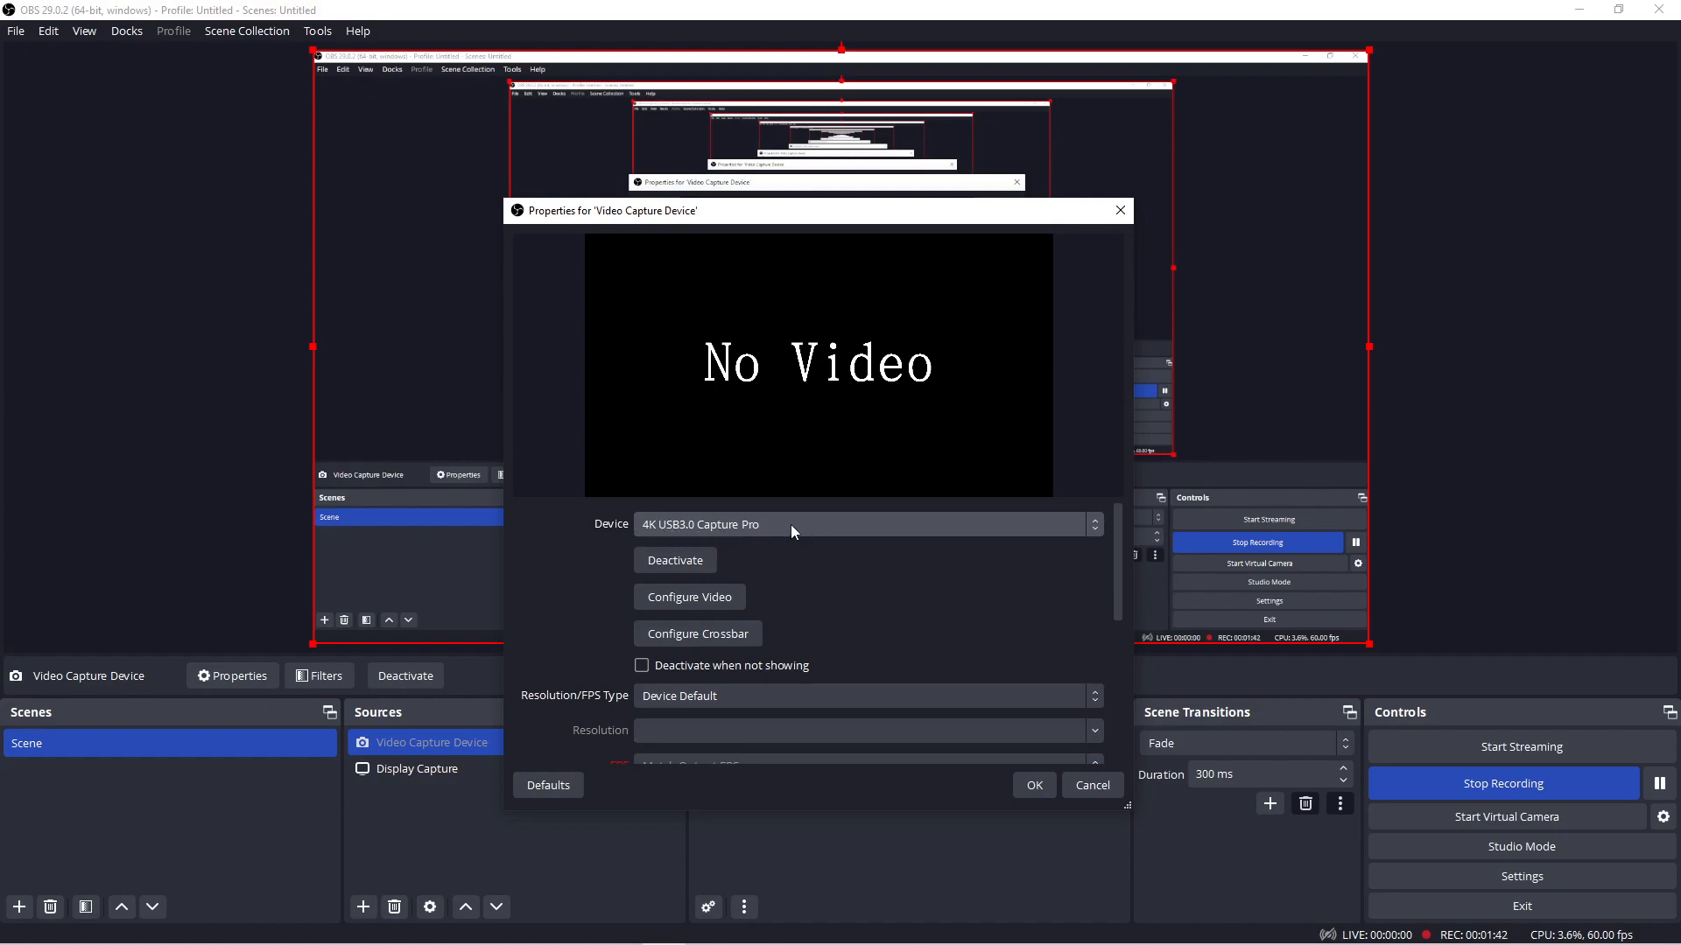
{"action": "mouse_move", "coordinate": [780, 534]}
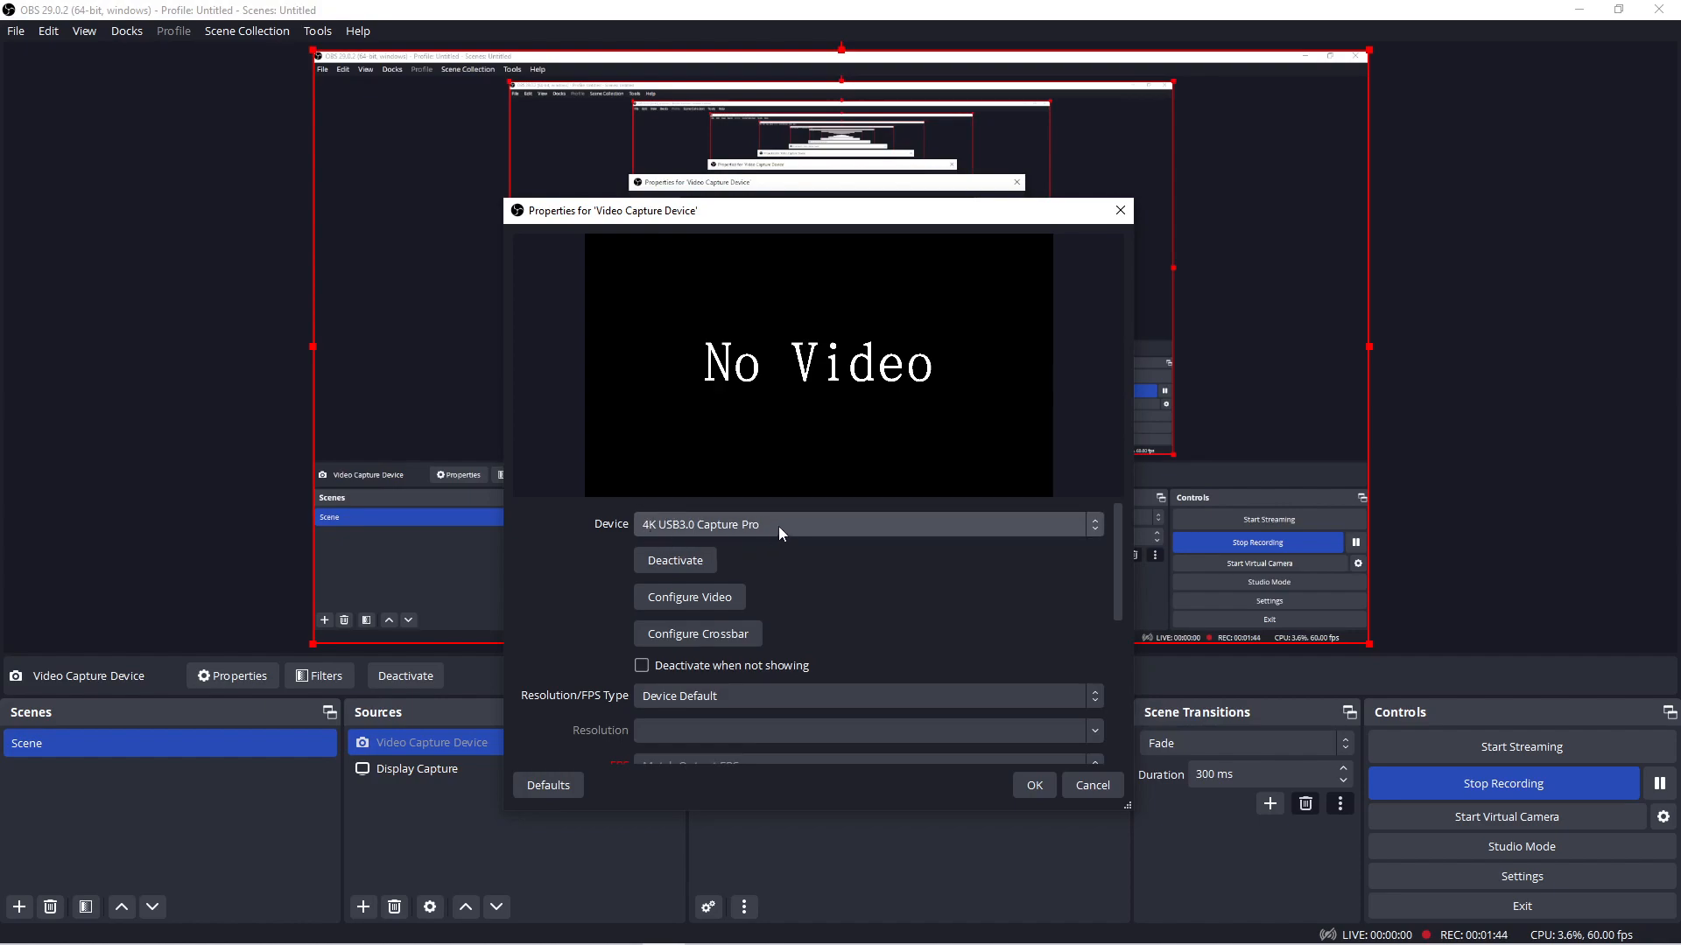
{"action": "mouse_move", "coordinate": [580, 569]}
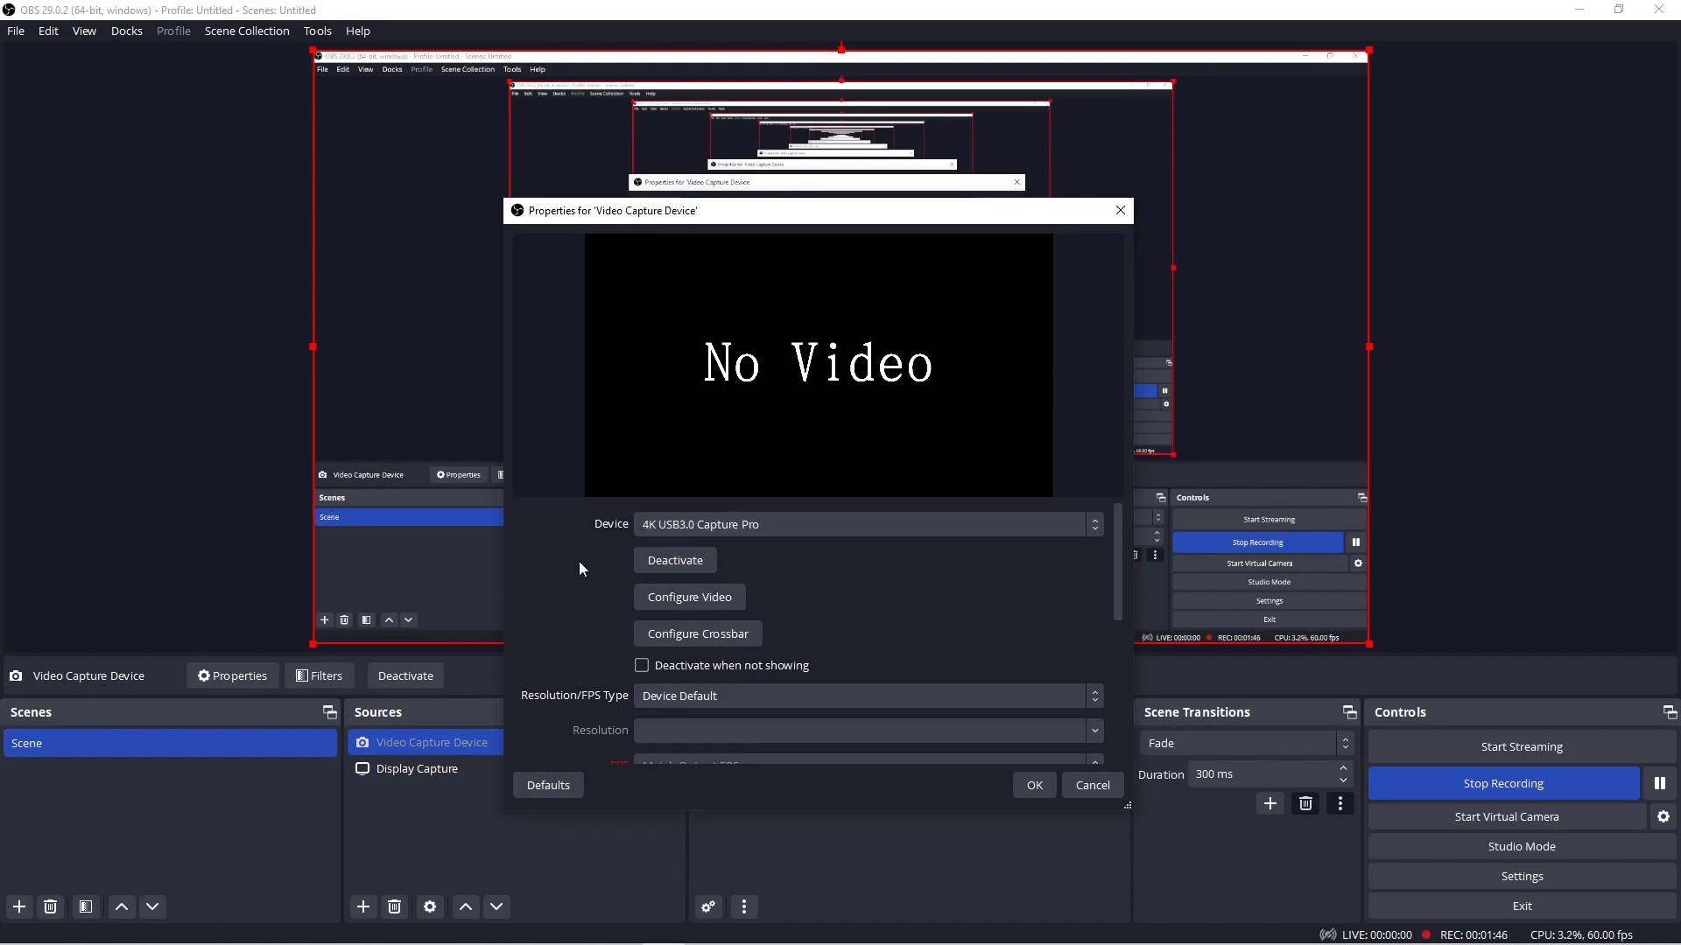
{"action": "scroll", "scroll_direction": "down", "scroll_amount": 3}
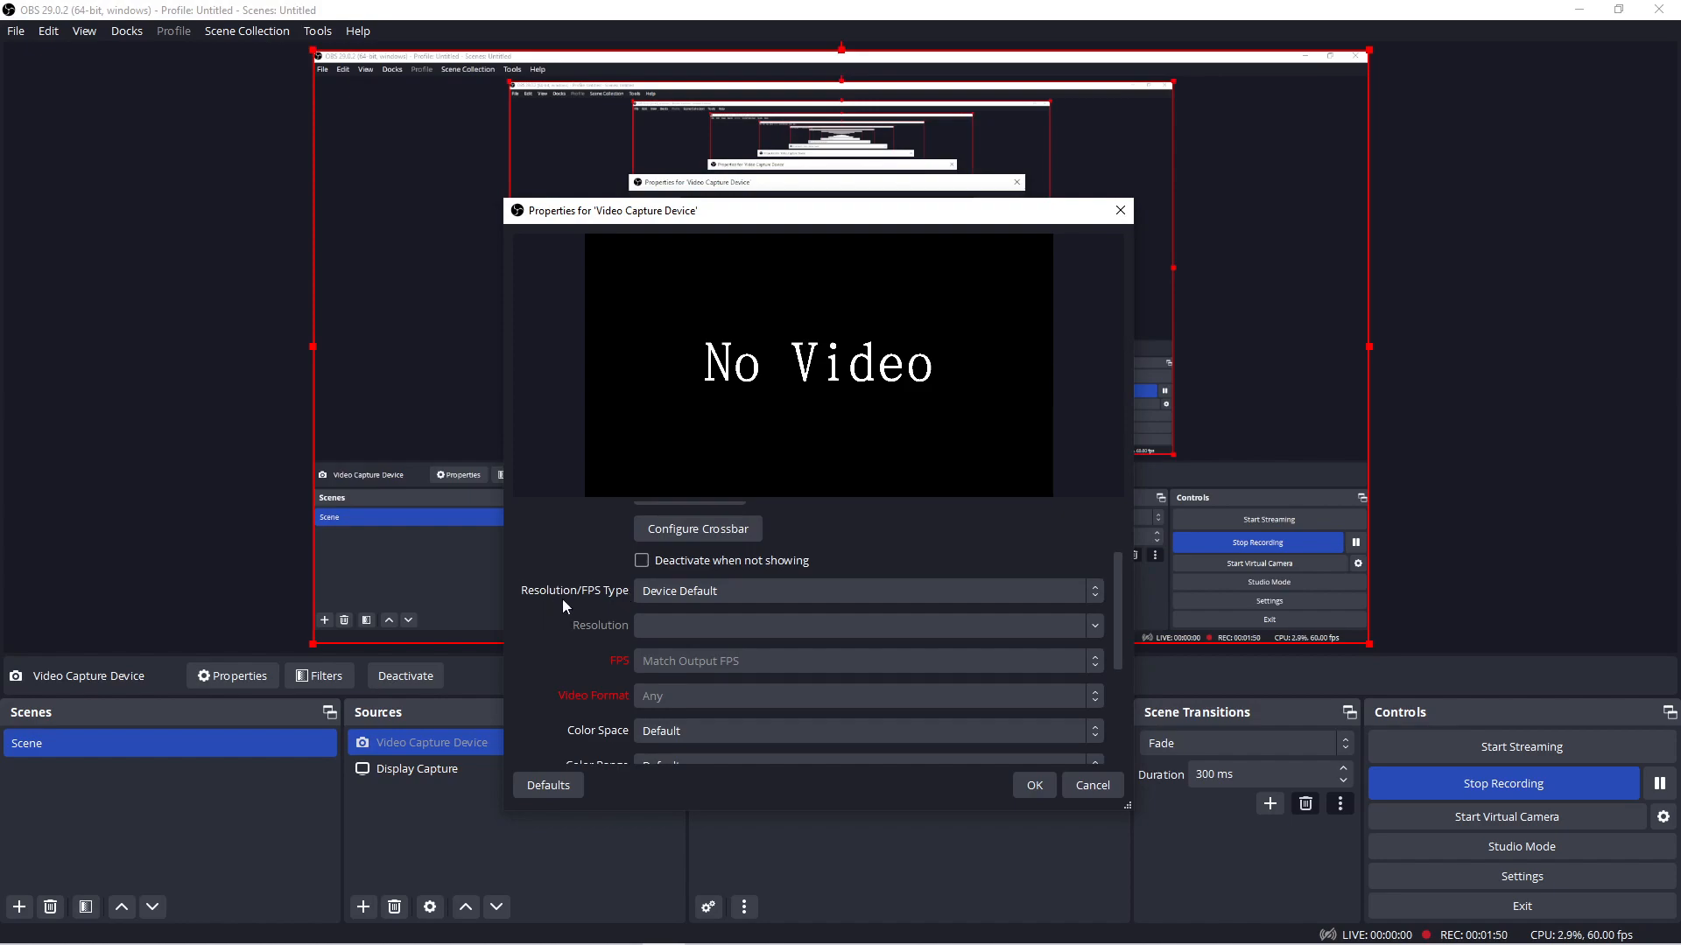
{"action": "mouse_move", "coordinate": [733, 590]}
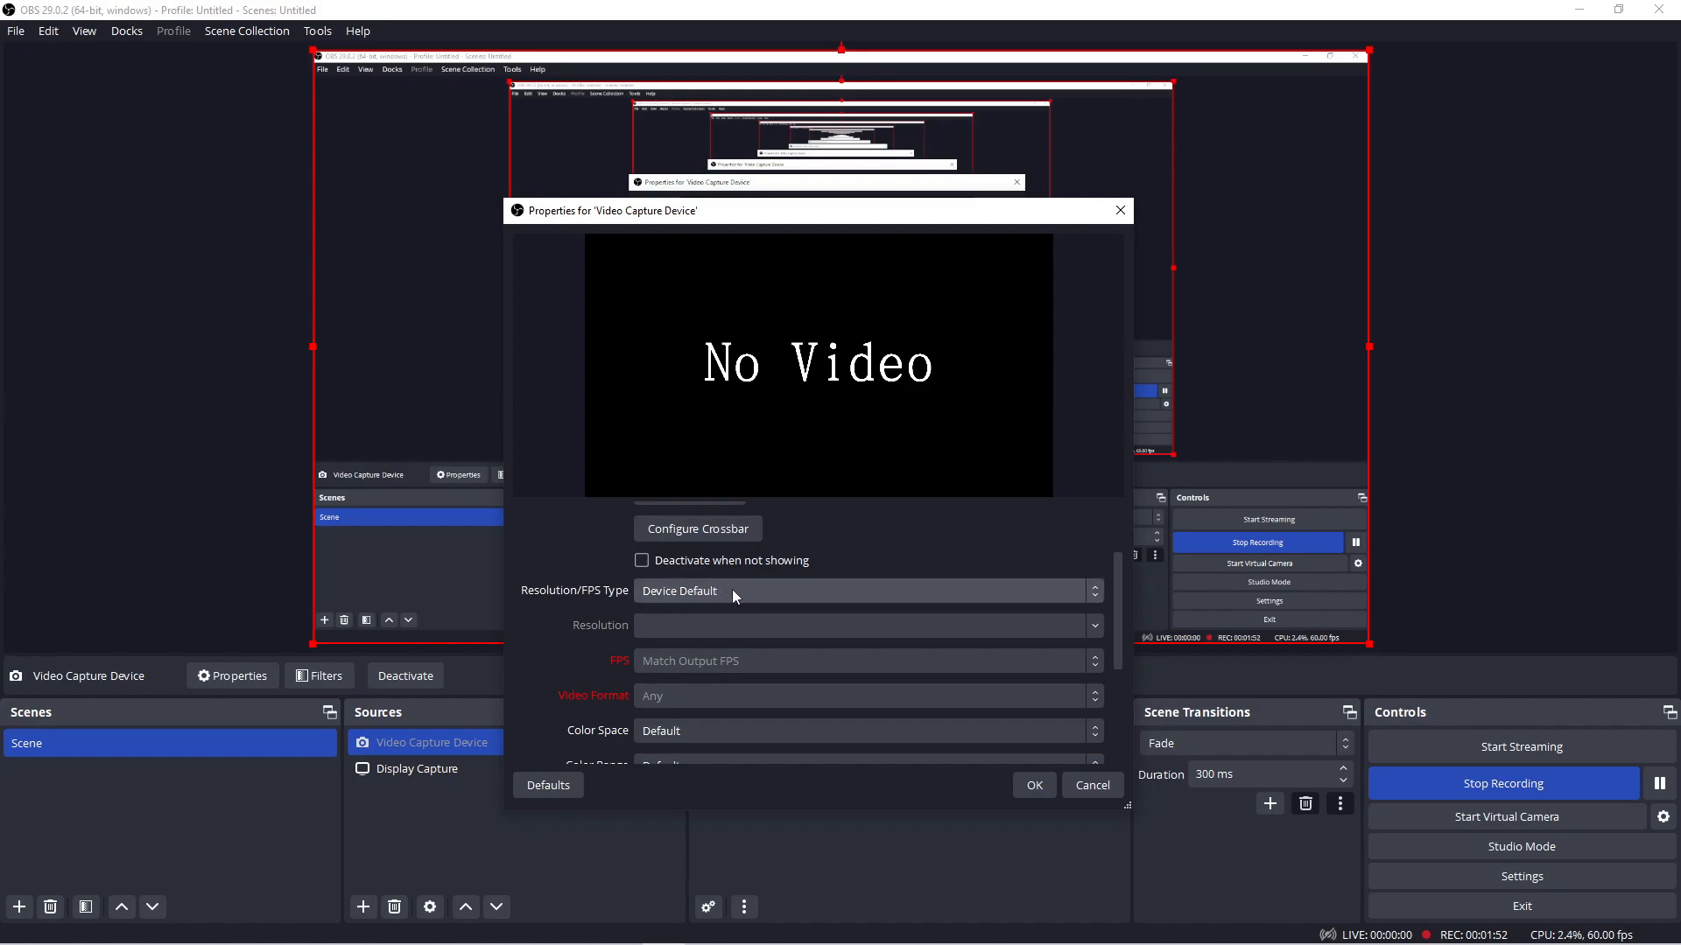
{"action": "left_click", "coordinate": [866, 590]}
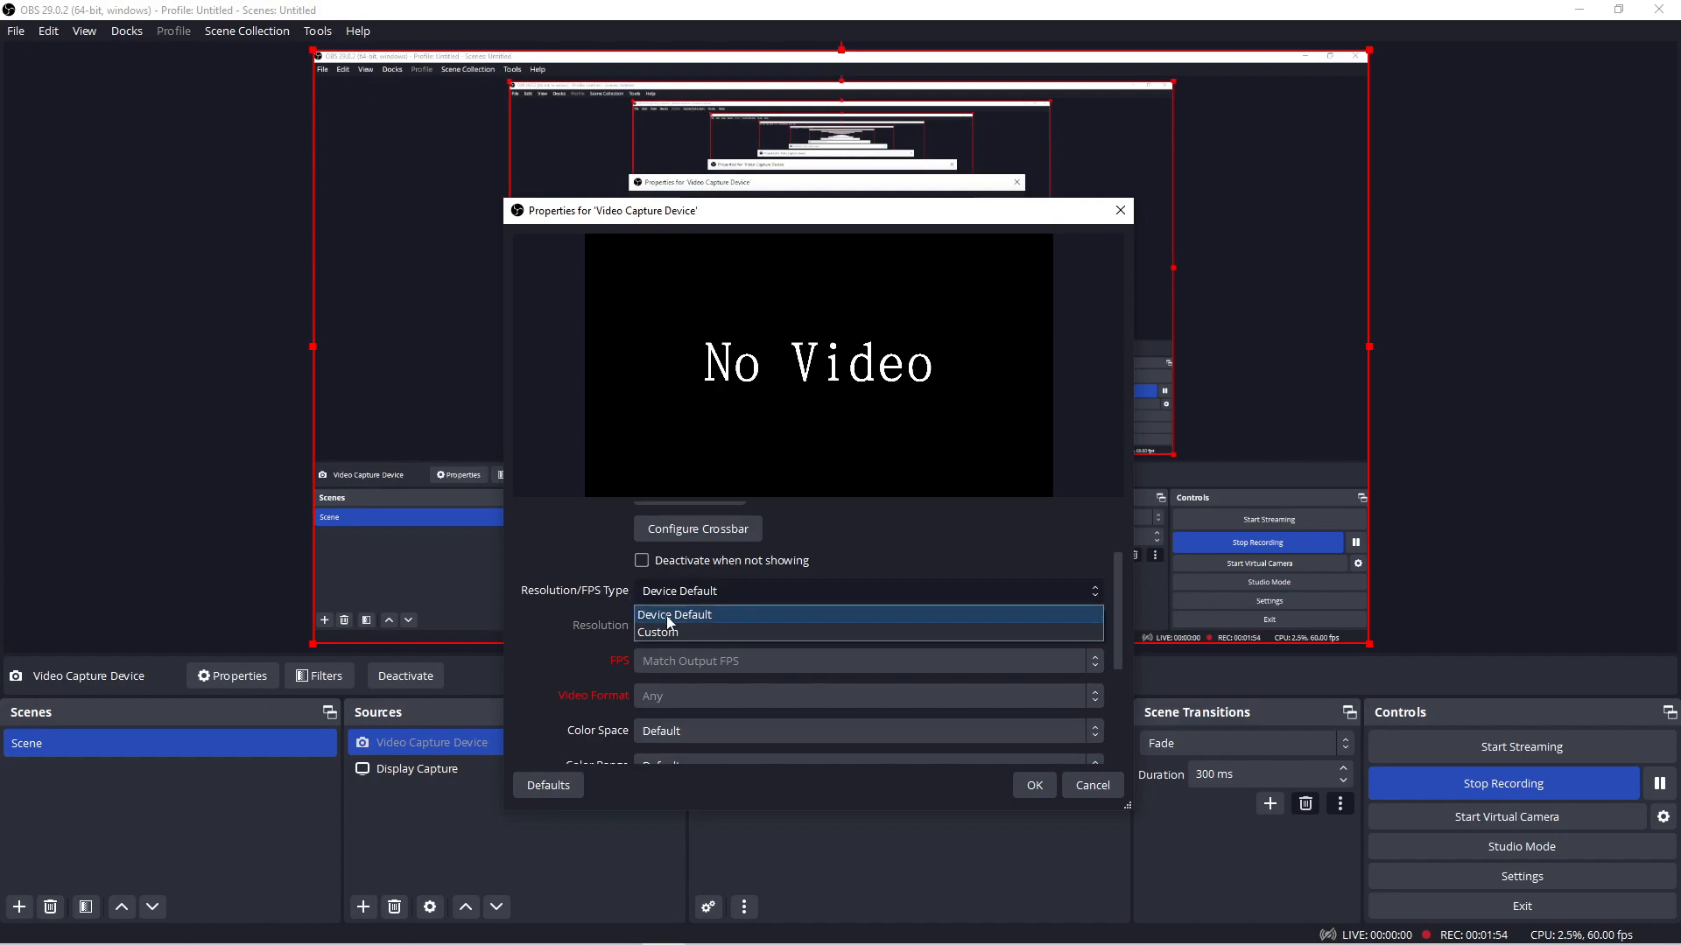
{"action": "left_click", "coordinate": [672, 615]}
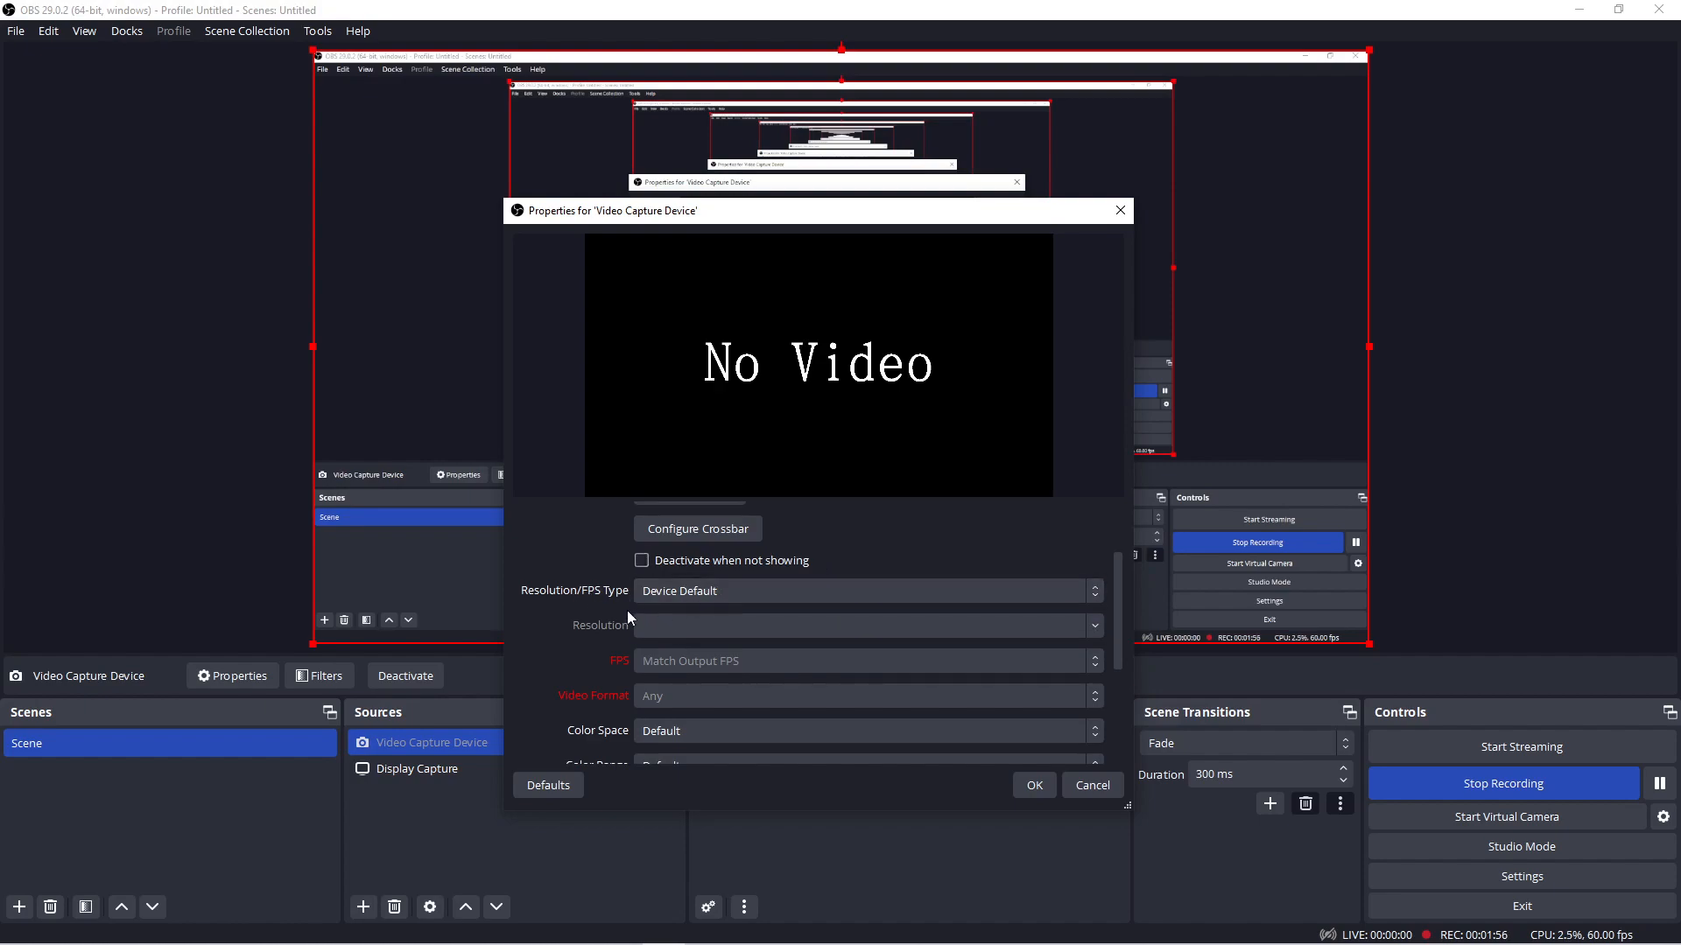
{"action": "mouse_move", "coordinate": [565, 581]}
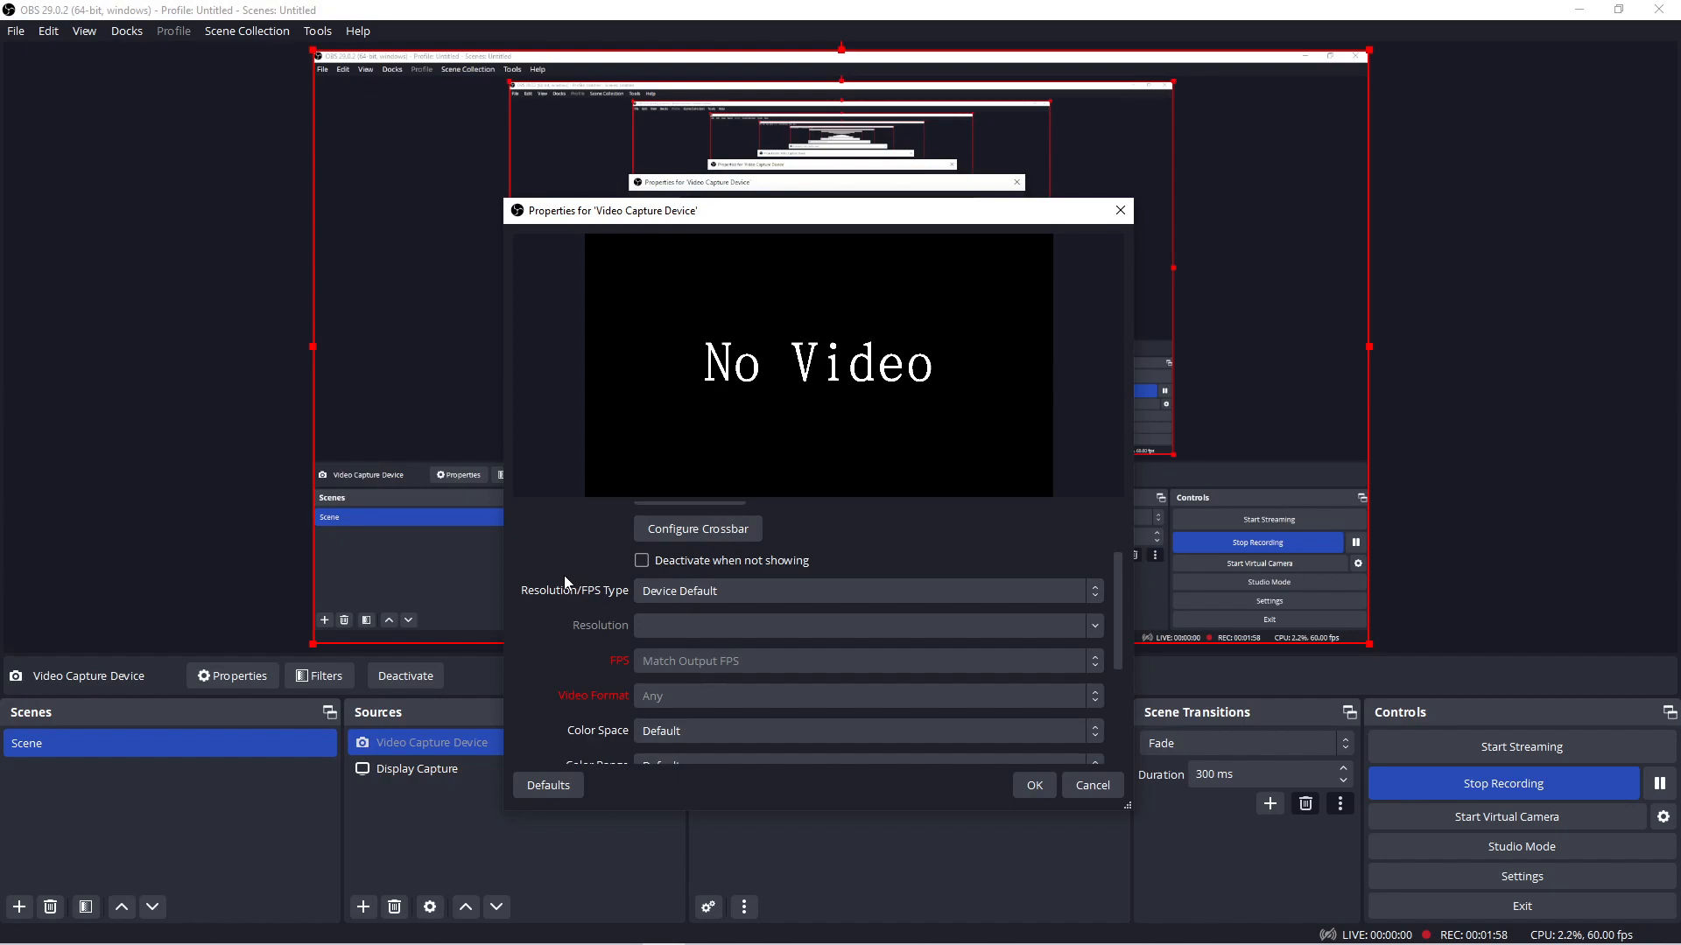
{"action": "mouse_move", "coordinate": [596, 637]}
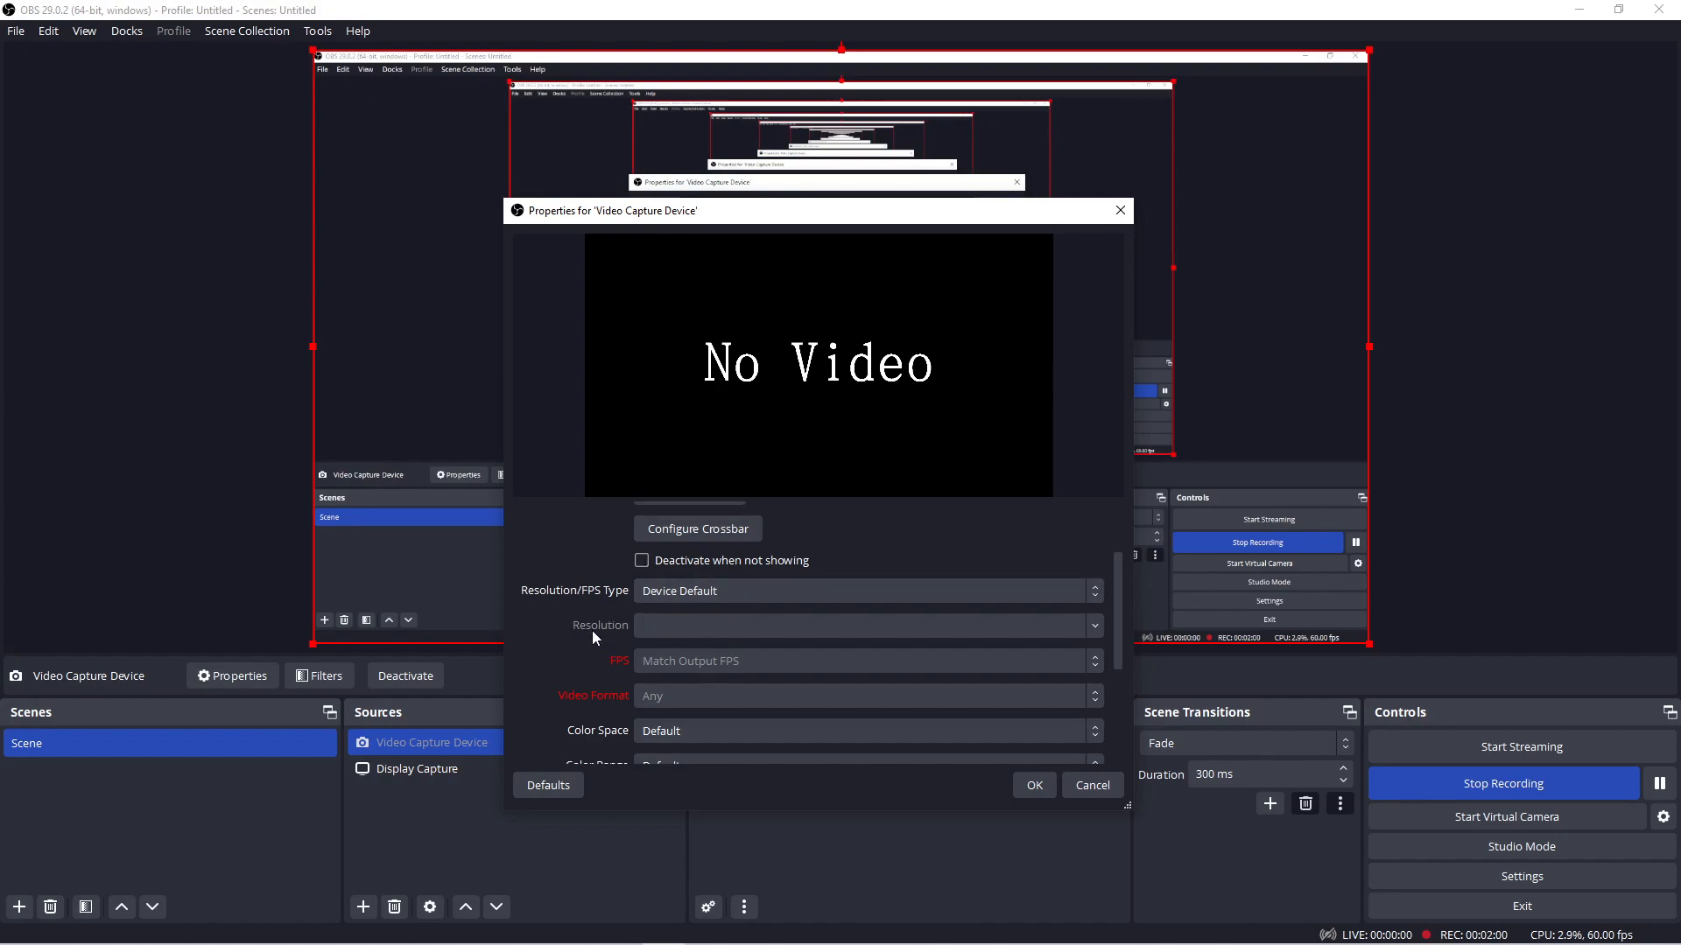
{"action": "mouse_move", "coordinate": [704, 590]}
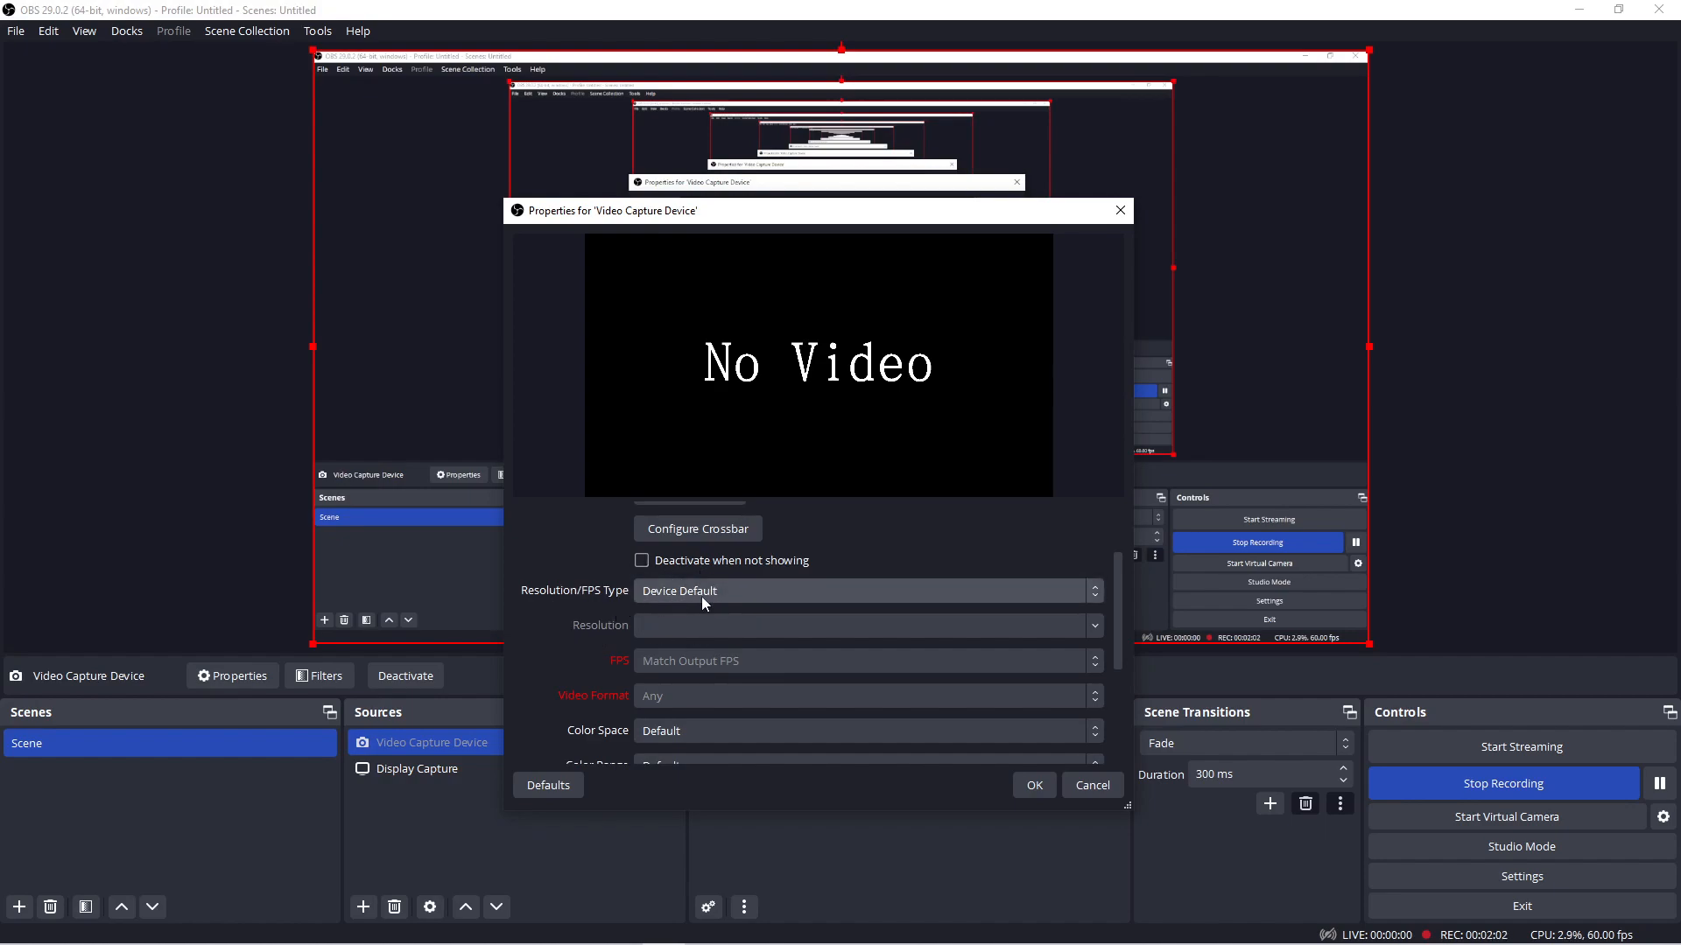
{"action": "mouse_move", "coordinate": [609, 600]}
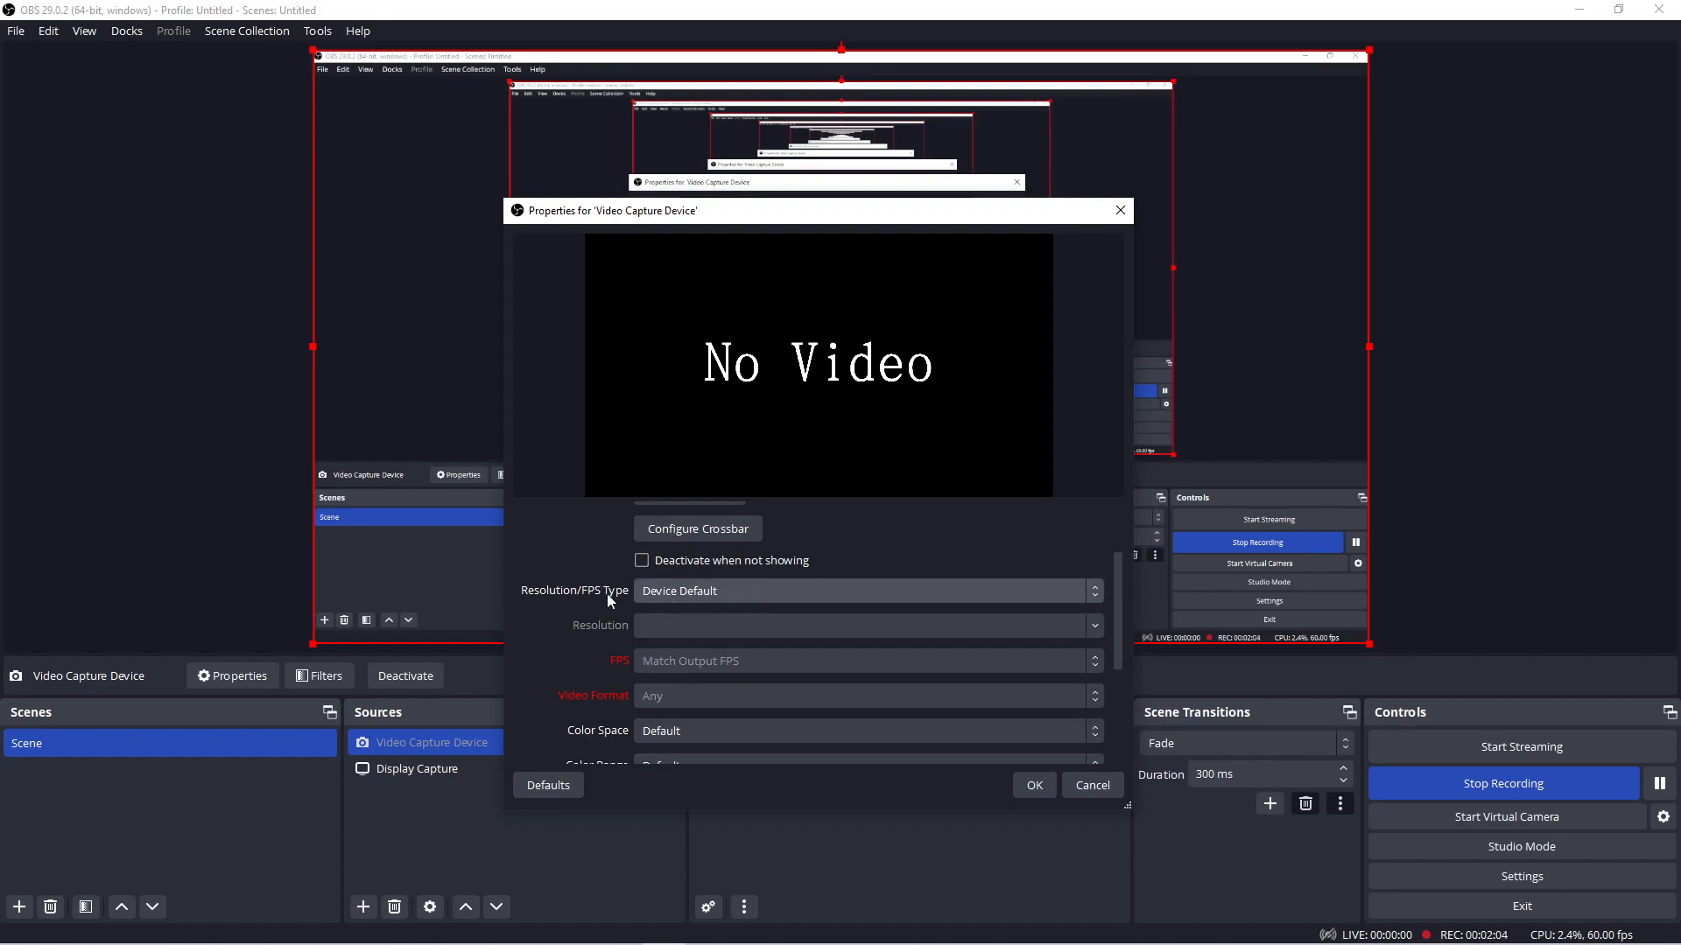
{"action": "scroll", "scroll_direction": "down", "scroll_amount": 3}
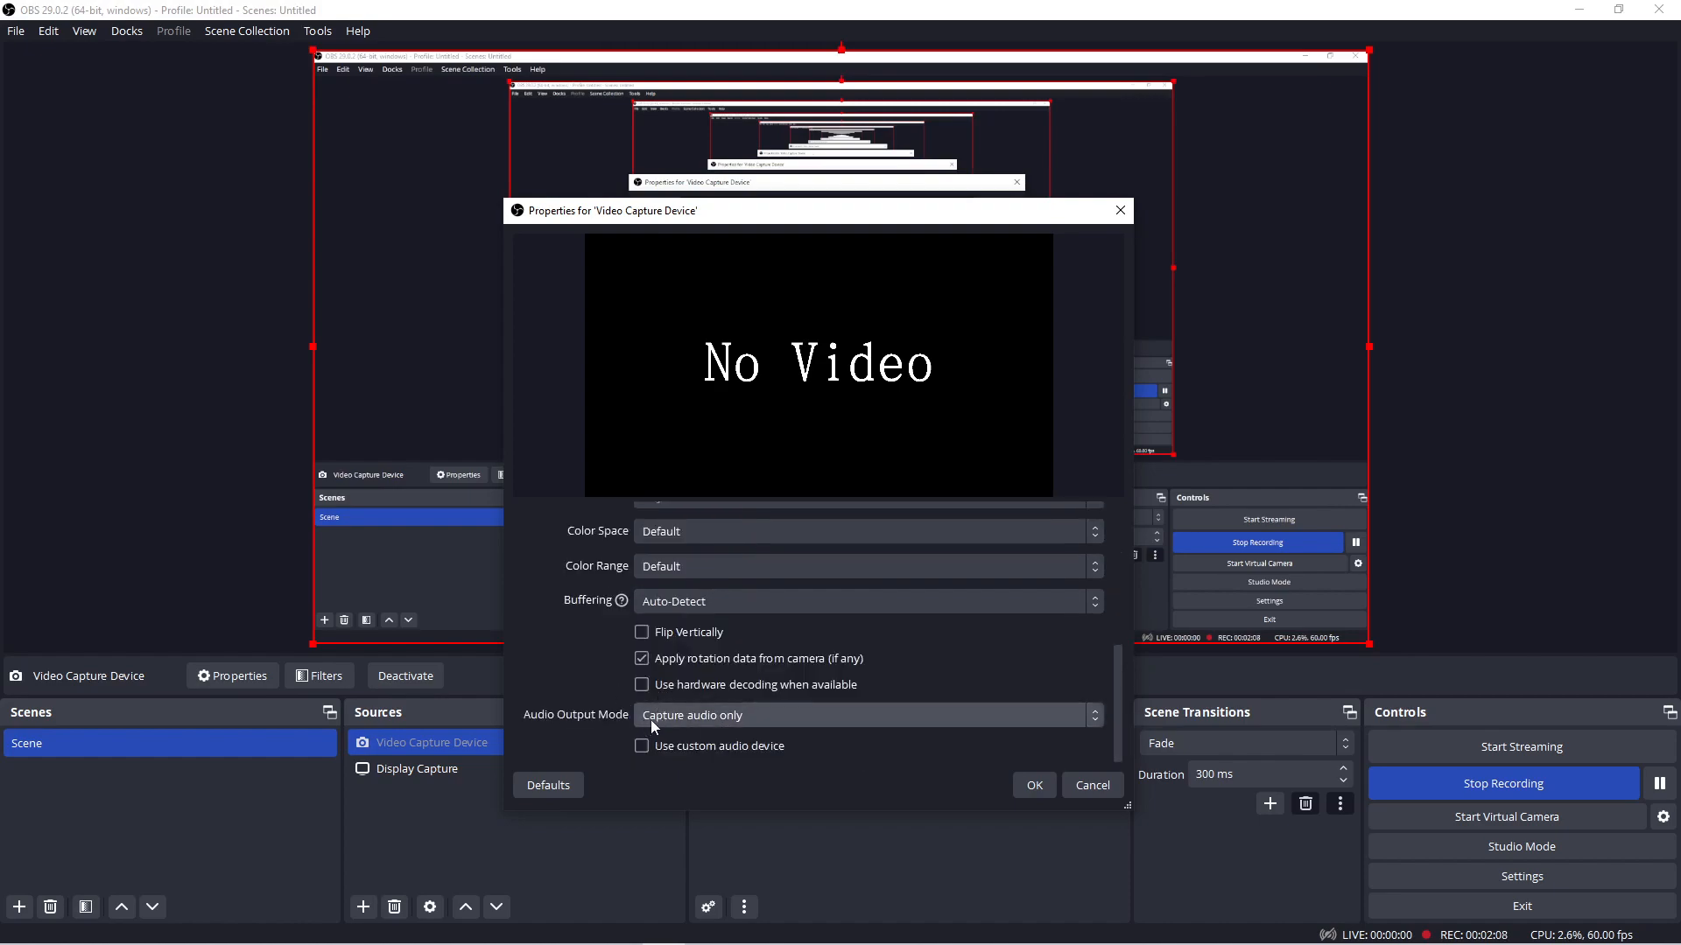
{"action": "mouse_move", "coordinate": [798, 727]}
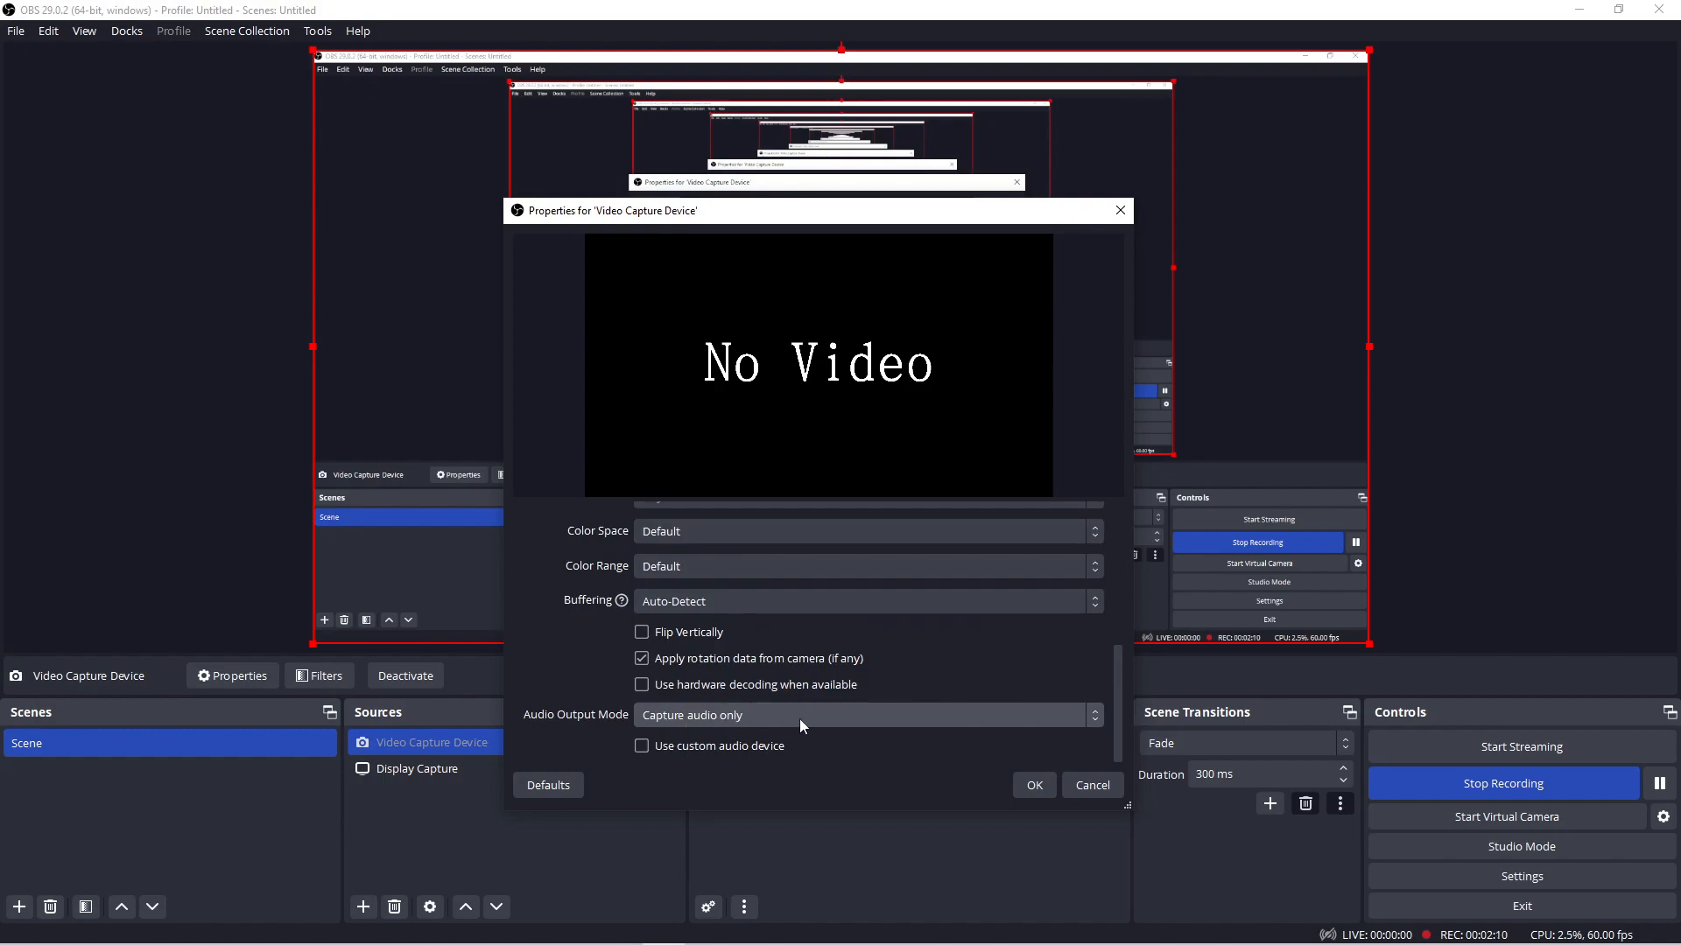
{"action": "mouse_move", "coordinate": [585, 653]}
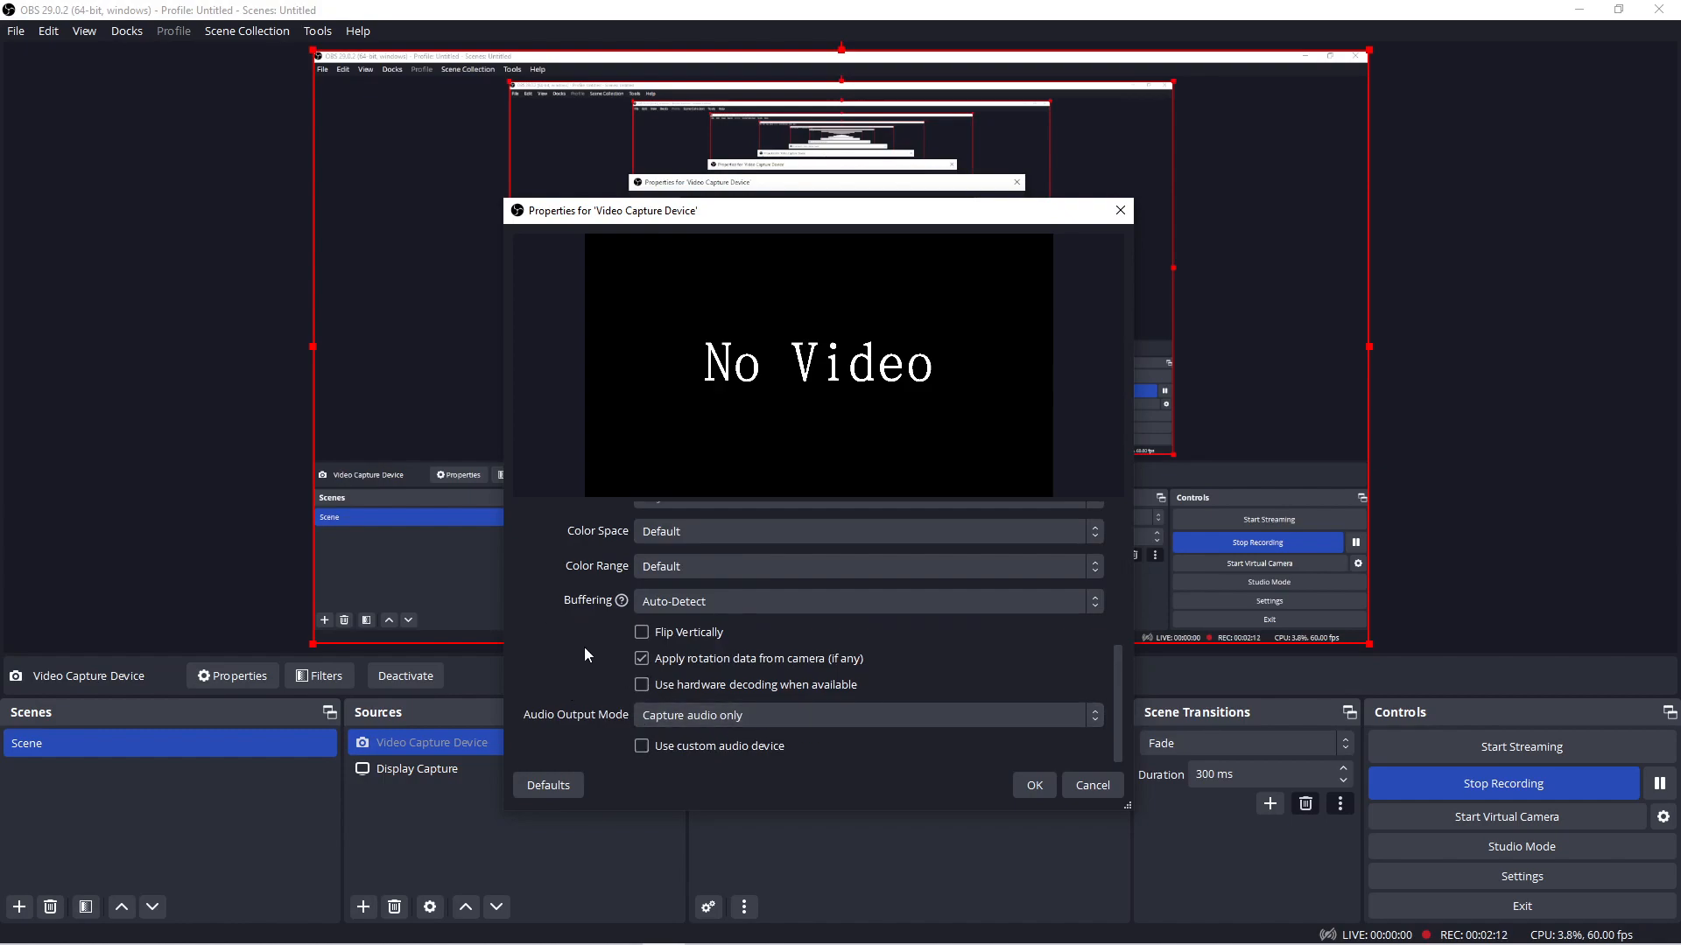
Return to the top of the properties dialog showing 4K USB3.0 Capture Pro as the device.
{"action": "scroll", "scroll_direction": "up", "scroll_amount": 3}
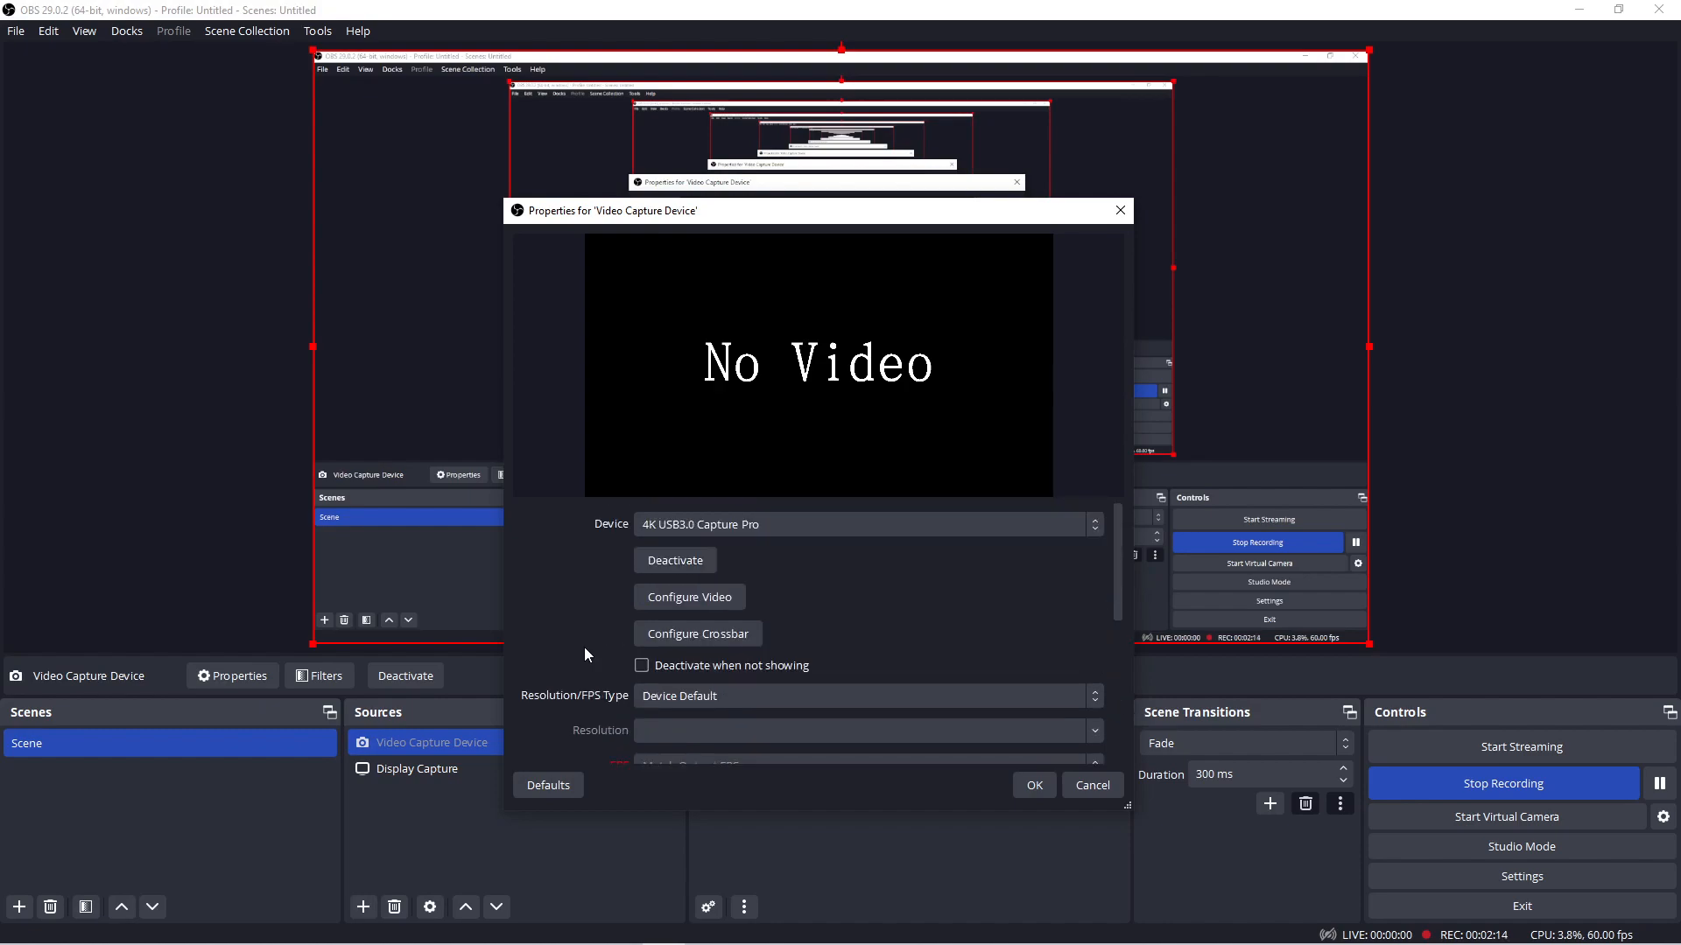
{"action": "mouse_move", "coordinate": [819, 576]}
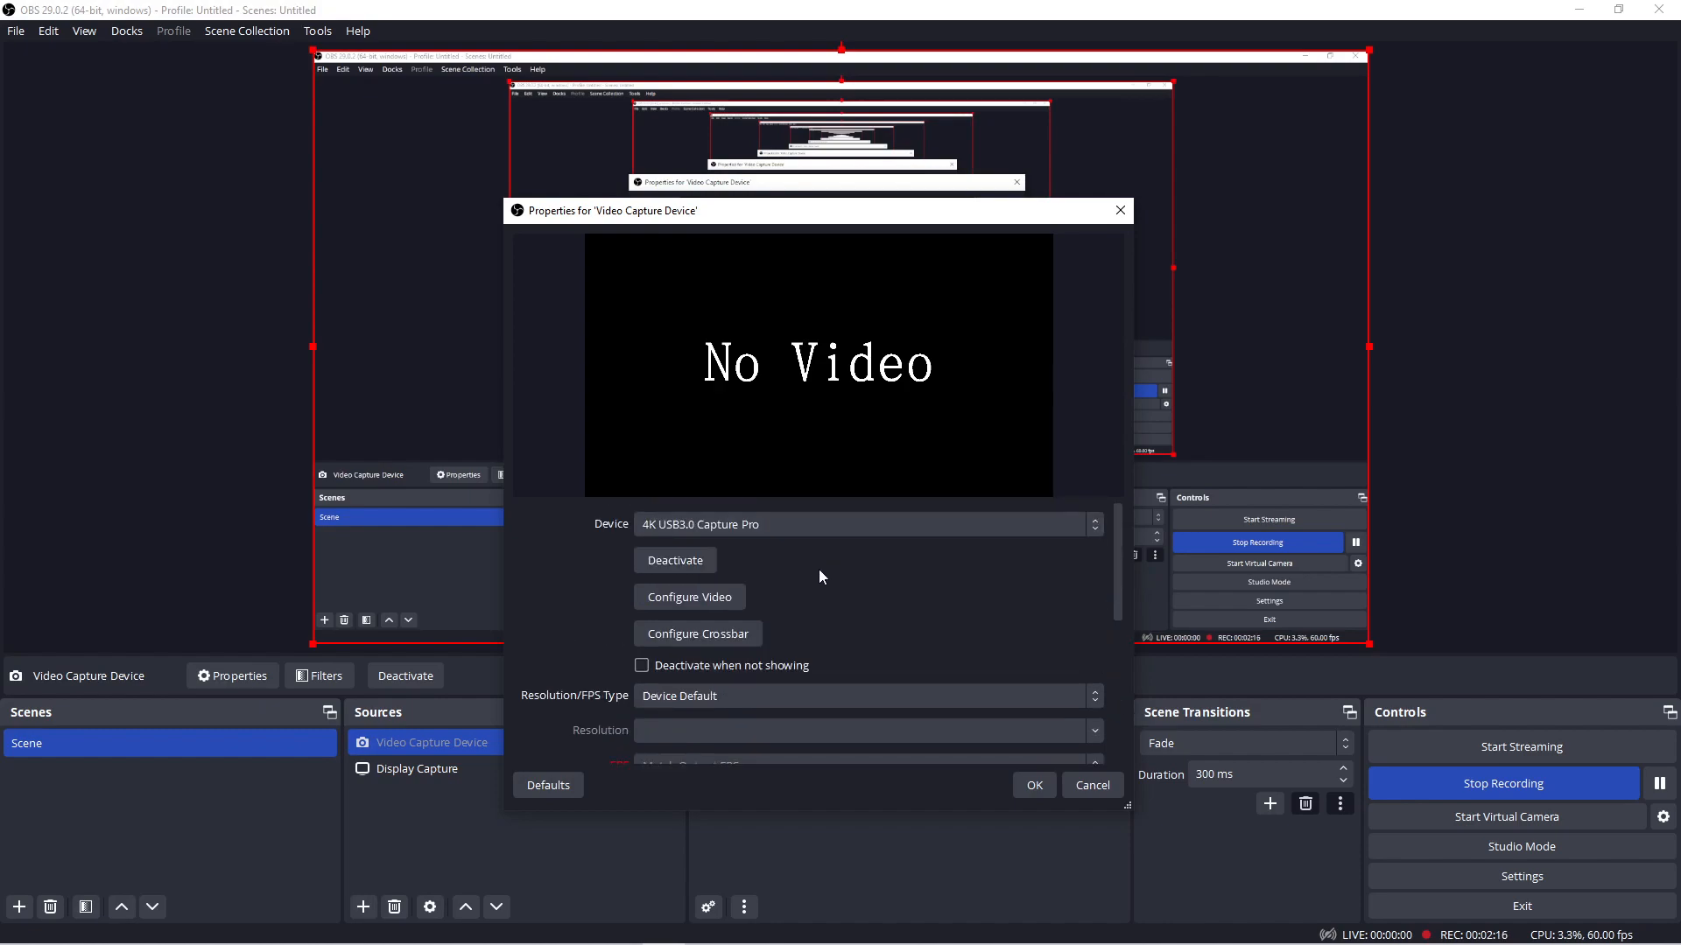
{"action": "mouse_move", "coordinate": [751, 399]}
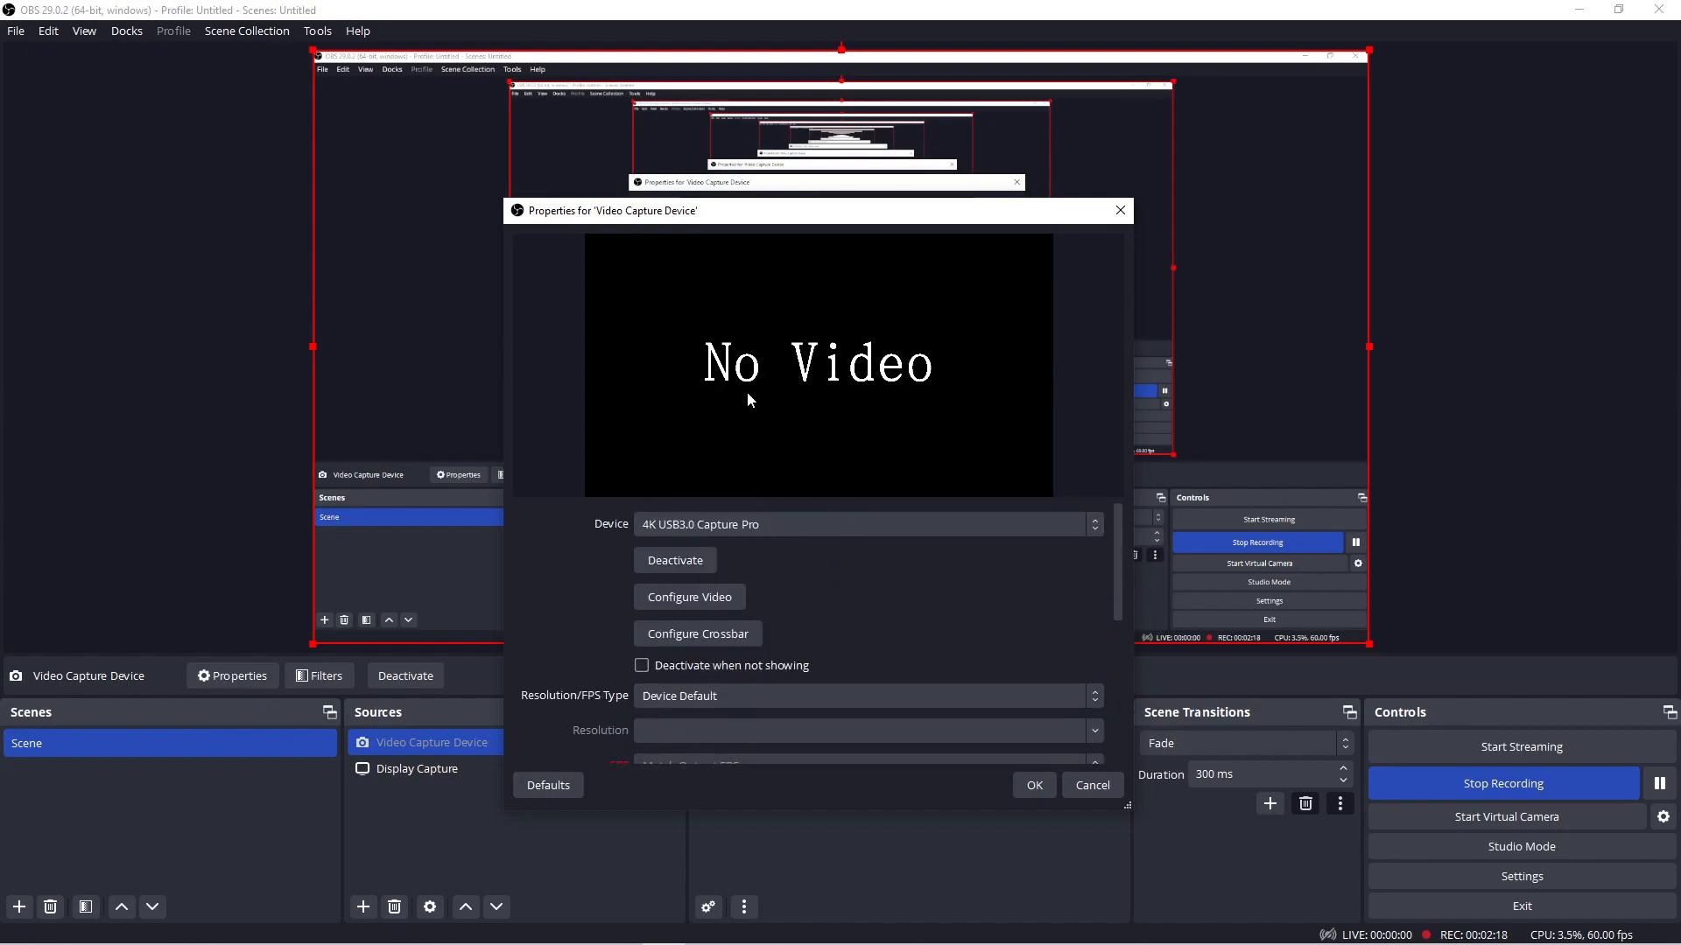
{"action": "mouse_move", "coordinate": [897, 405]}
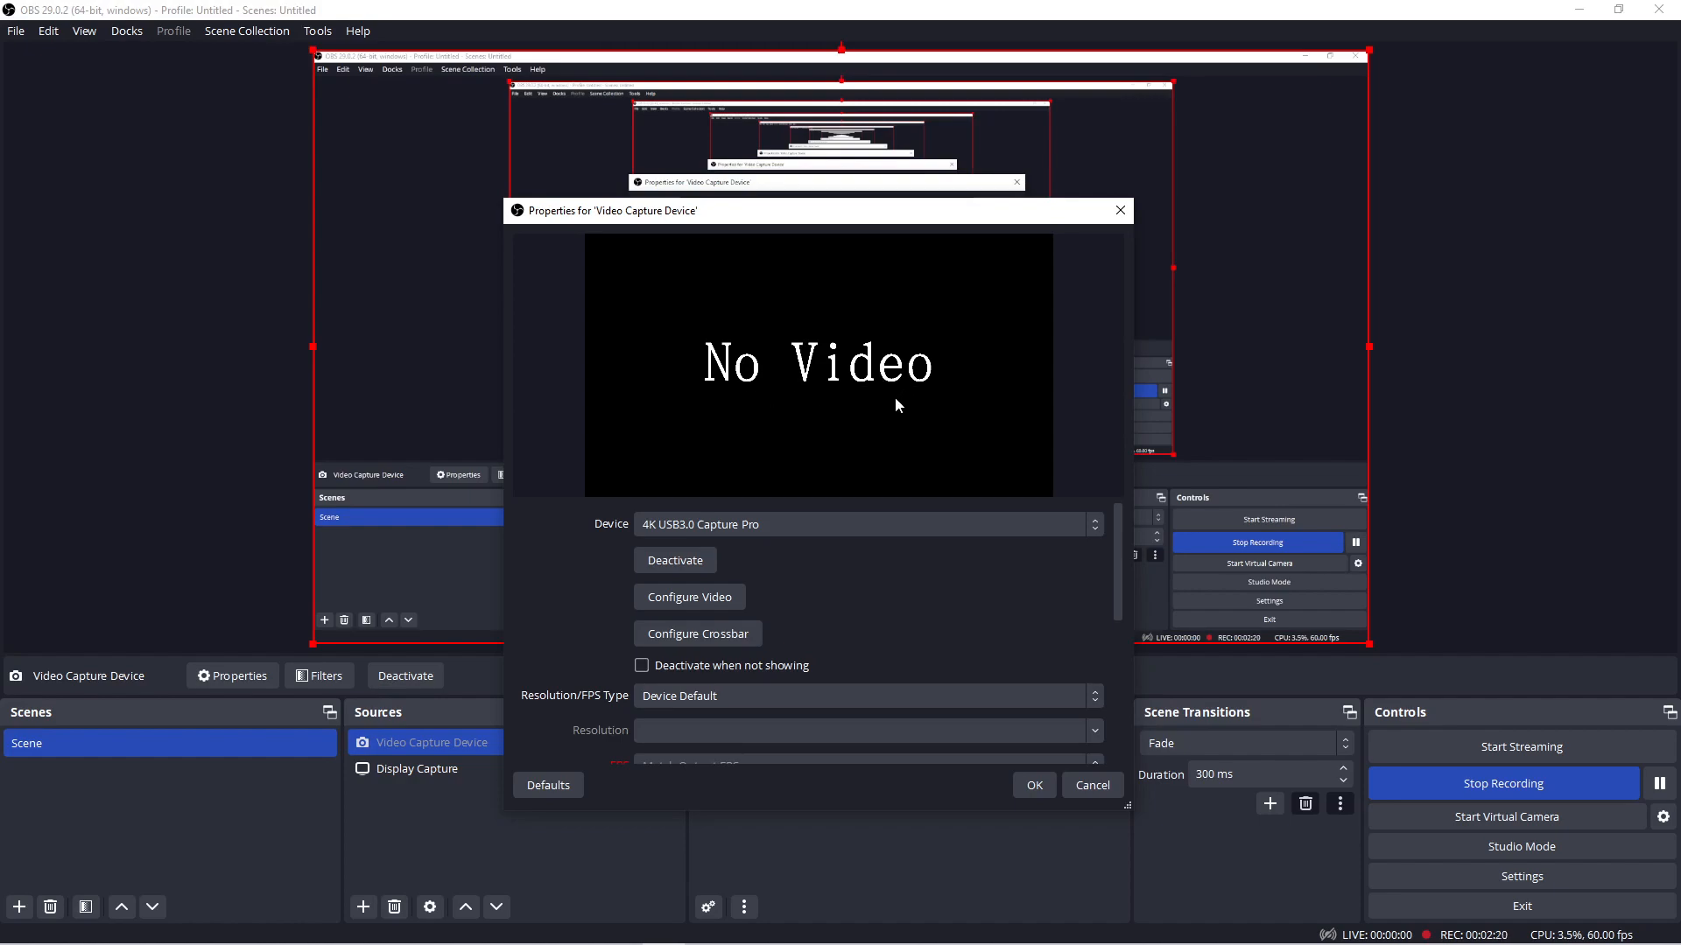
{"action": "mouse_move", "coordinate": [892, 413]}
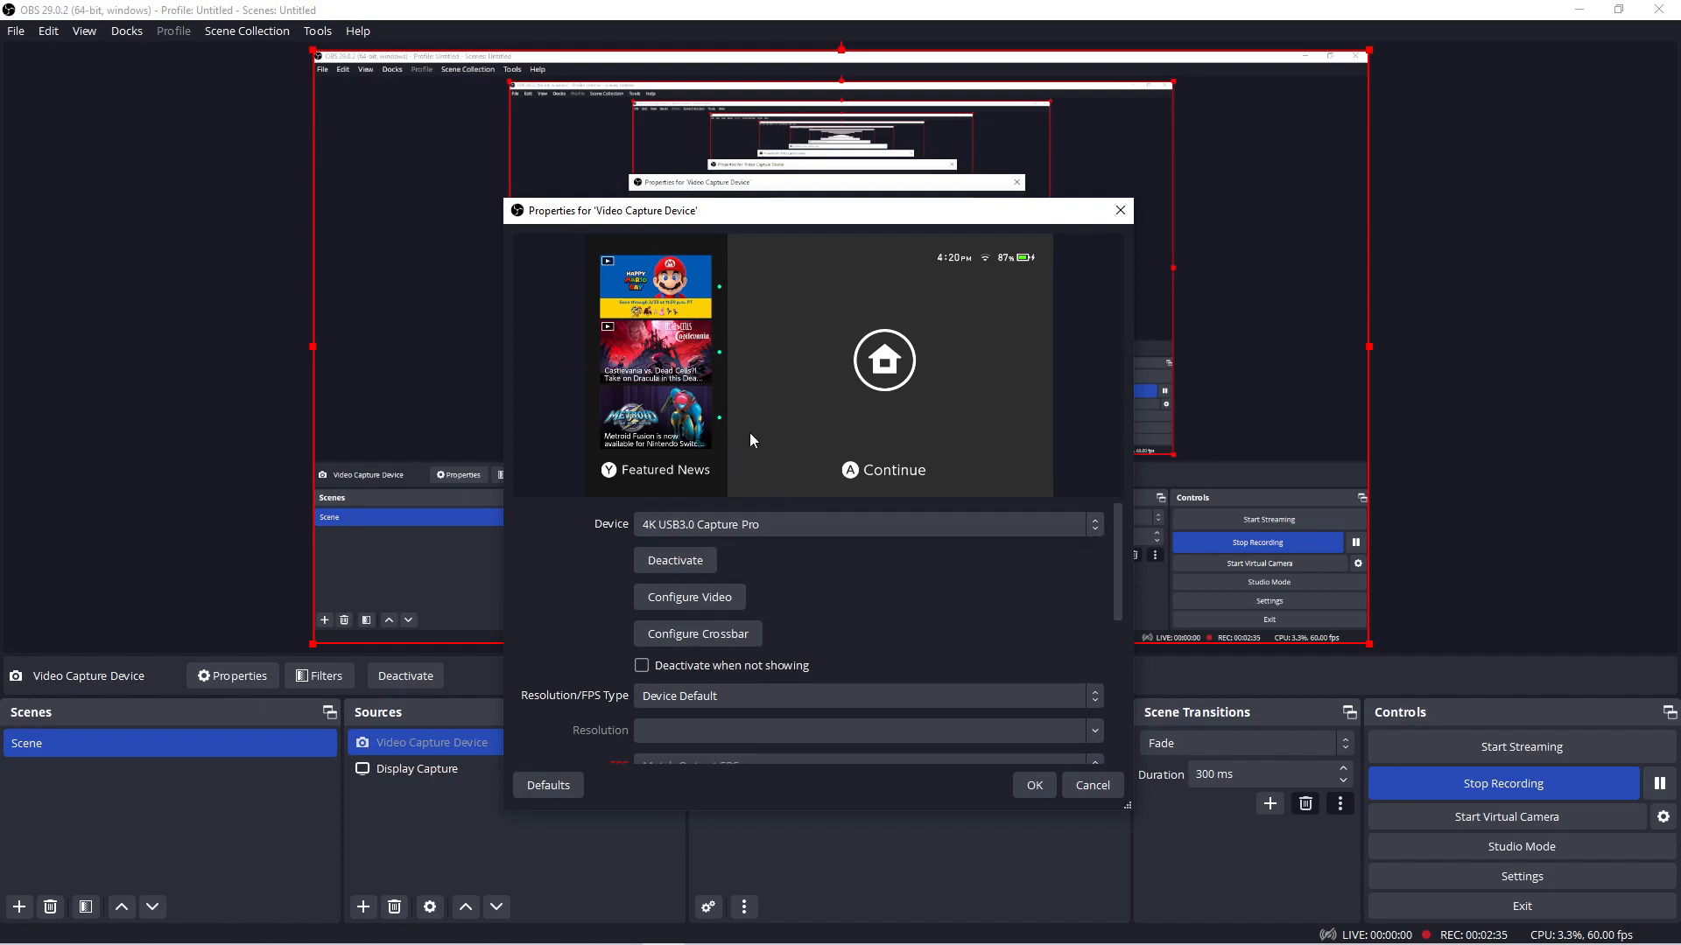
{"action": "mouse_move", "coordinate": [739, 380]}
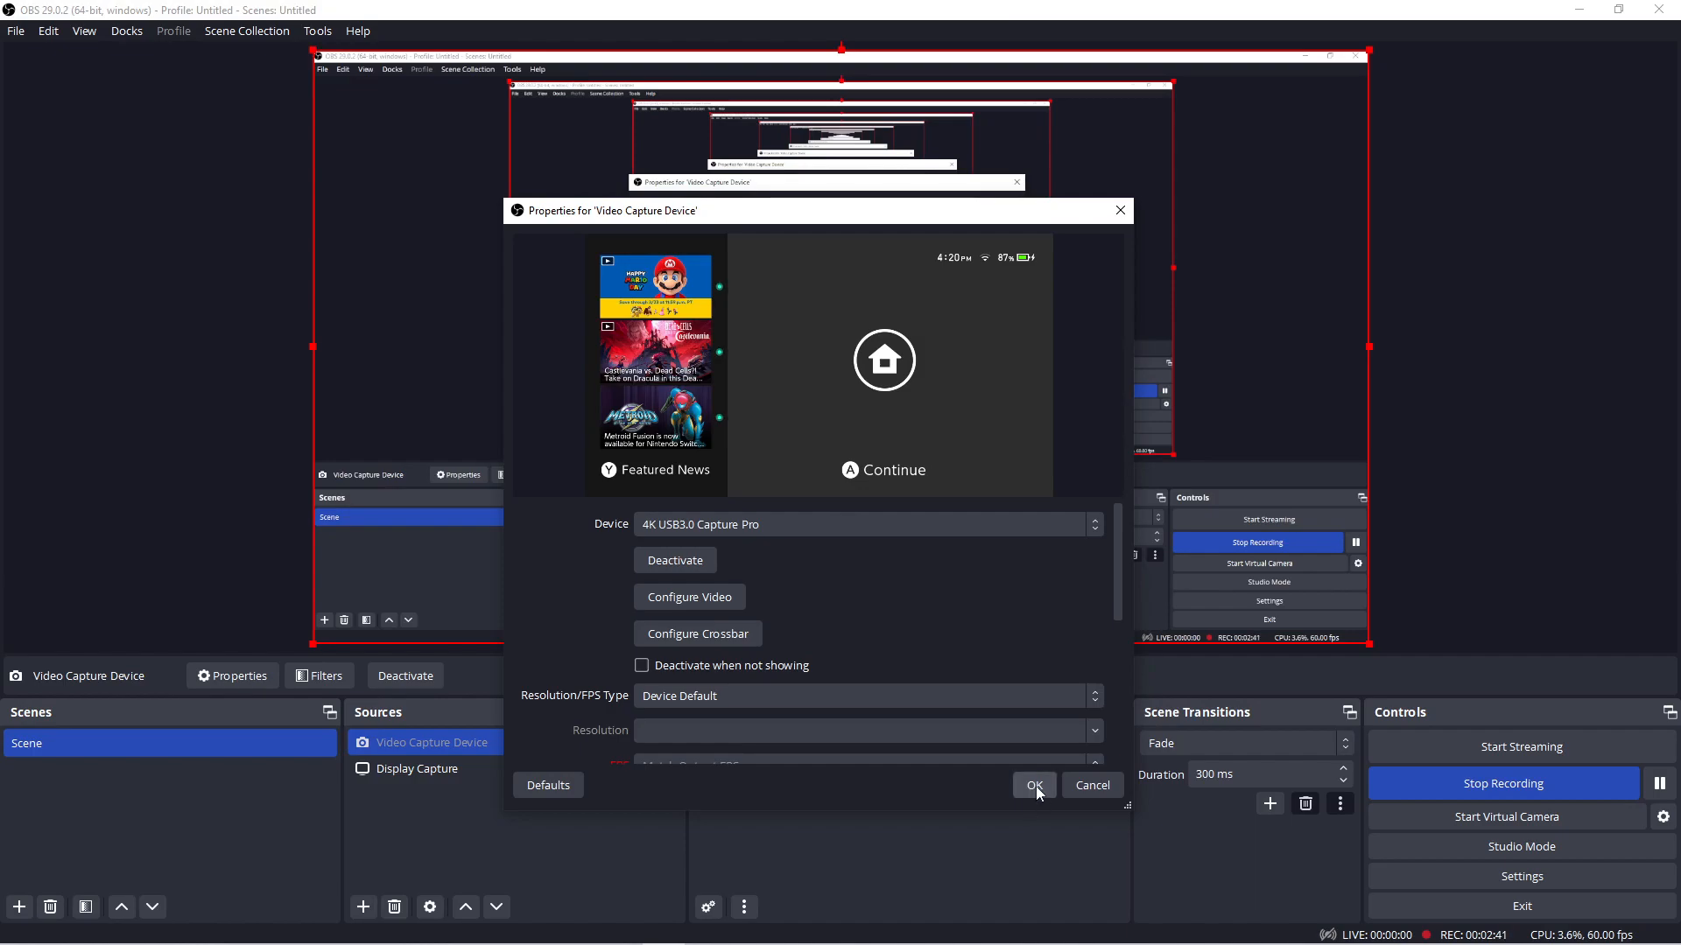
Confirm the capture device settings and select the Video Capture Device source to view the Switch feed.
{"action": "left_click", "coordinate": [1033, 784]}
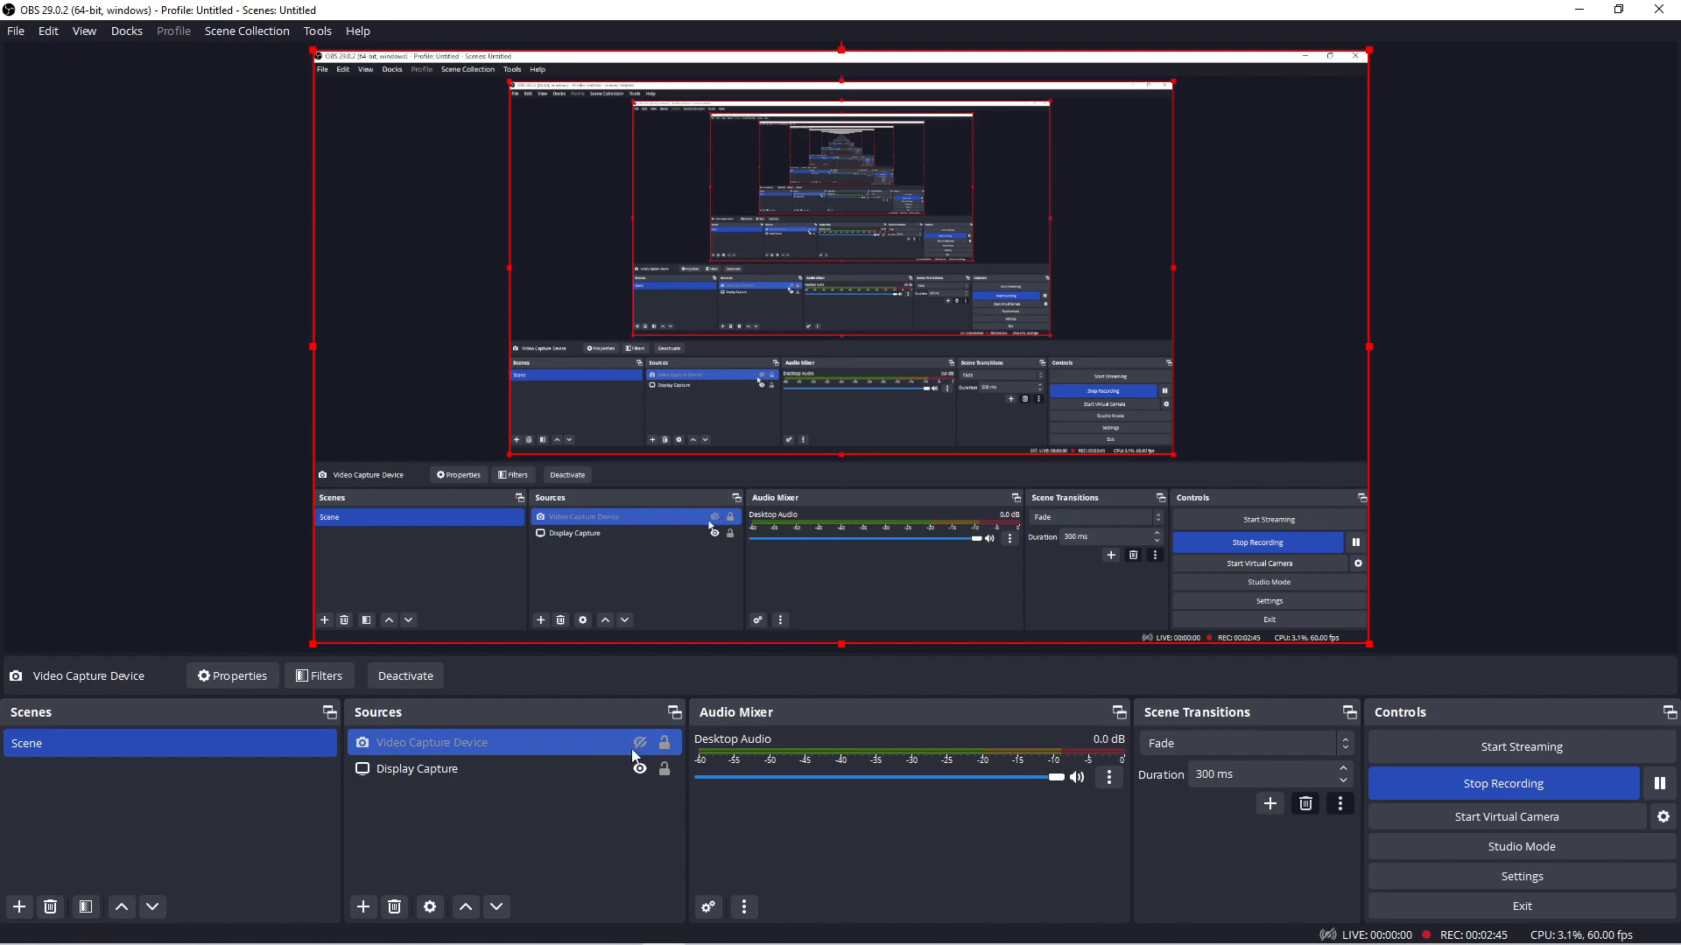
{"action": "mouse_move", "coordinate": [460, 743]}
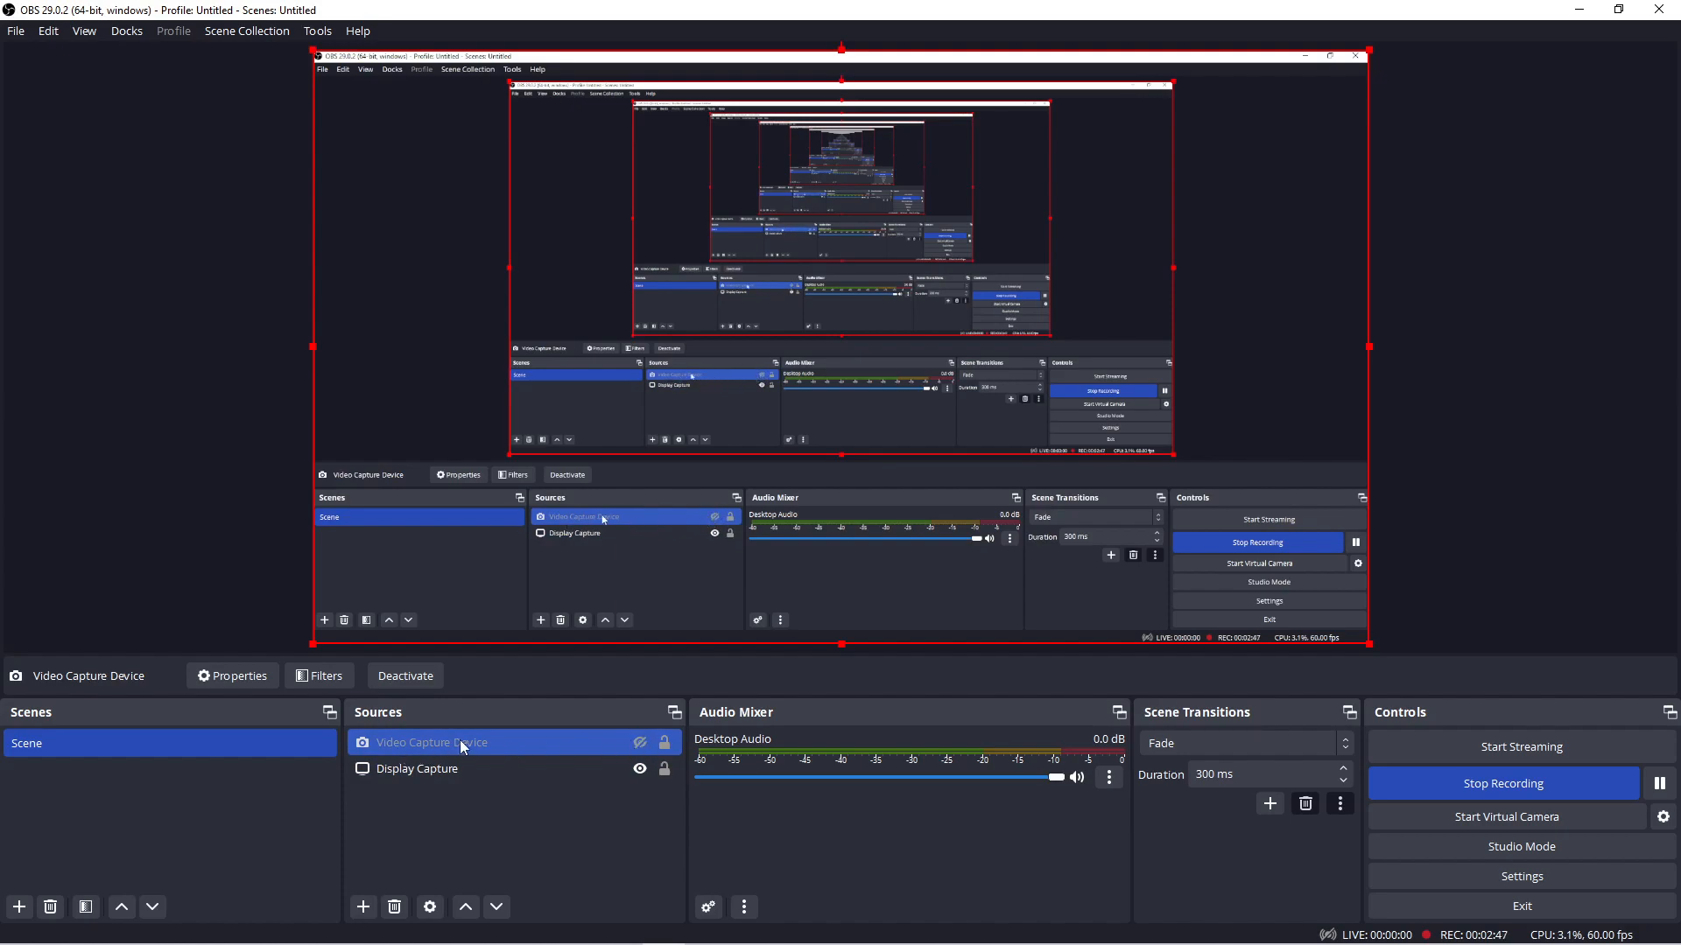
{"action": "left_click", "coordinate": [641, 742]}
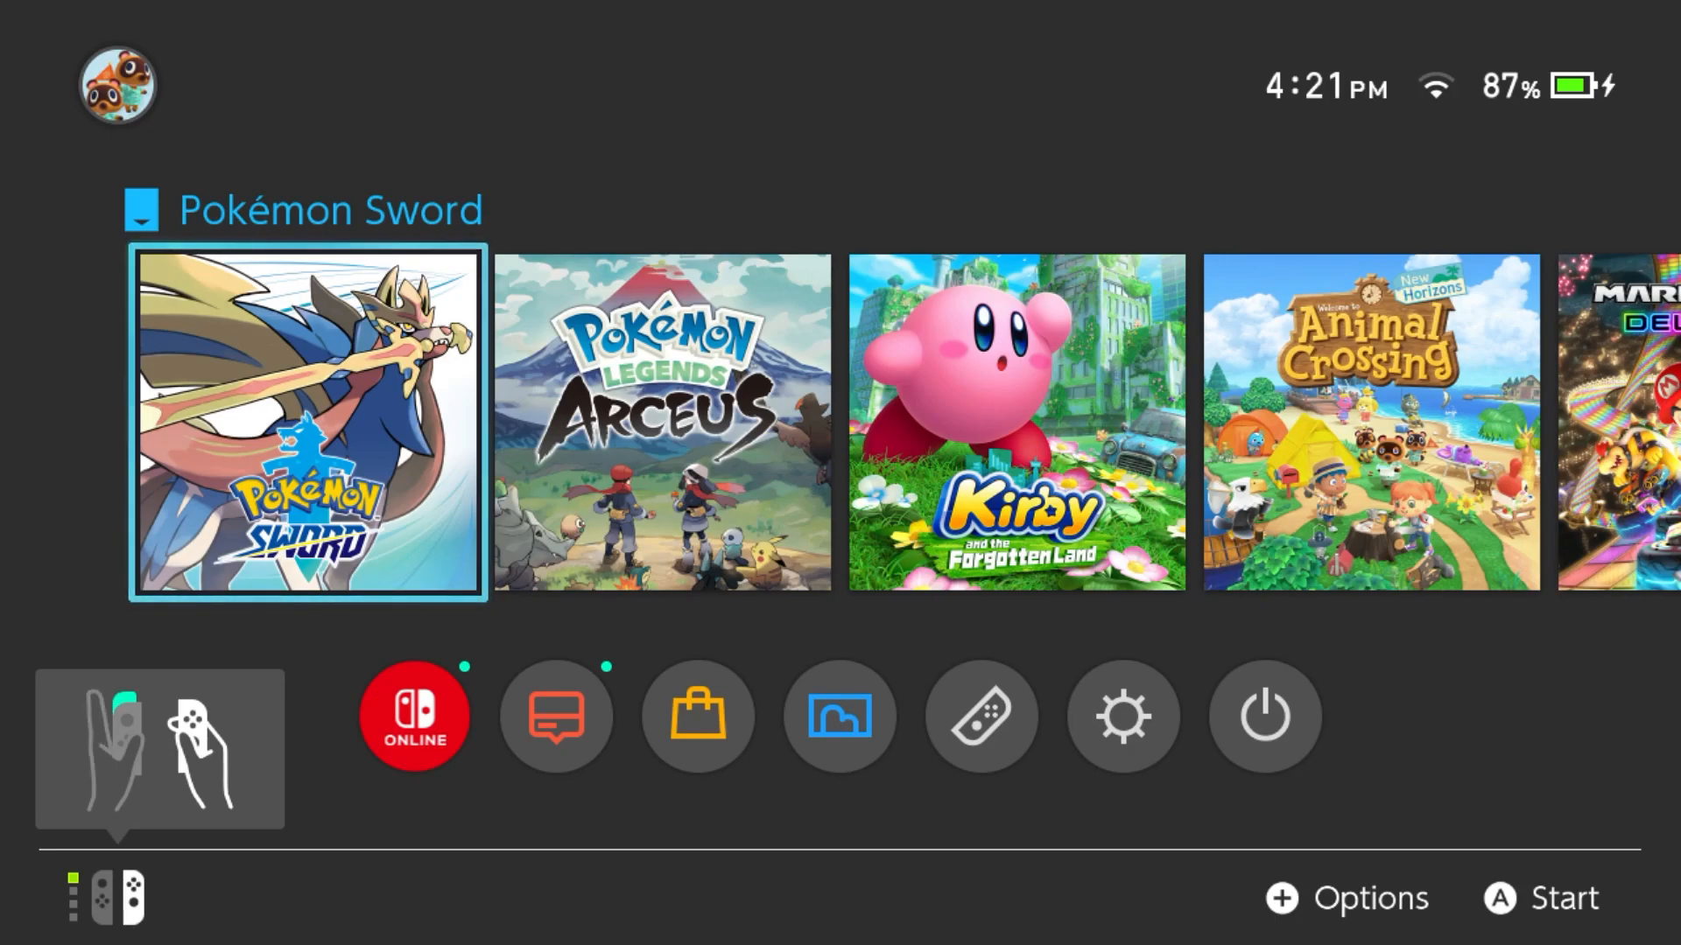
Browse the Switch game row and launch Pokémon Sword.
{"action": "scroll", "scroll_direction": "right", "scroll_amount": 3}
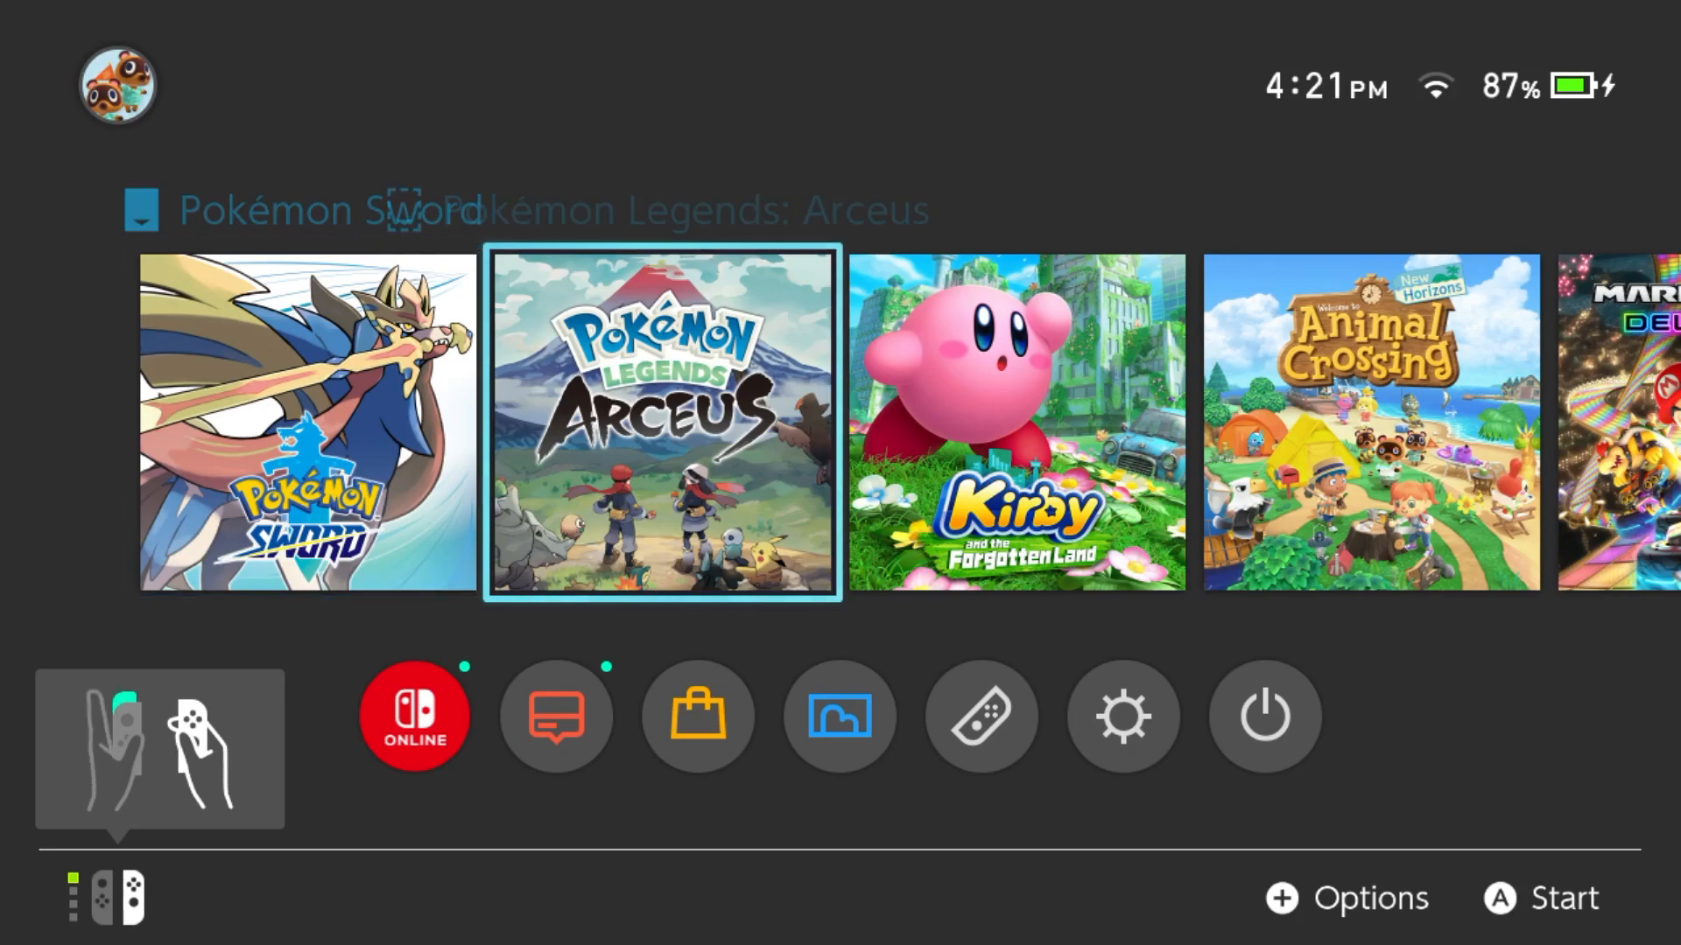
{"action": "scroll", "scroll_direction": "right", "scroll_amount": 3}
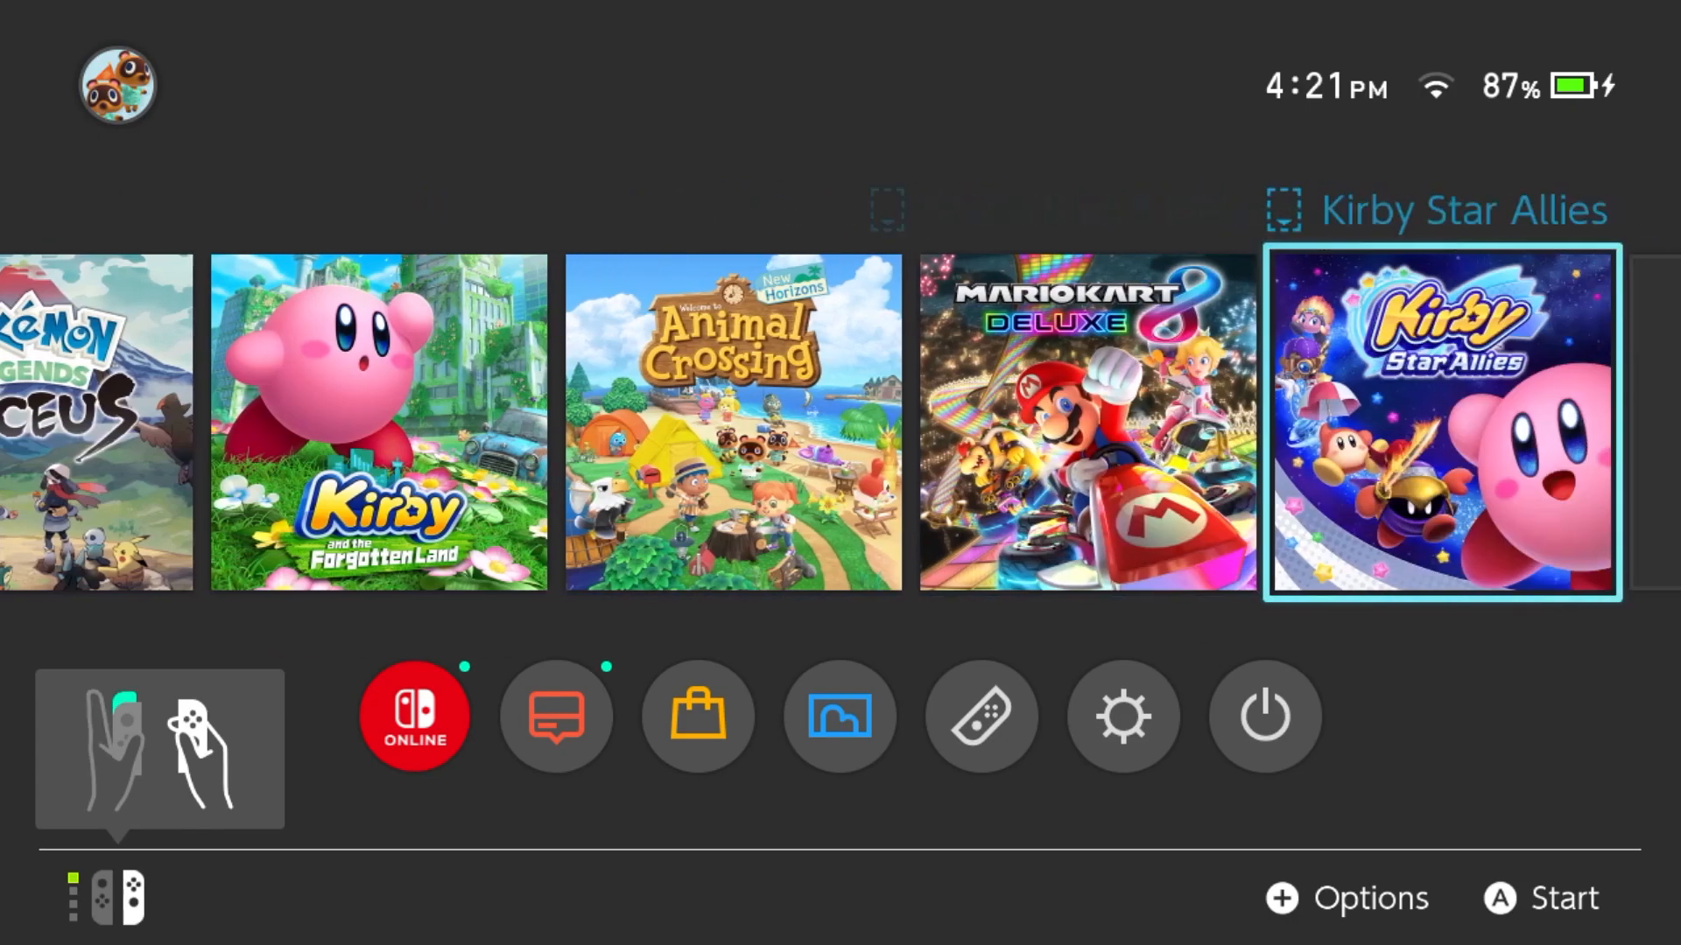
{"action": "scroll", "scroll_direction": "left", "scroll_amount": 3}
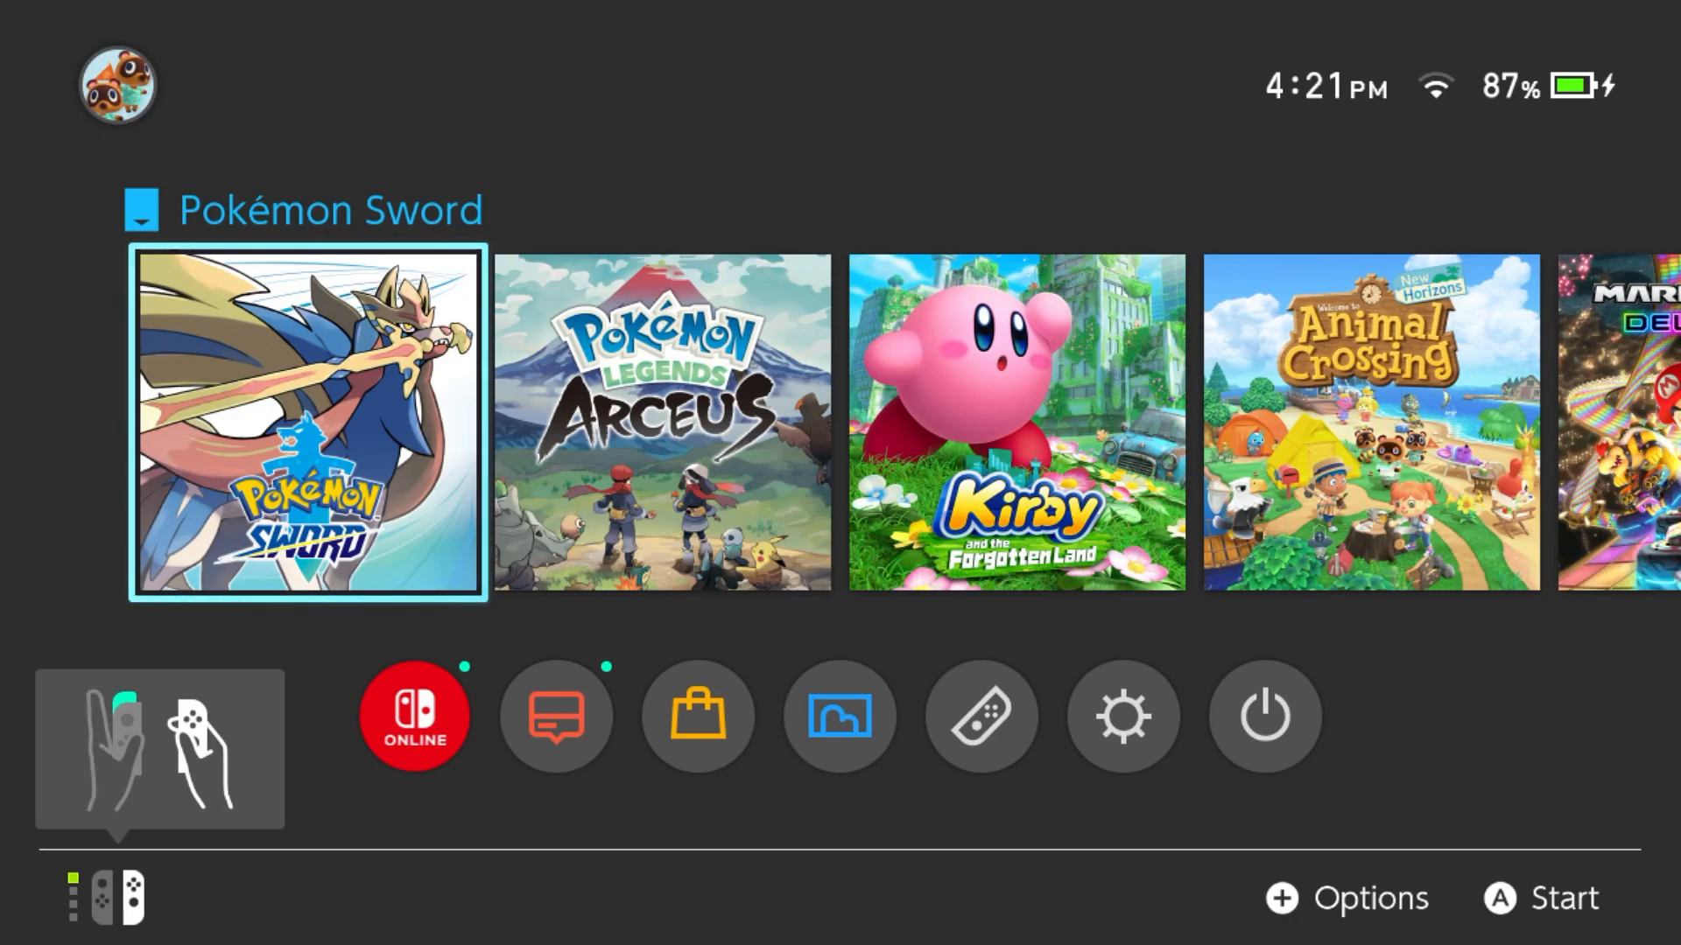
{"action": "left_click", "coordinate": [305, 422]}
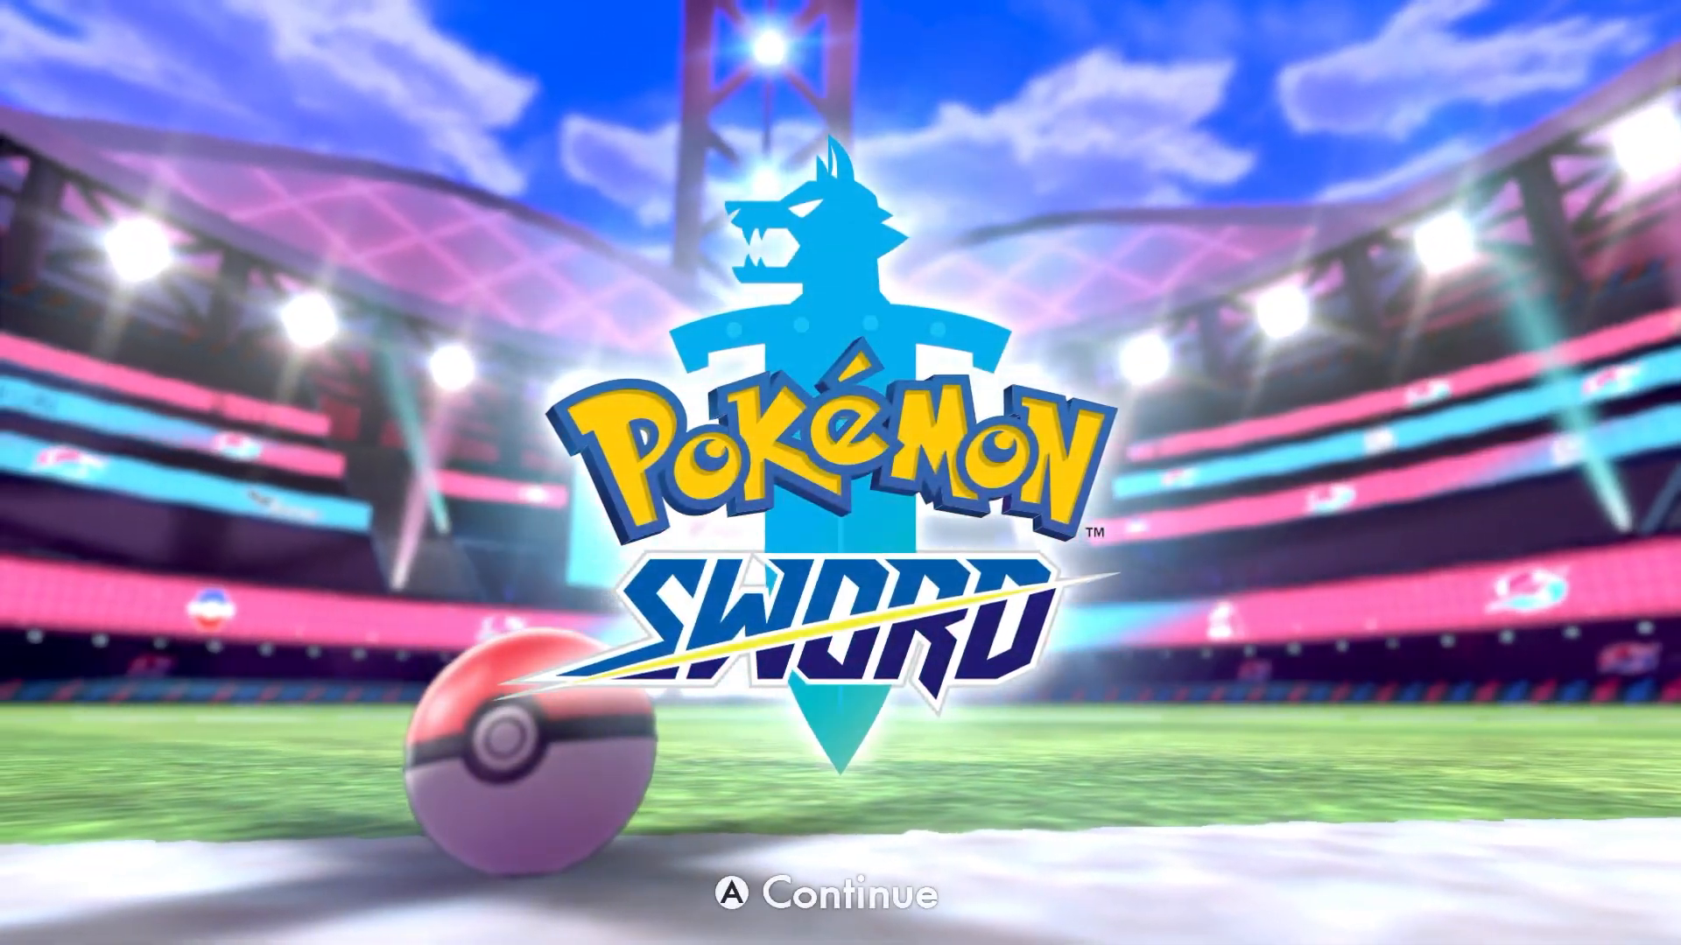
Continue past the Pokémon Sword title screen into the saved game.
{"action": "key", "text": "a"}
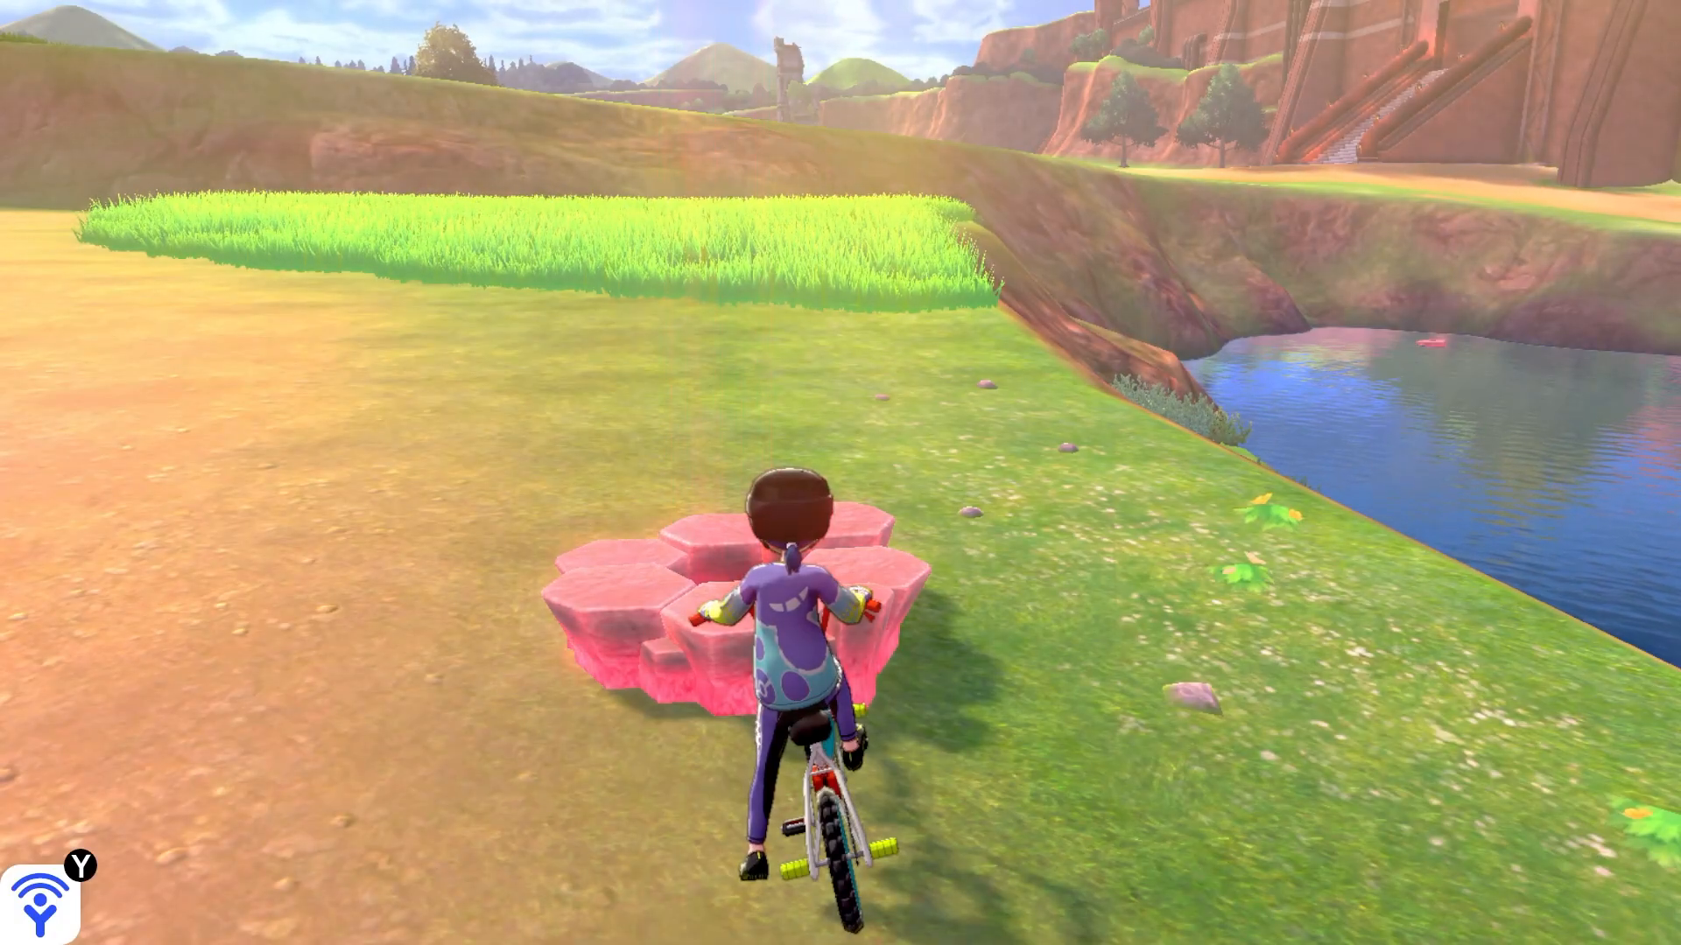